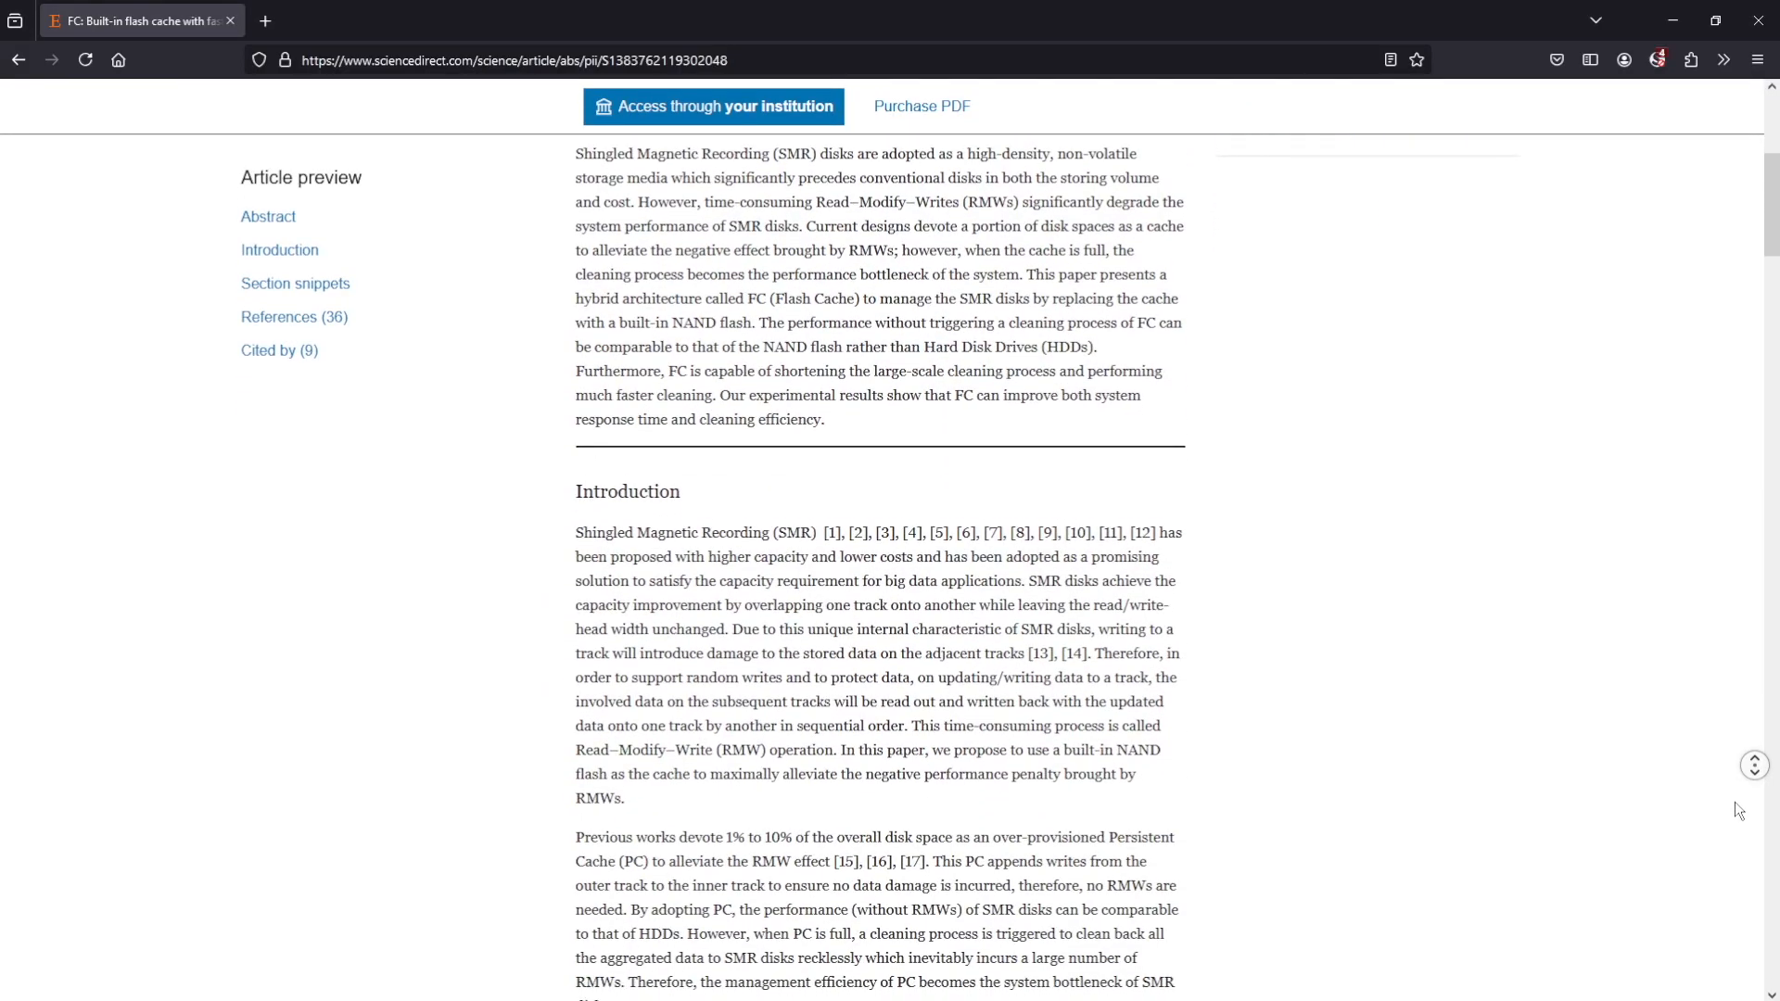
# - Skim the flash-cache SMR paper, then browse the ResearchGate SMR latency figure and citing articles
pyautogui.scroll(-3)
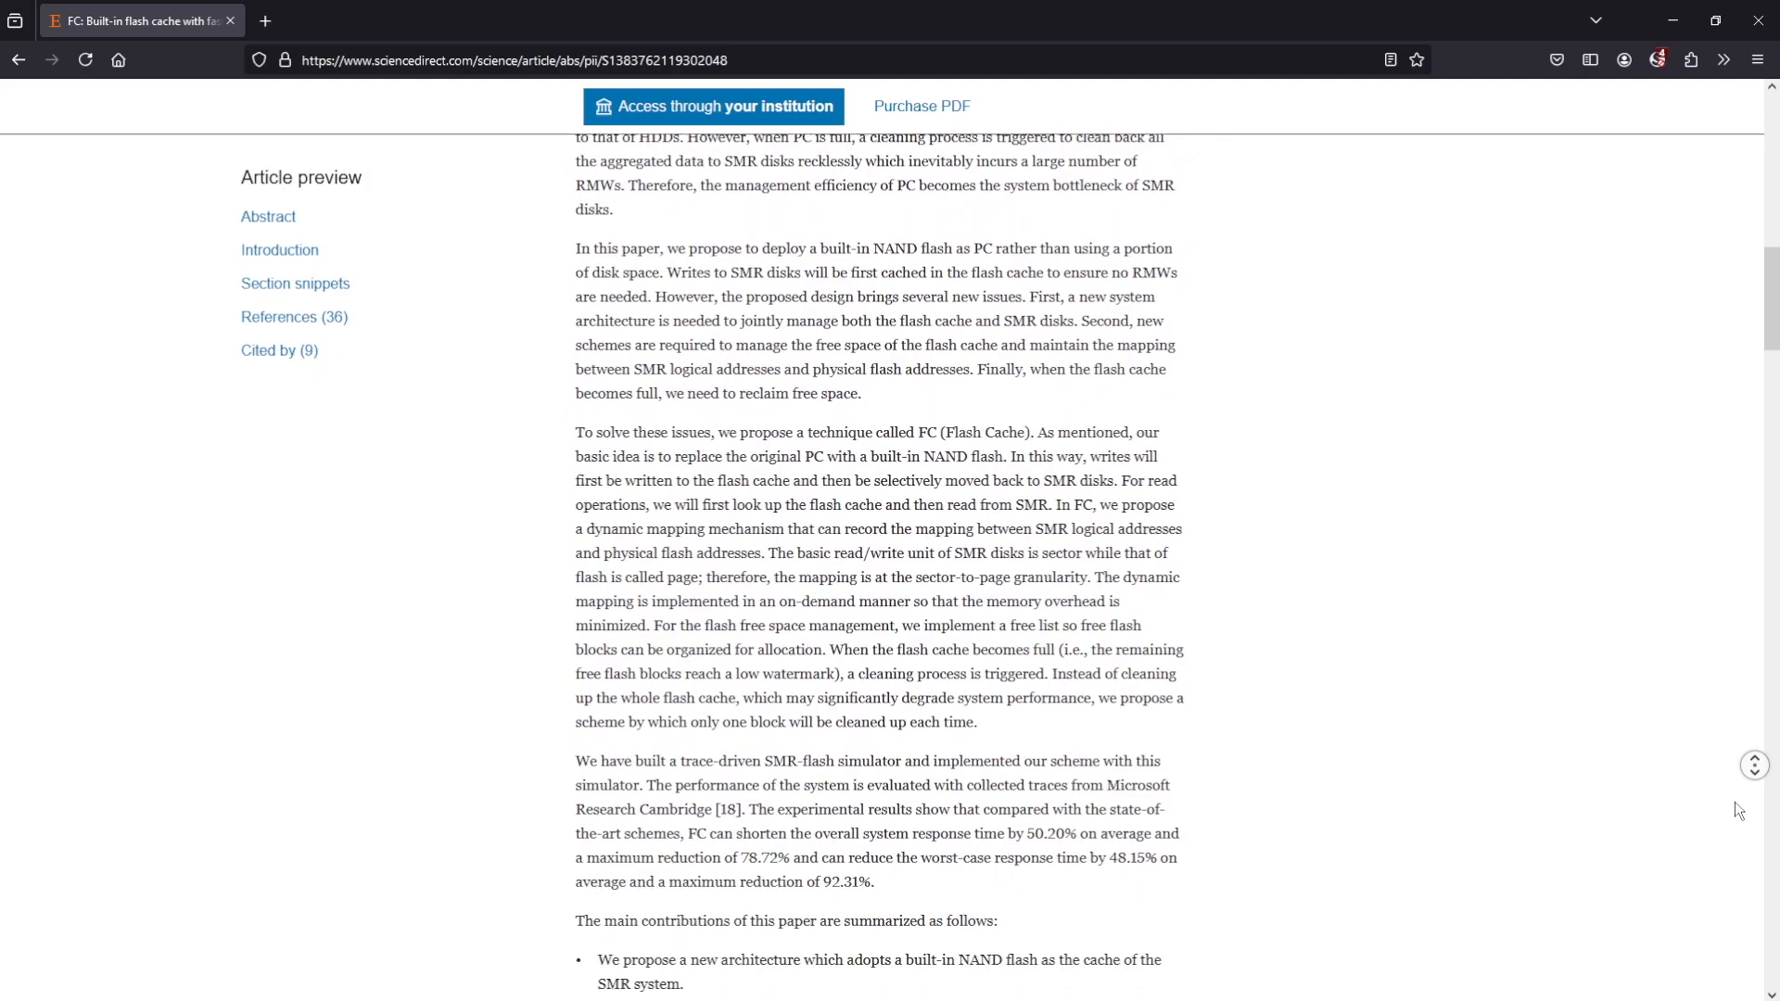
pyautogui.scroll(-3)
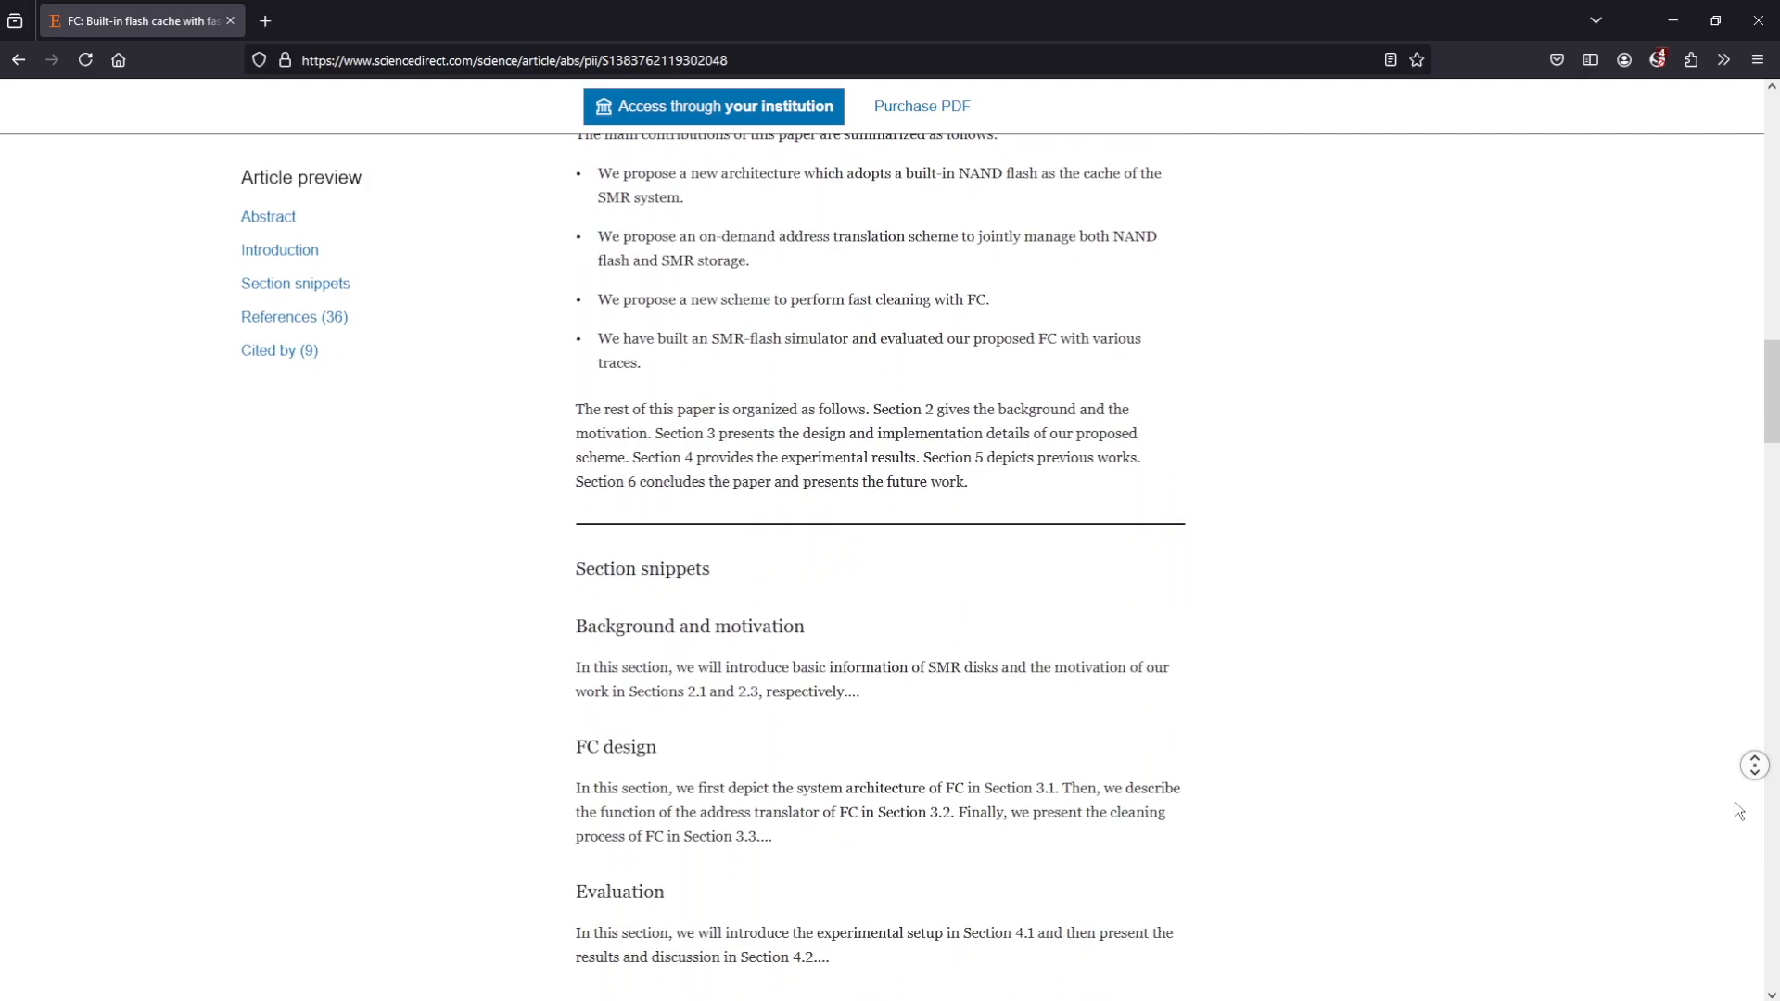
pyautogui.click(349, 20)
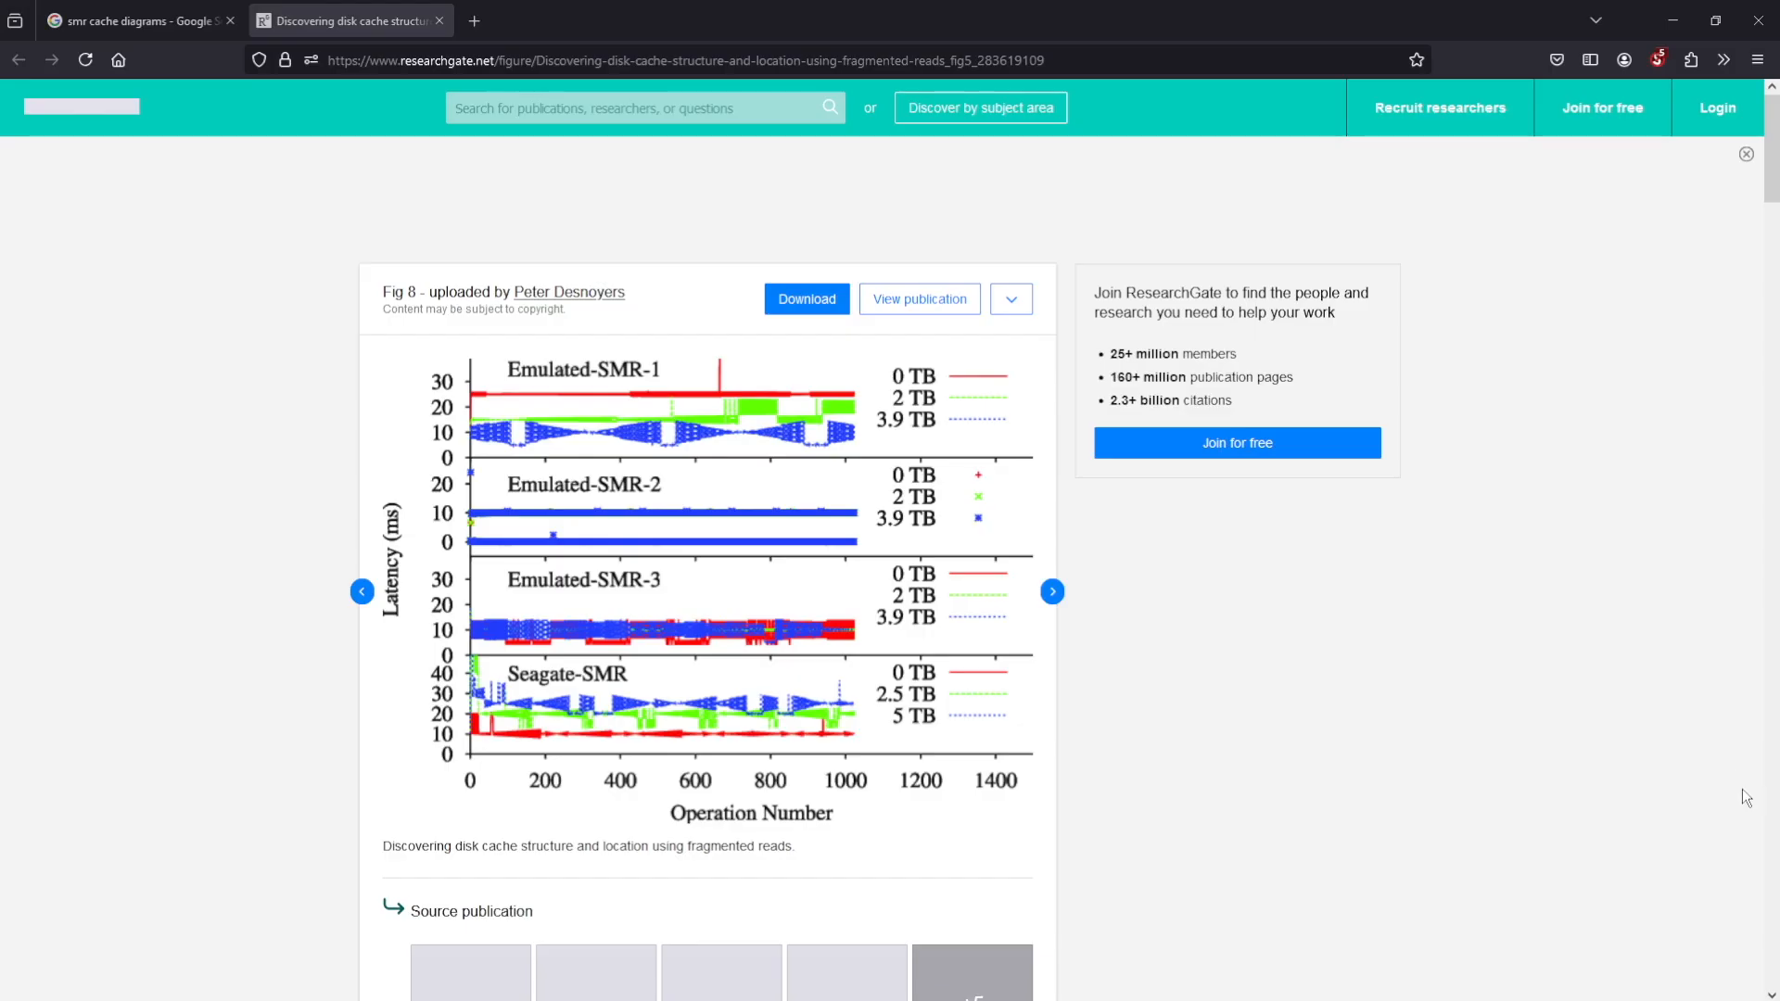
pyautogui.scroll(-3)
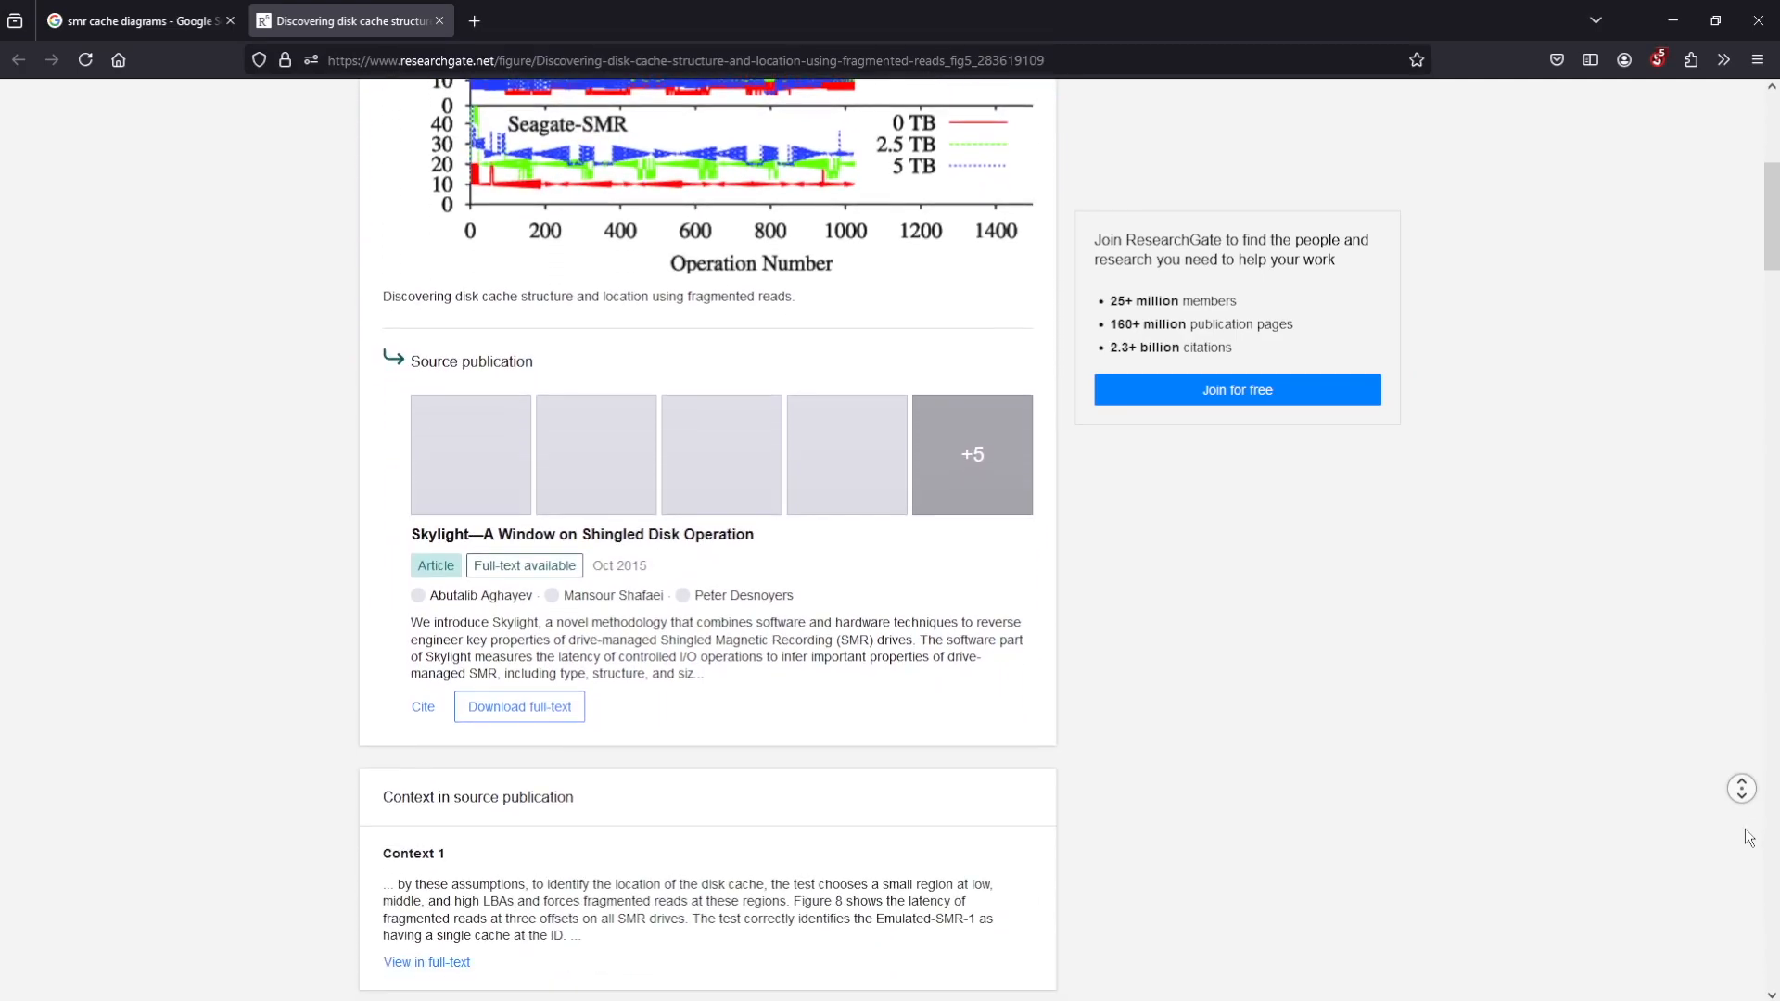
pyautogui.scroll(-3)
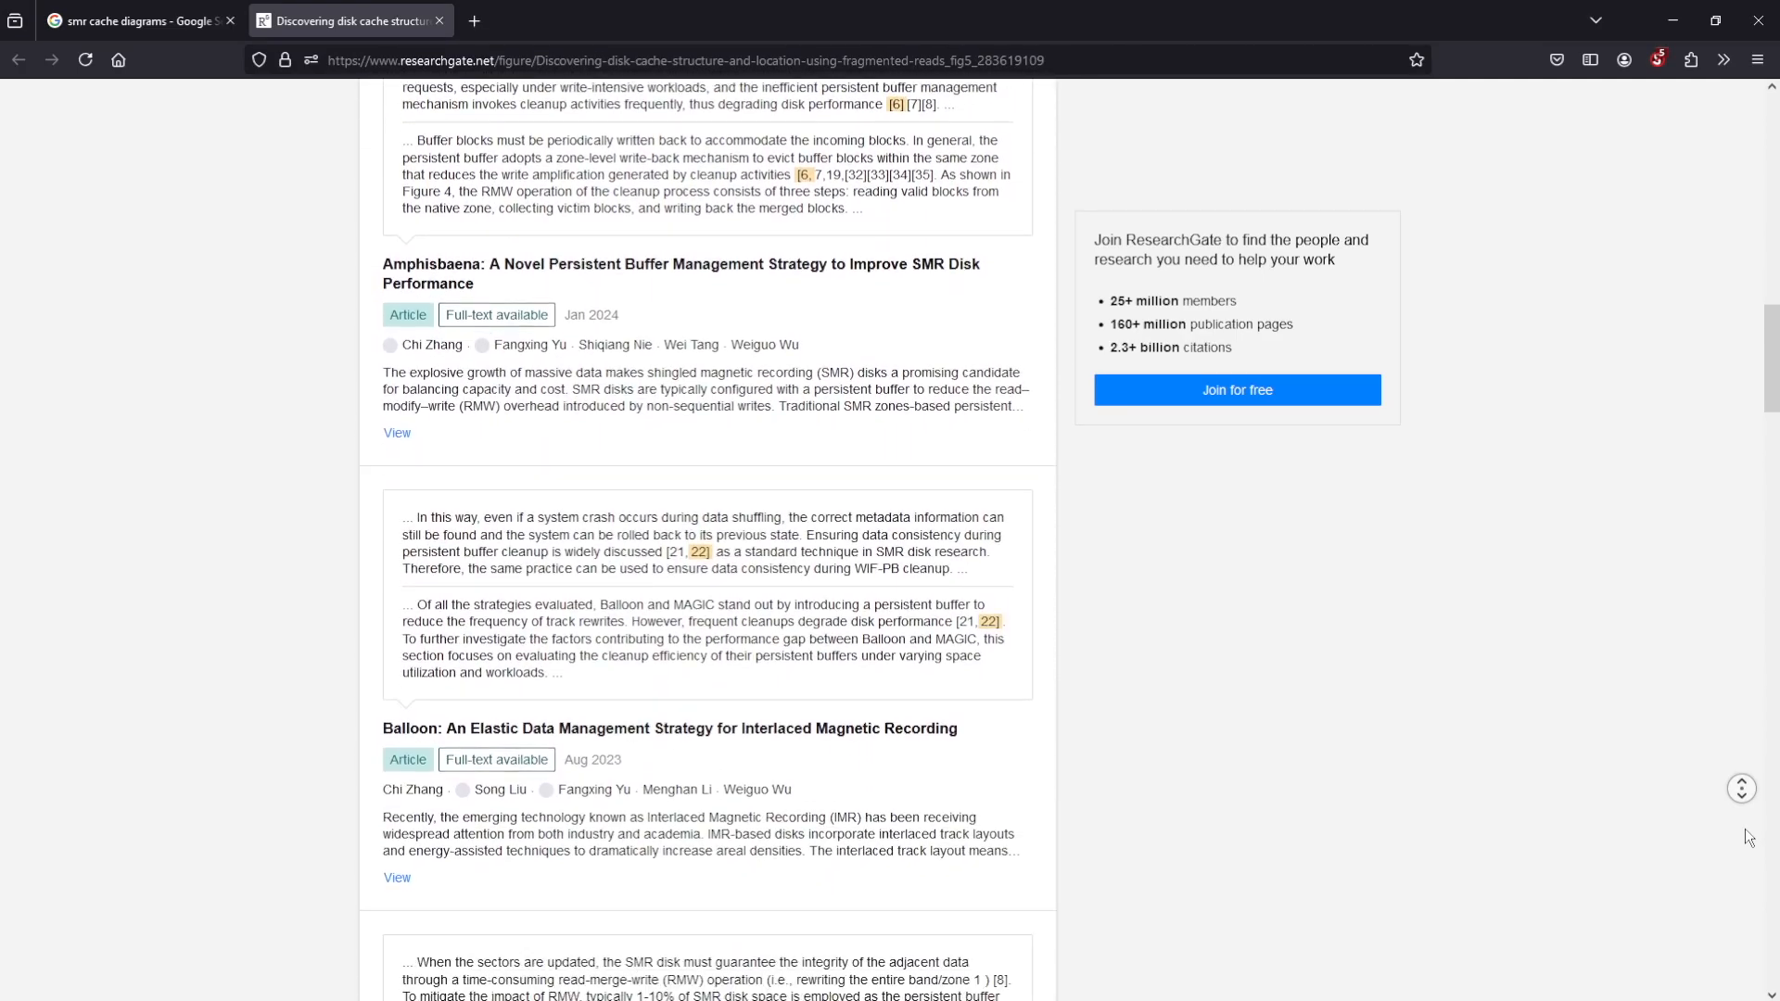
pyautogui.scroll(-3)
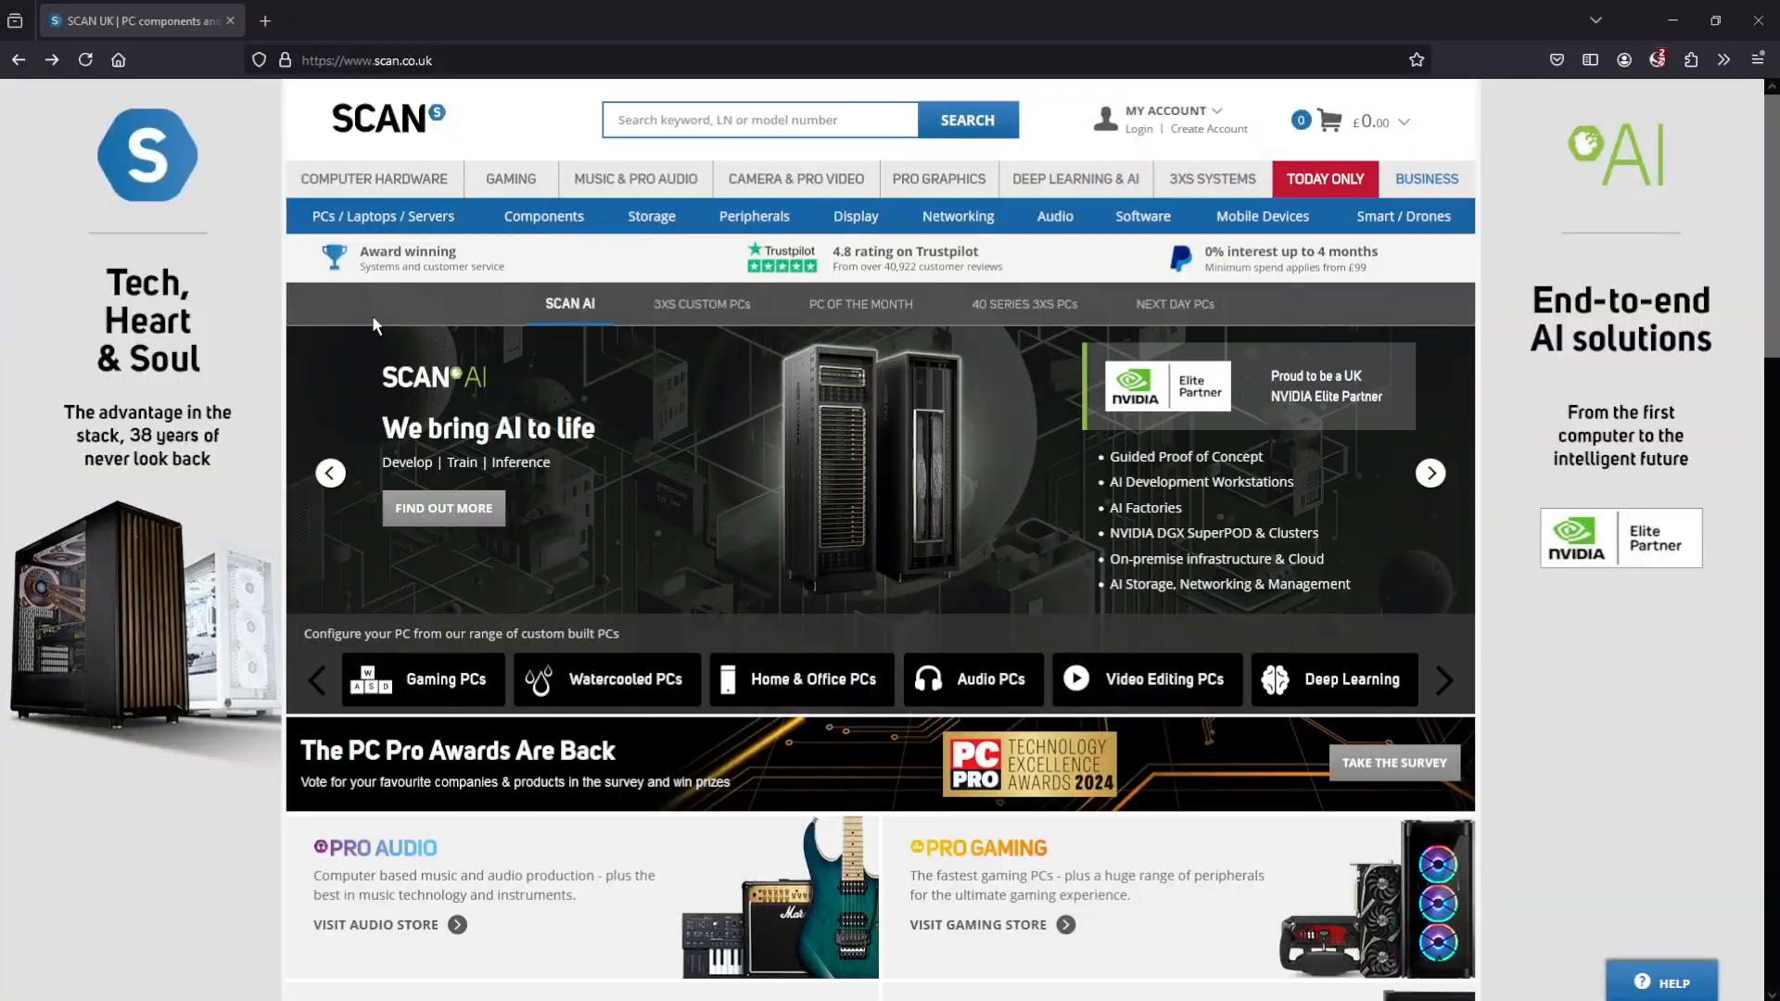
# - Find the WD Blue 2TB WD20EZBX on Scan and view its full specifications
pyautogui.click(964, 120)
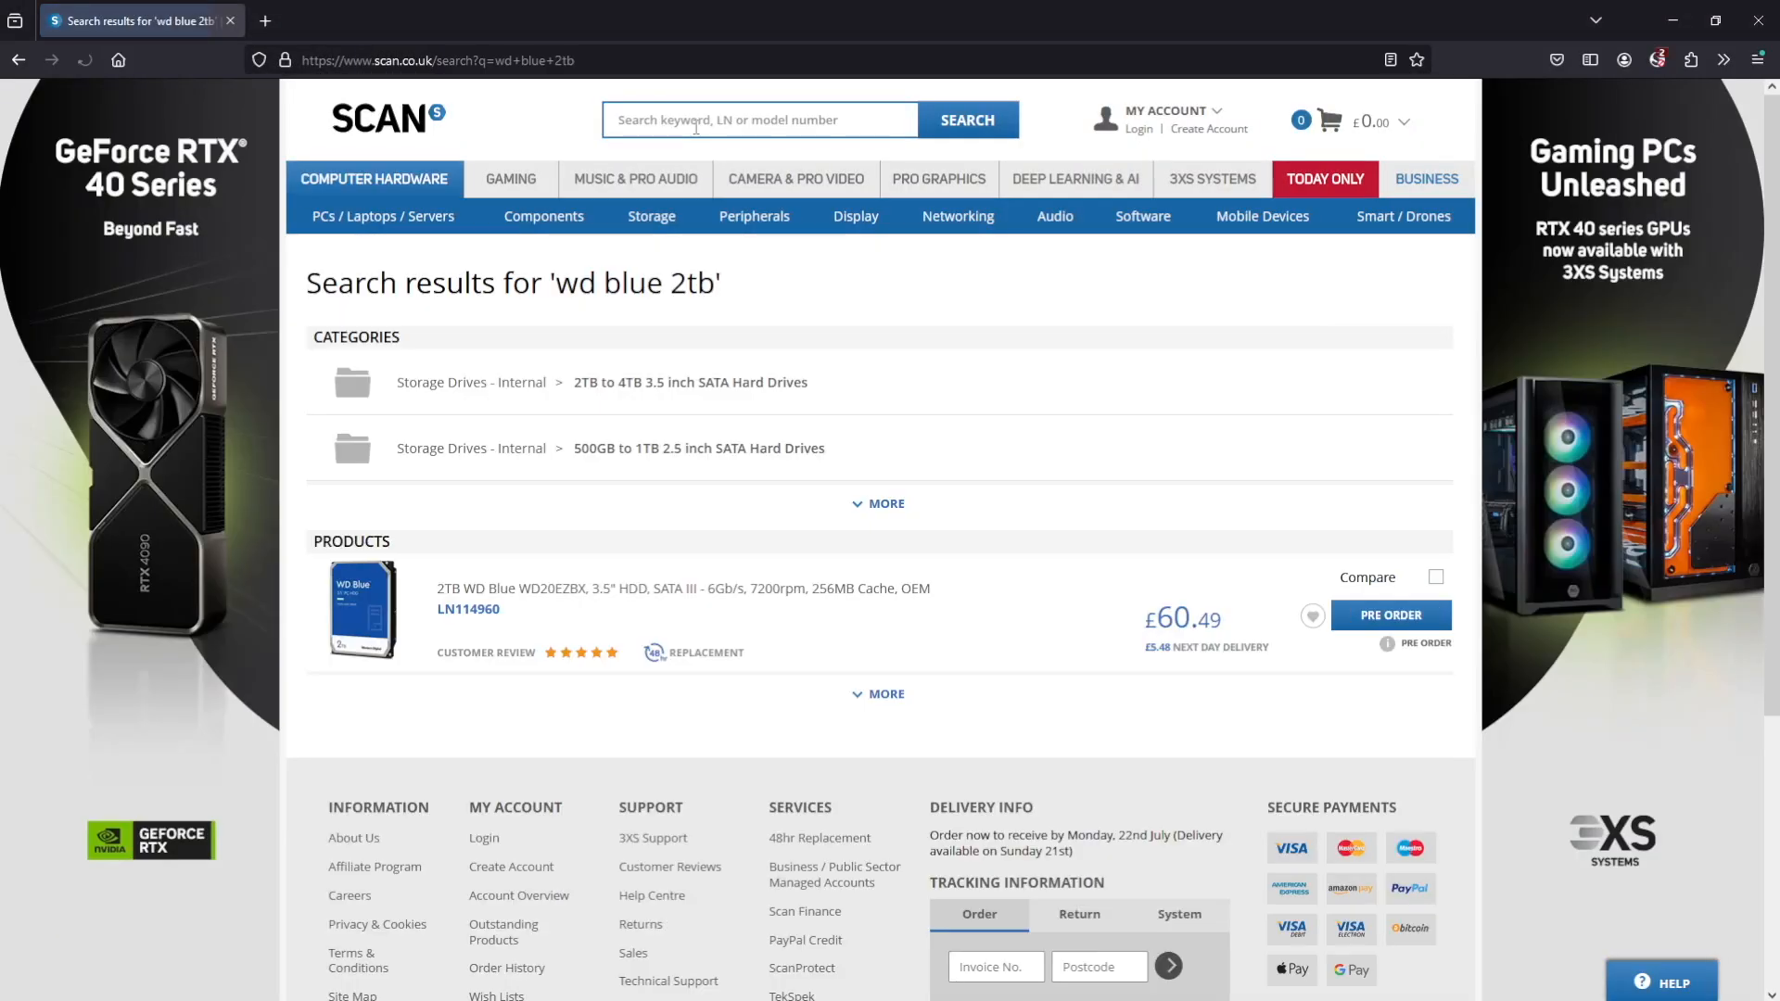
pyautogui.click(682, 588)
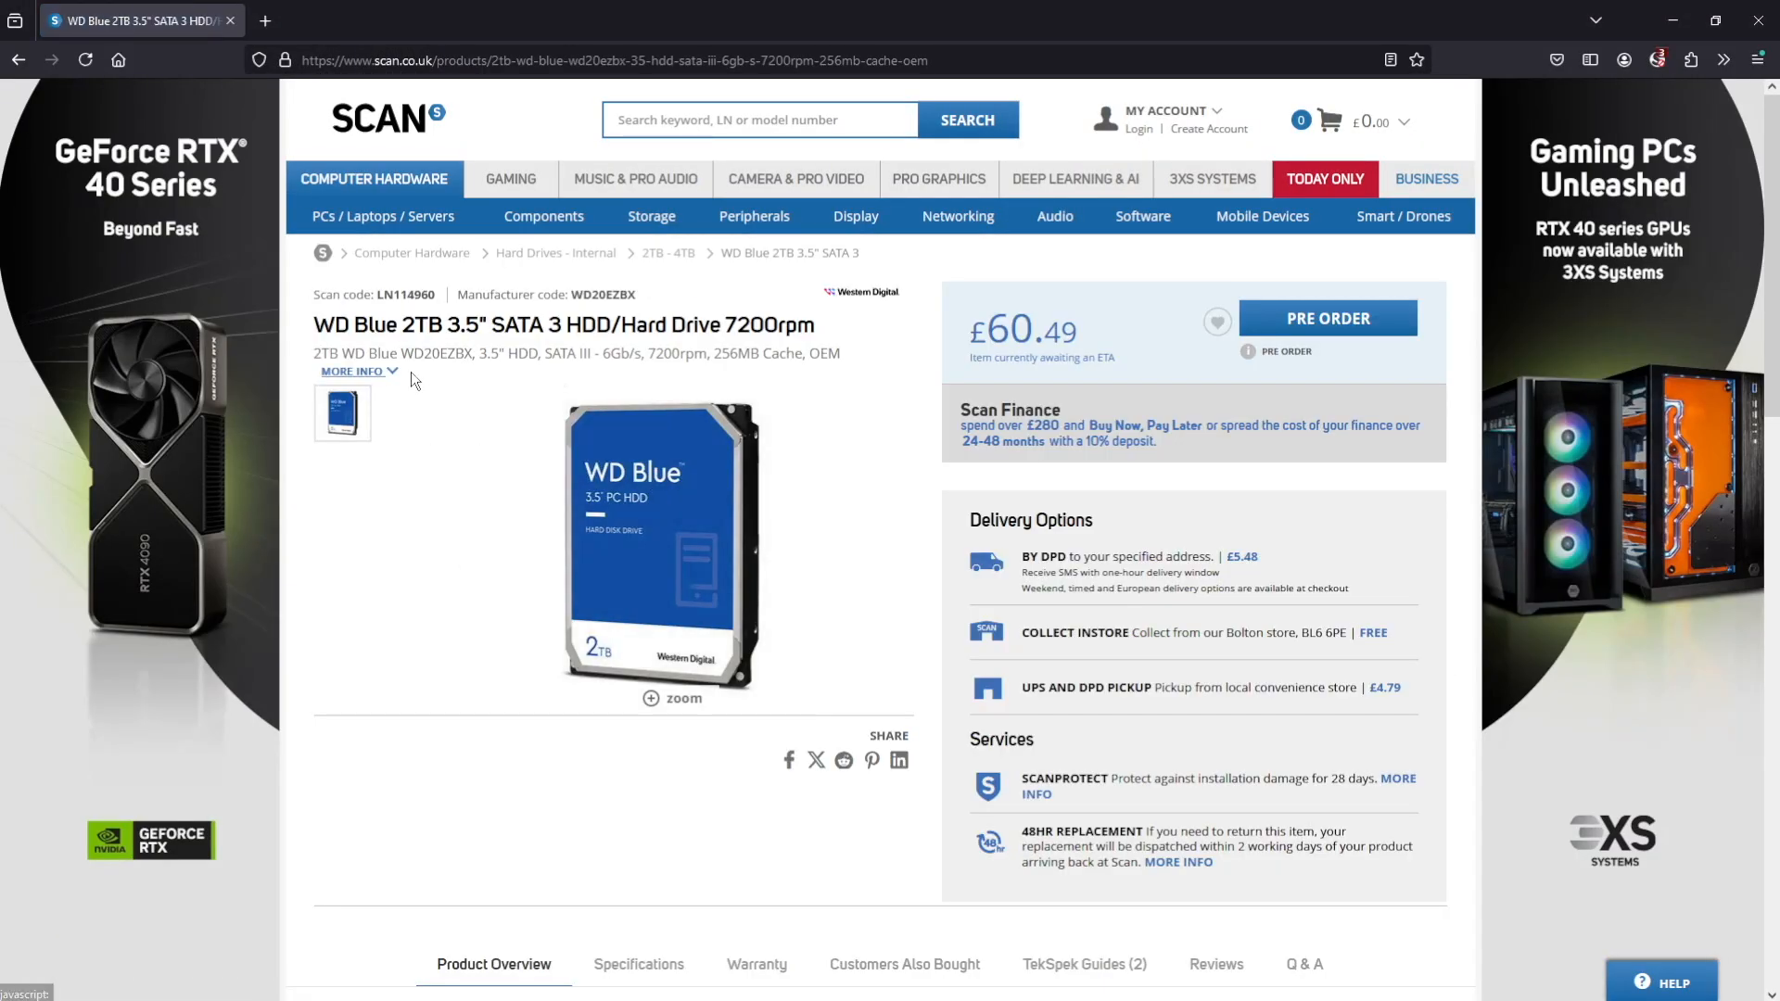
pyautogui.click(637, 964)
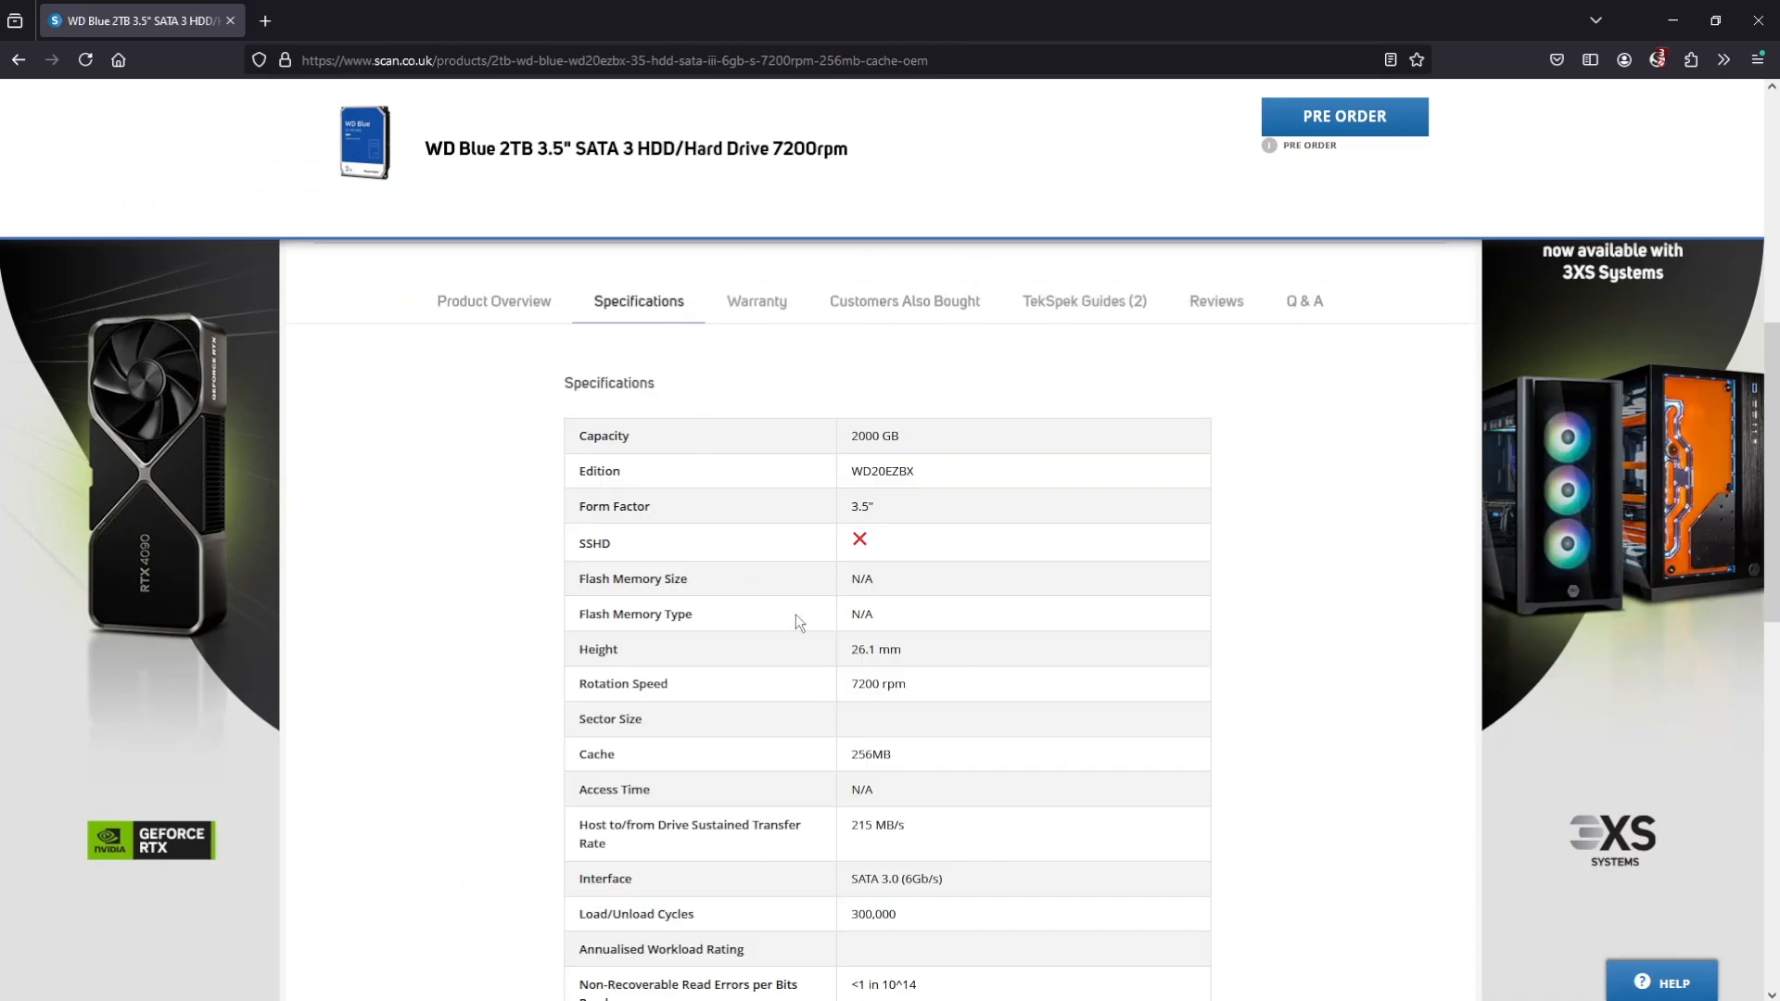
pyautogui.scroll(-3)
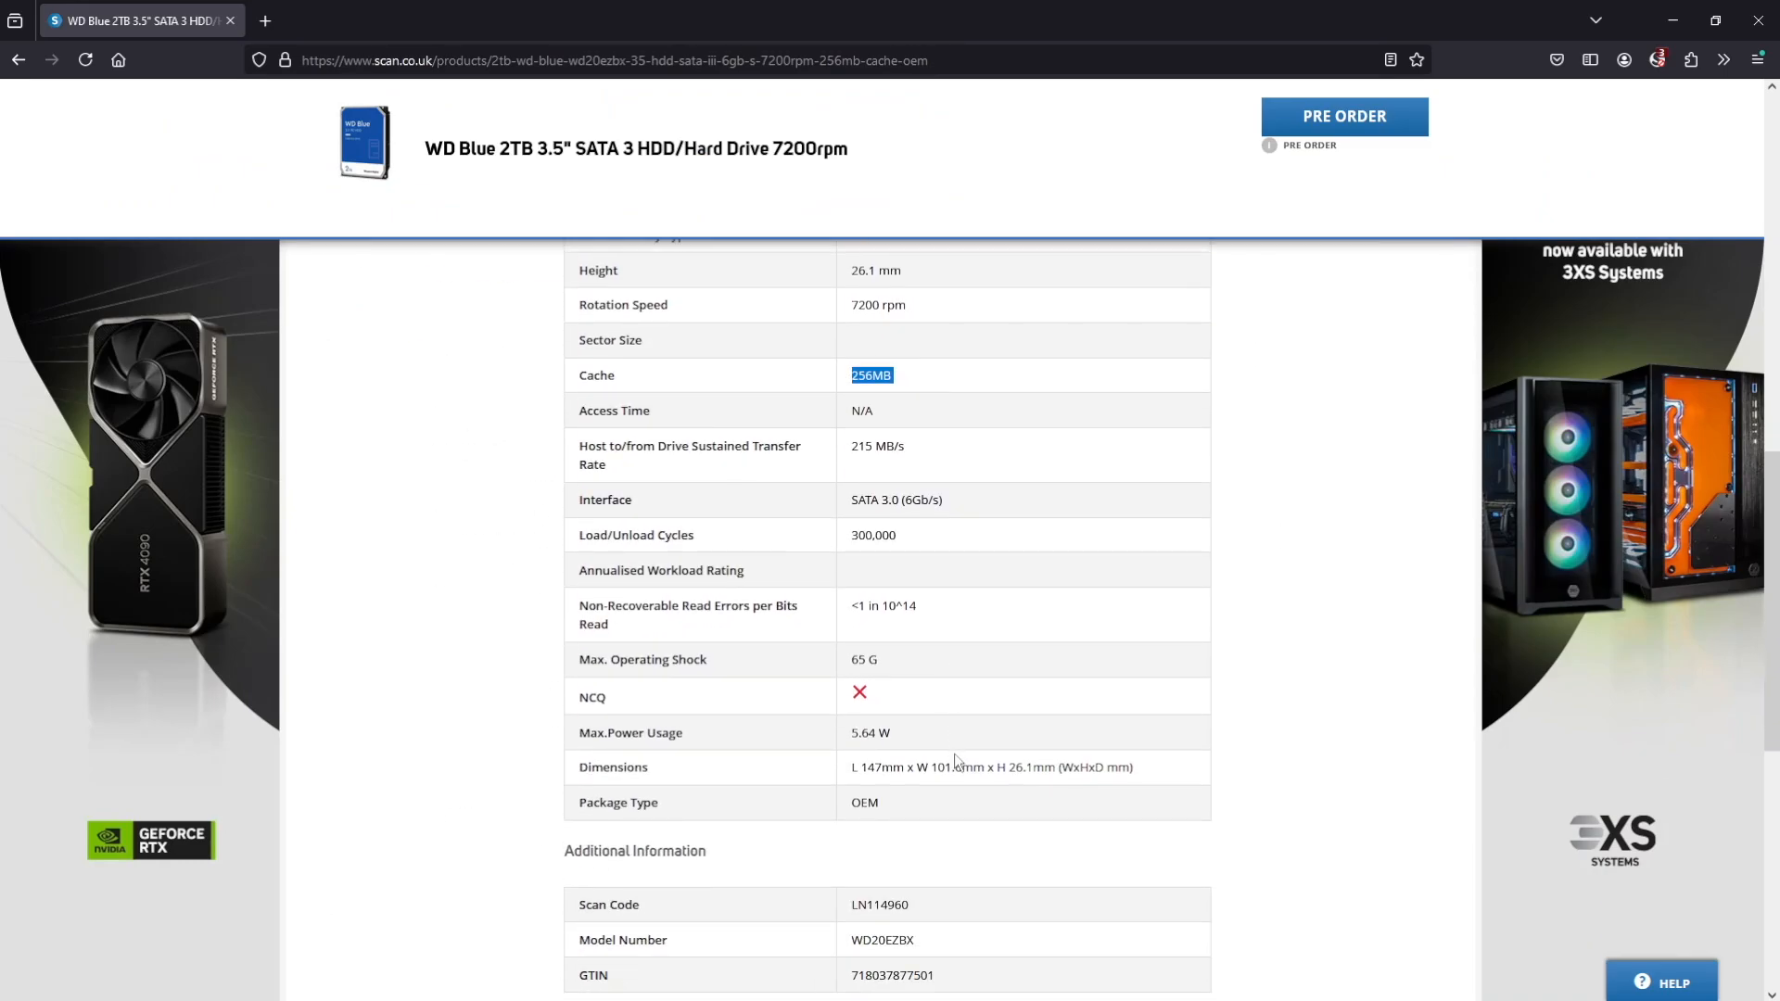
pyautogui.scroll(3)
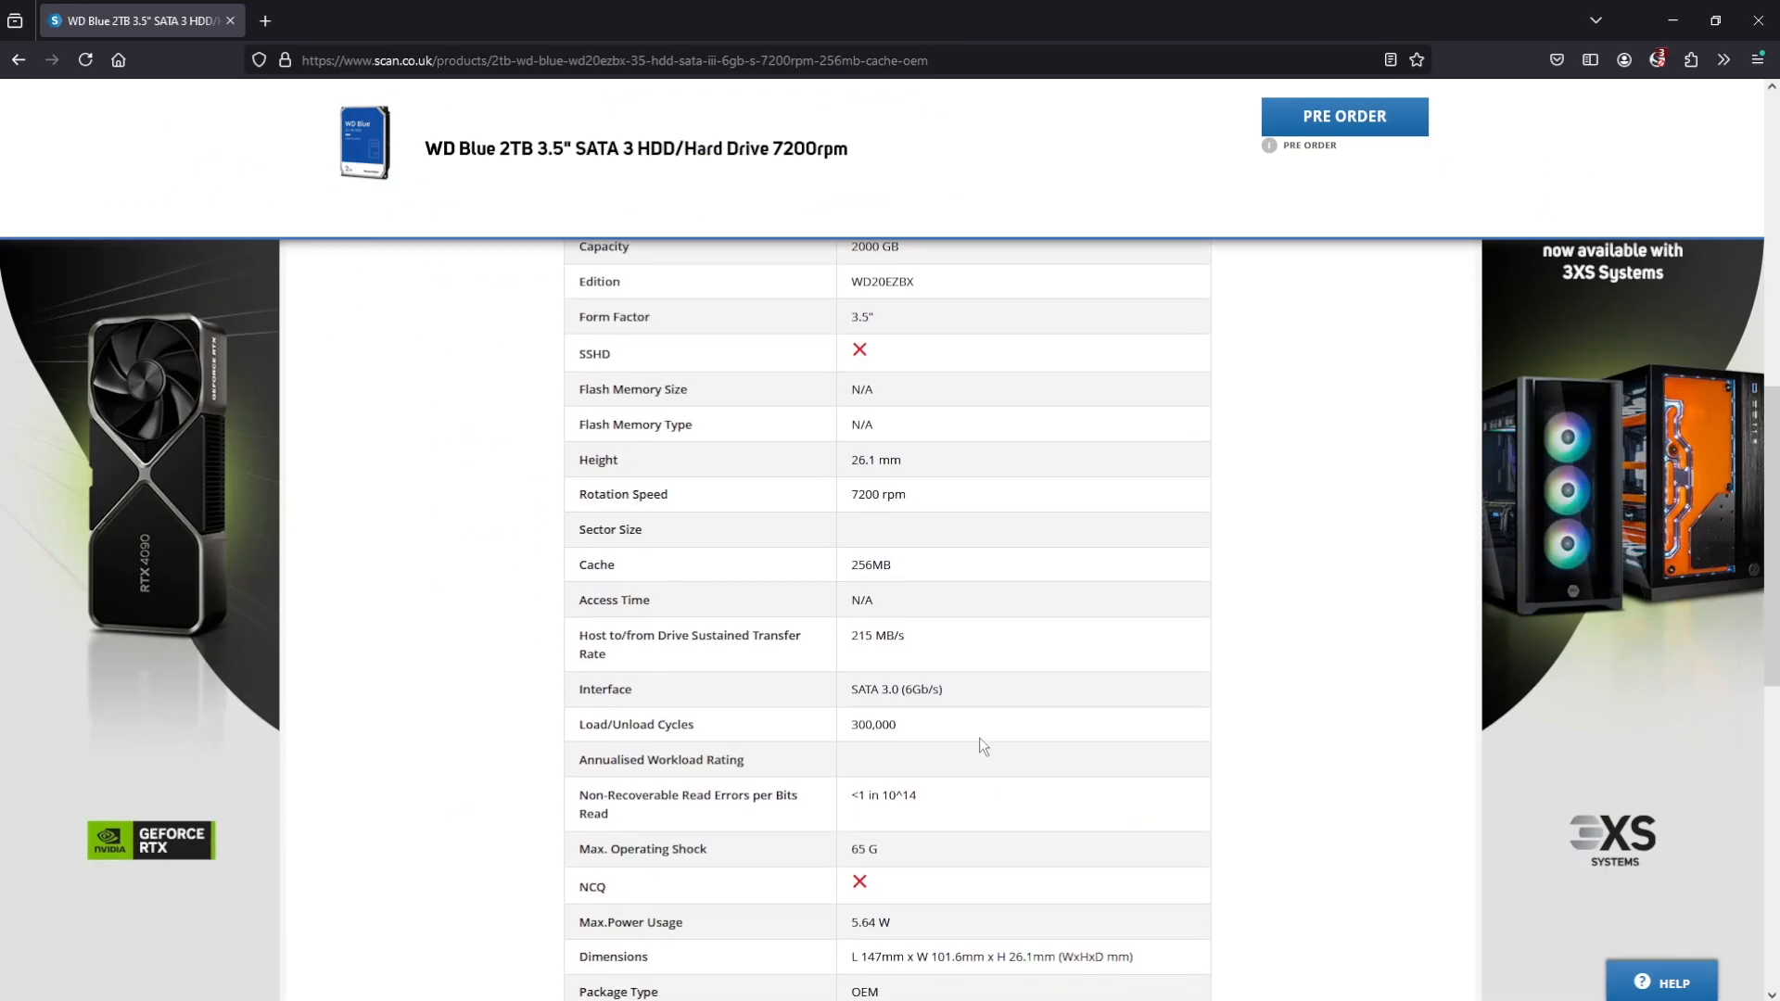
pyautogui.scroll(3)
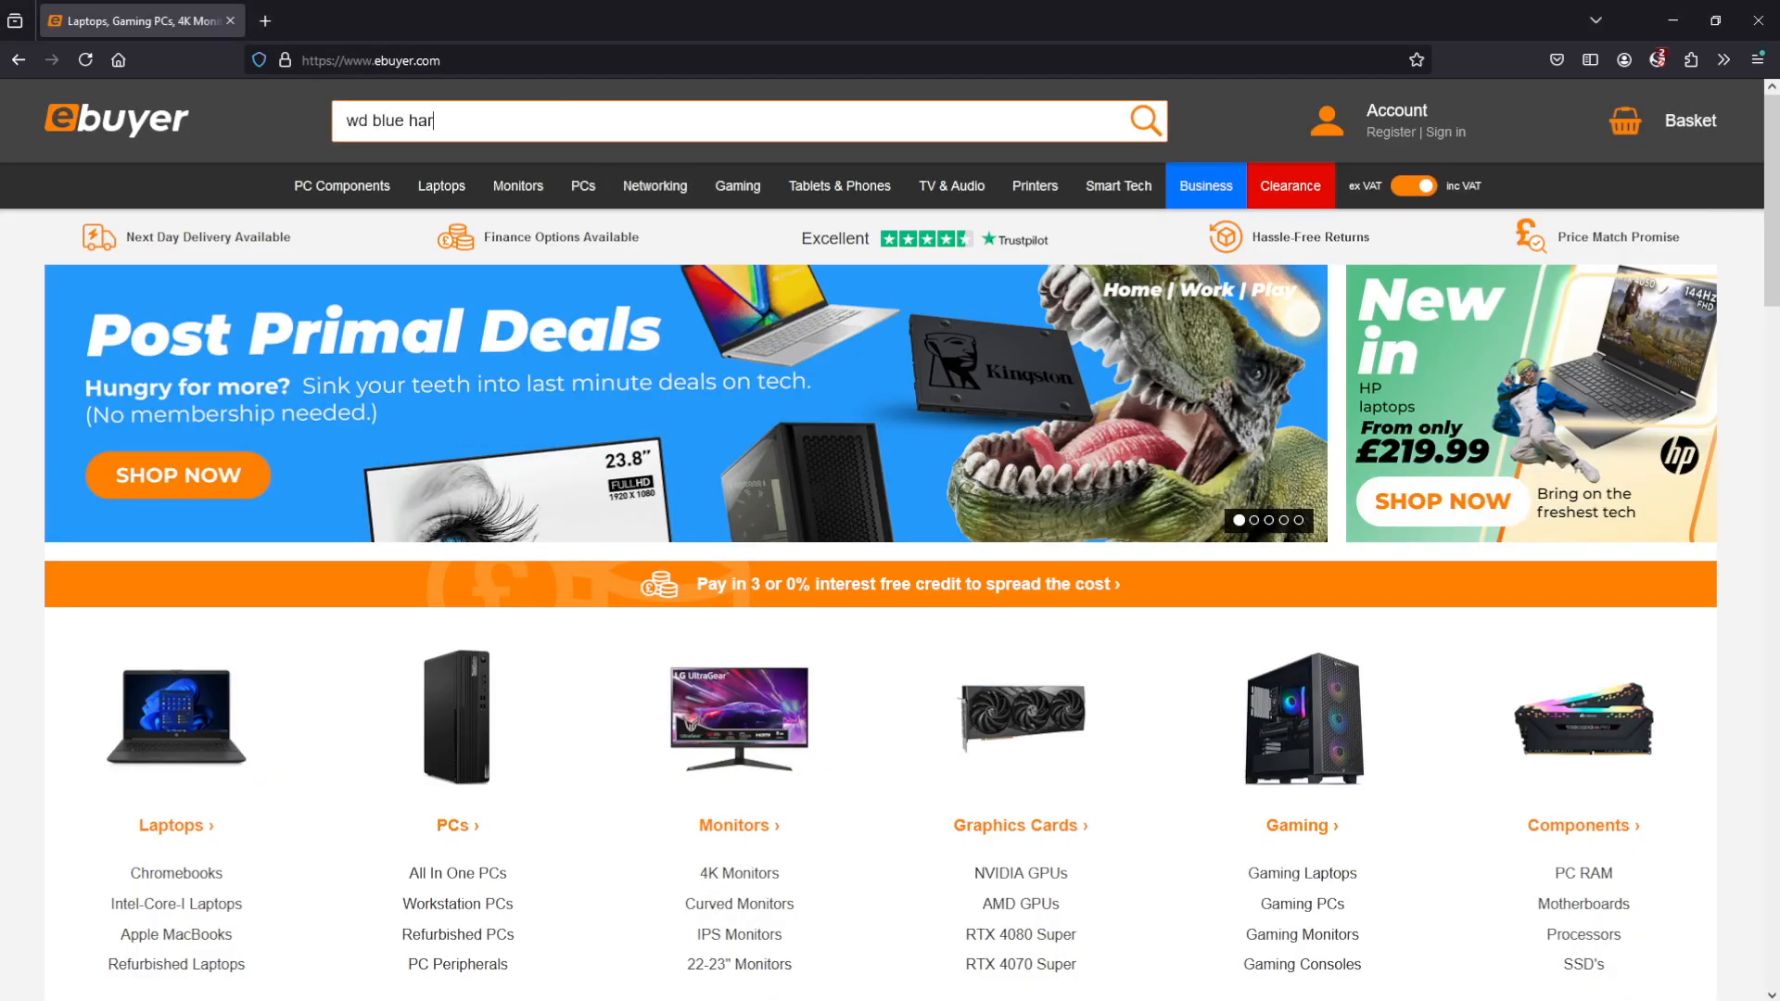
# - Open the WD Blue 2TB Desktop Hard Drive listing and scroll through its item specifics
pyautogui.click(1143, 121)
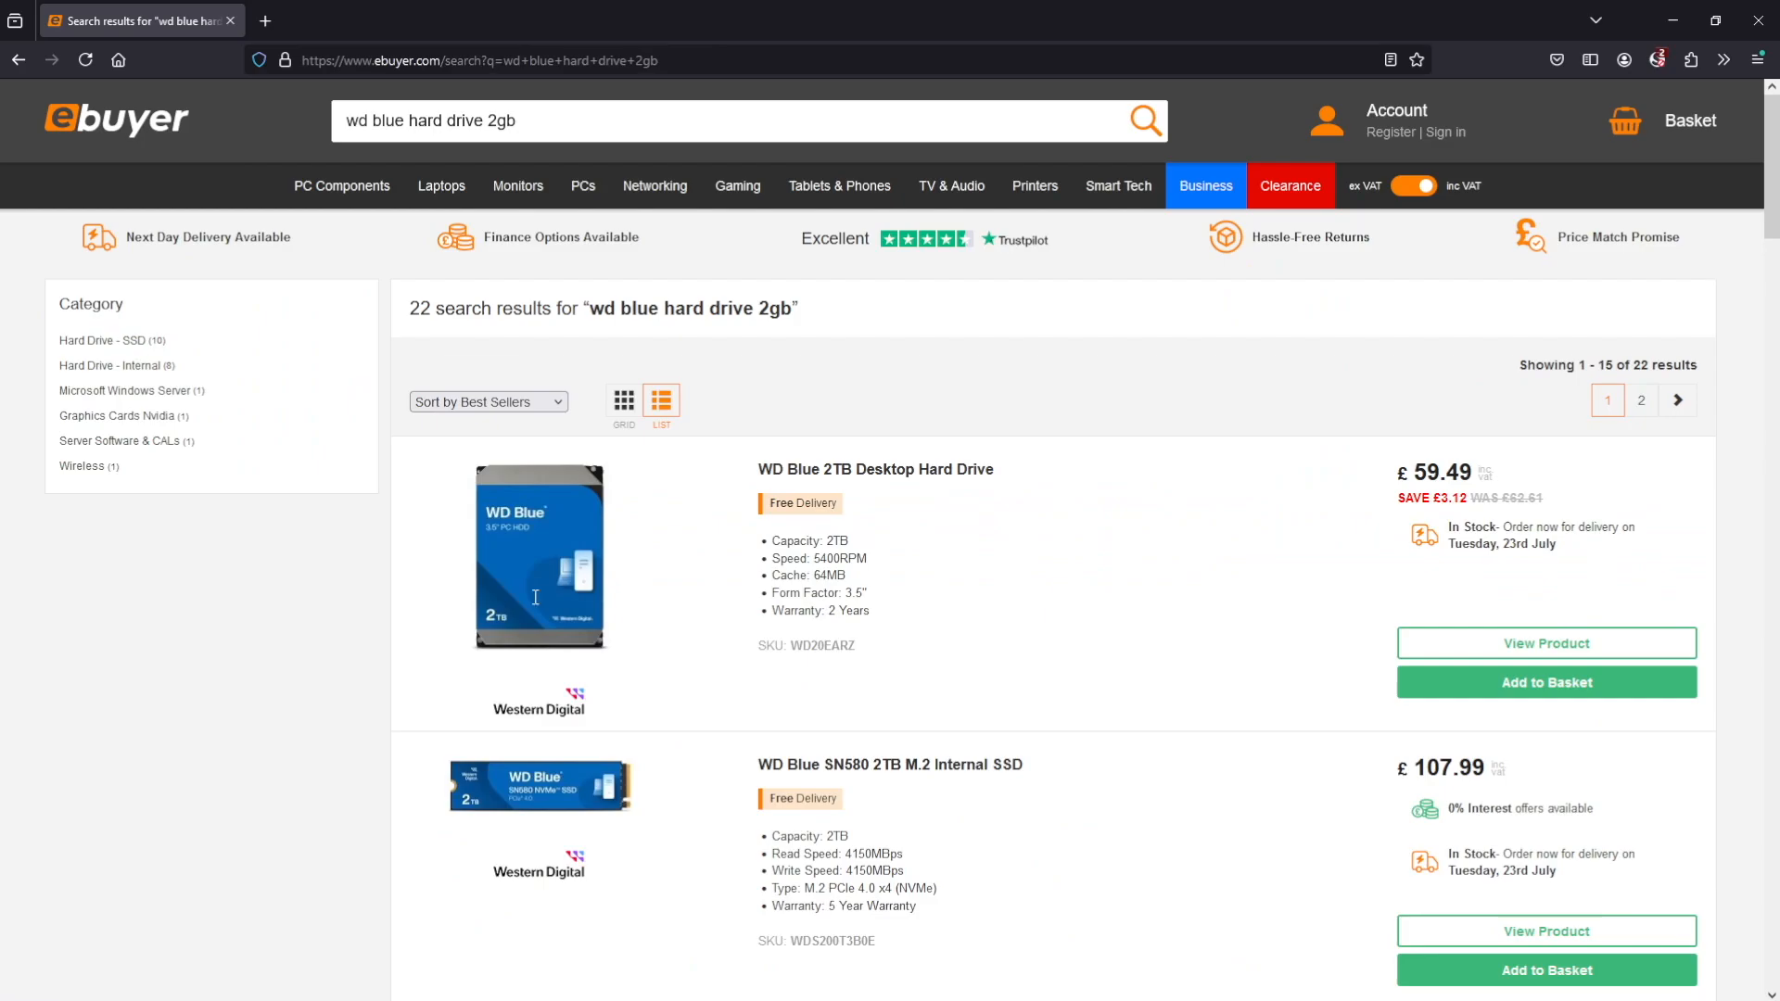
pyautogui.click(874, 469)
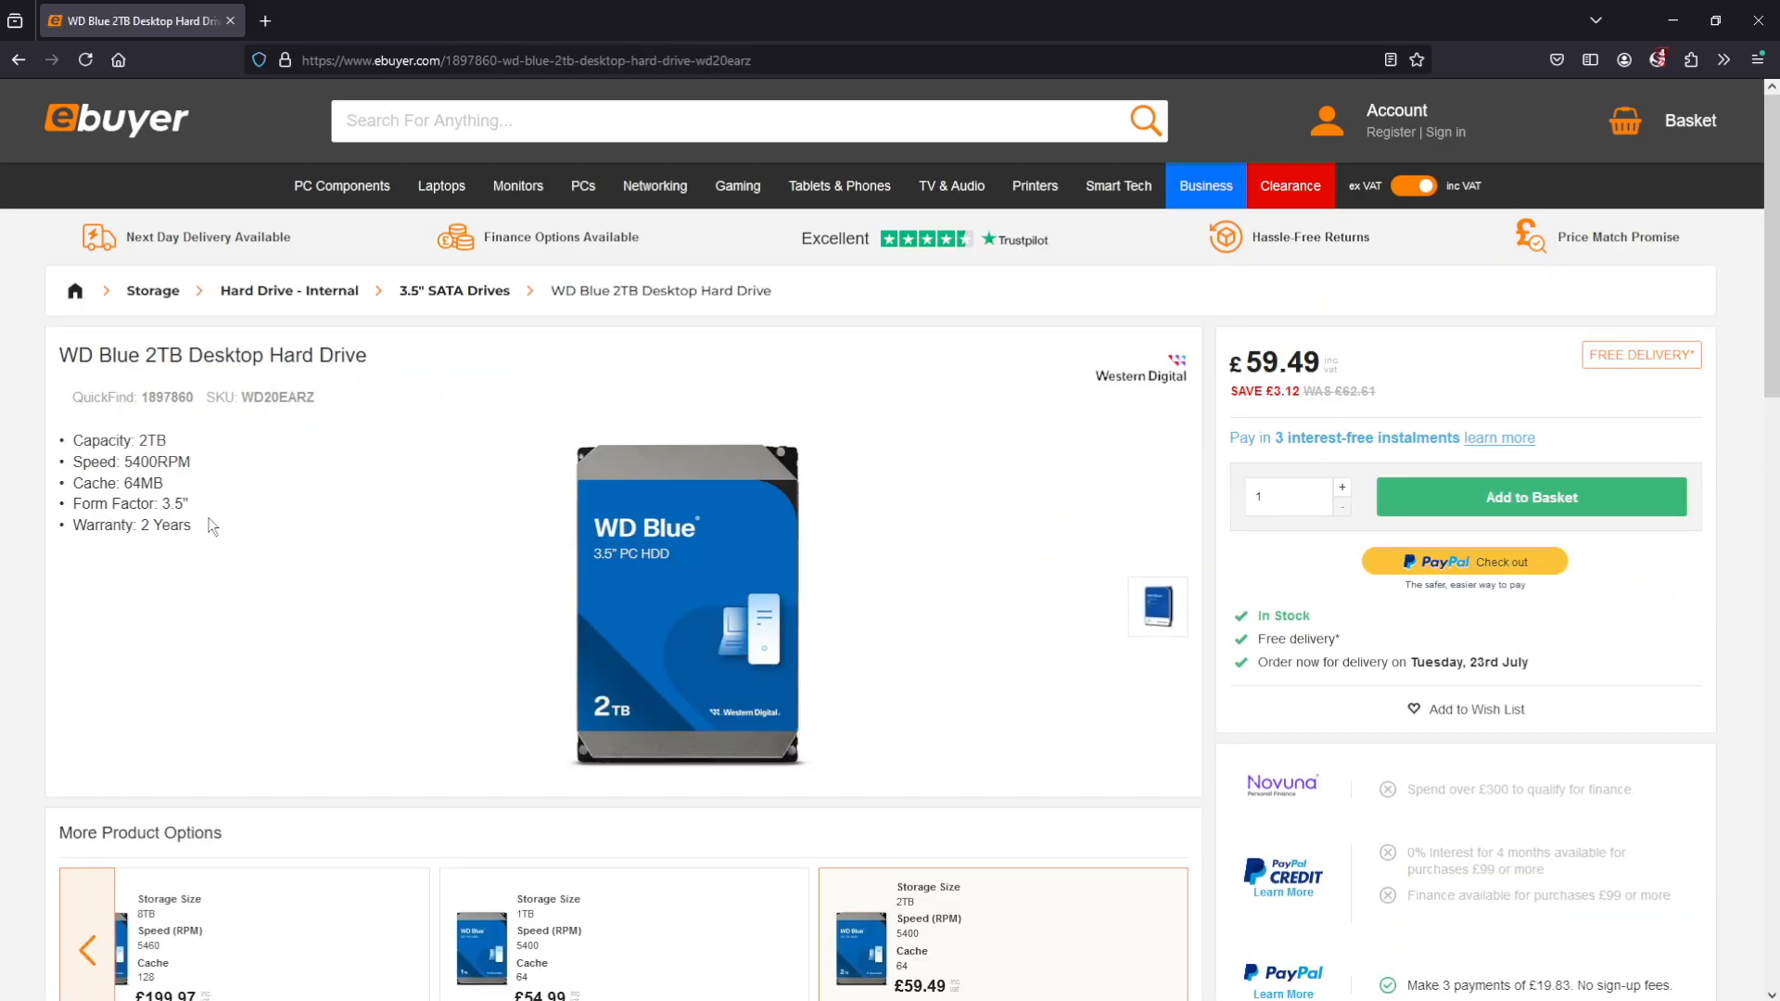
pyautogui.scroll(-3)
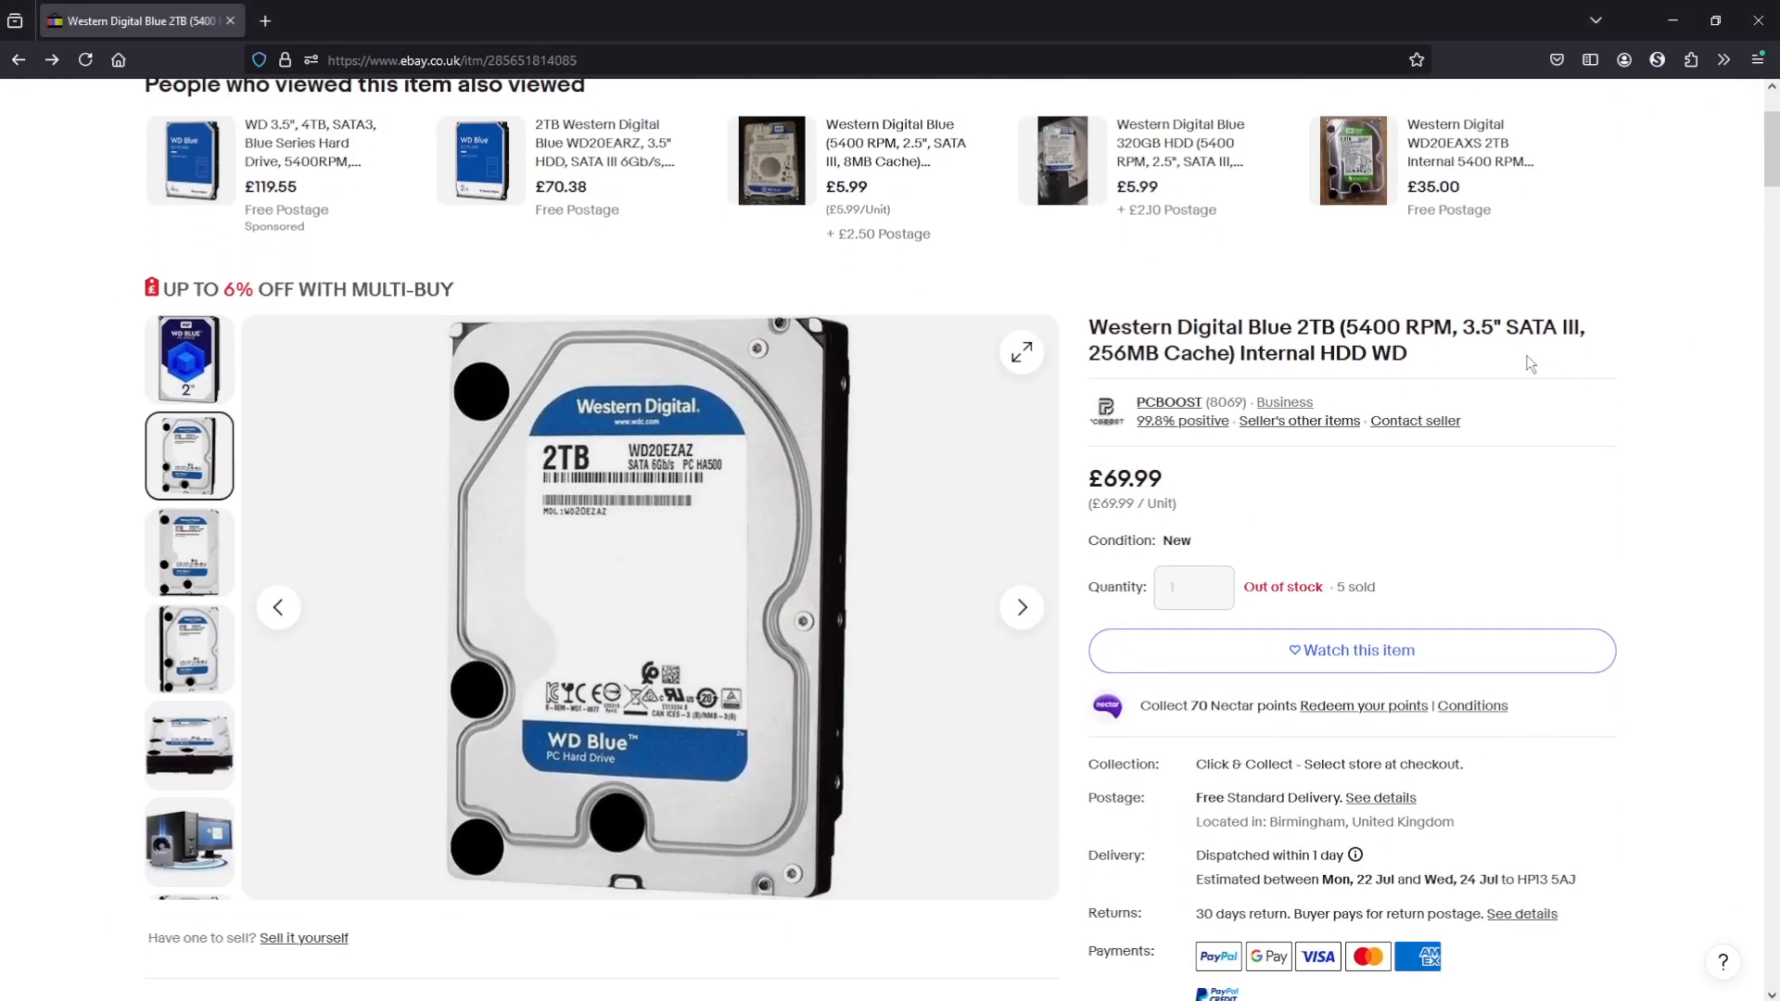
pyautogui.scroll(-3)
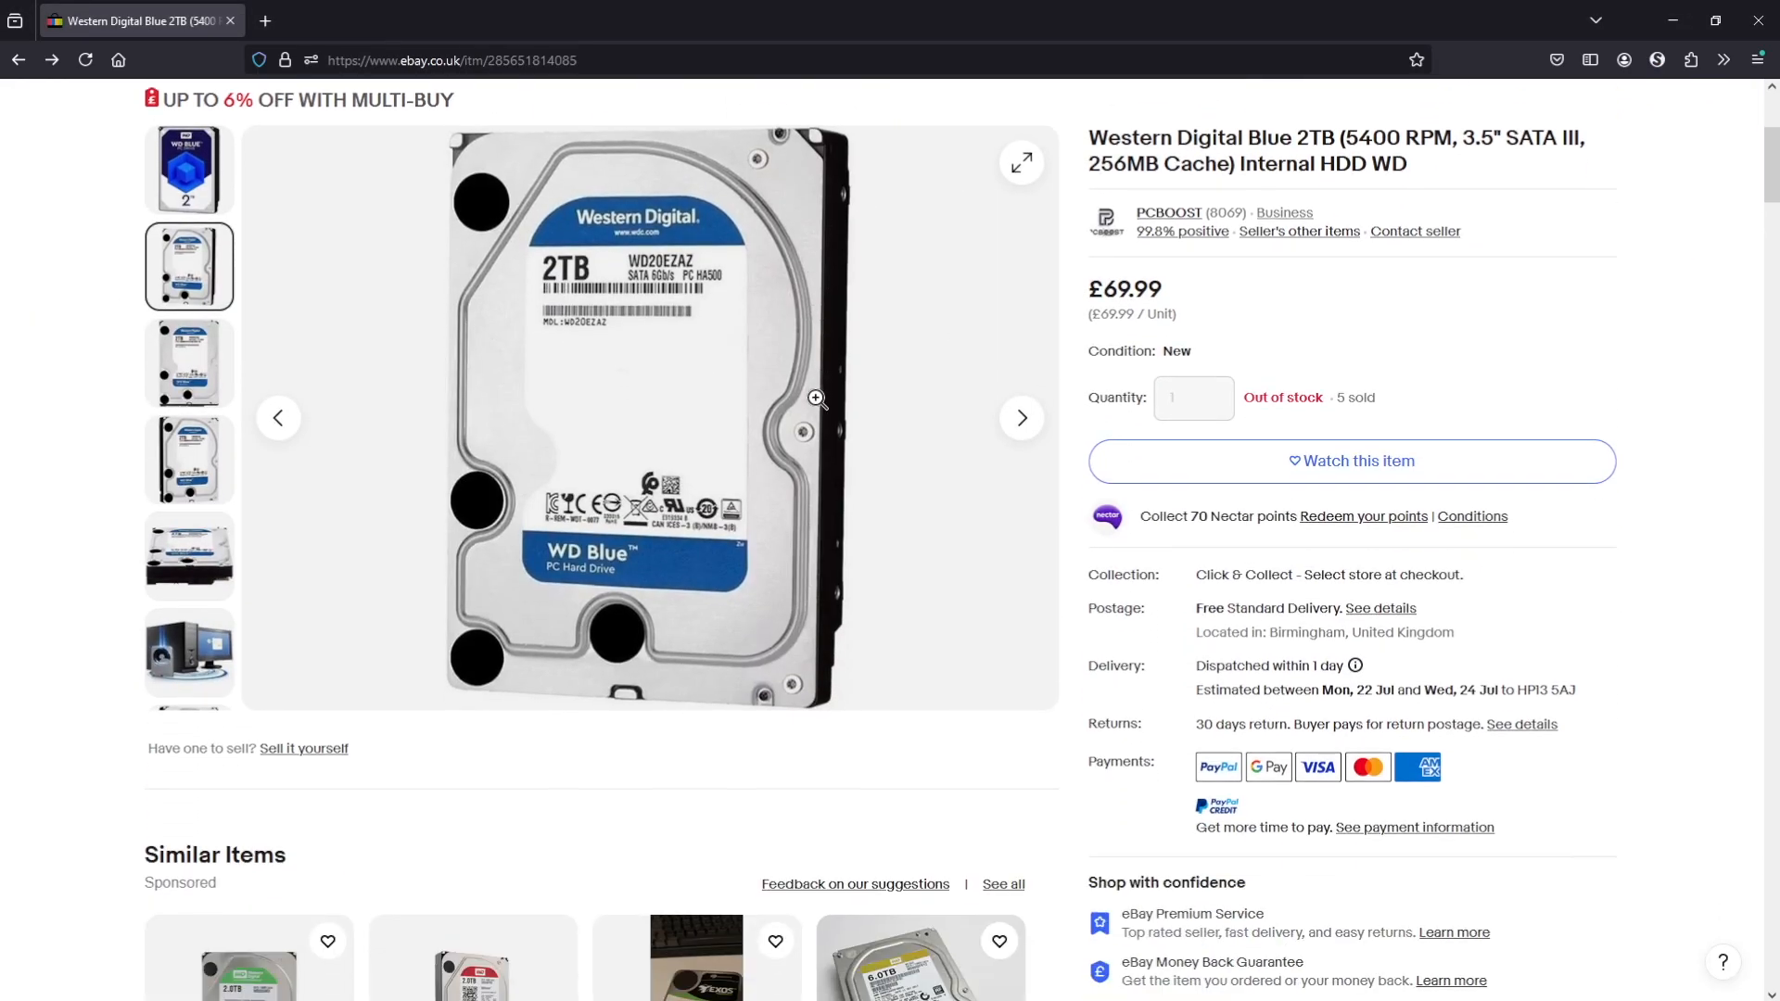
pyautogui.scroll(-3)
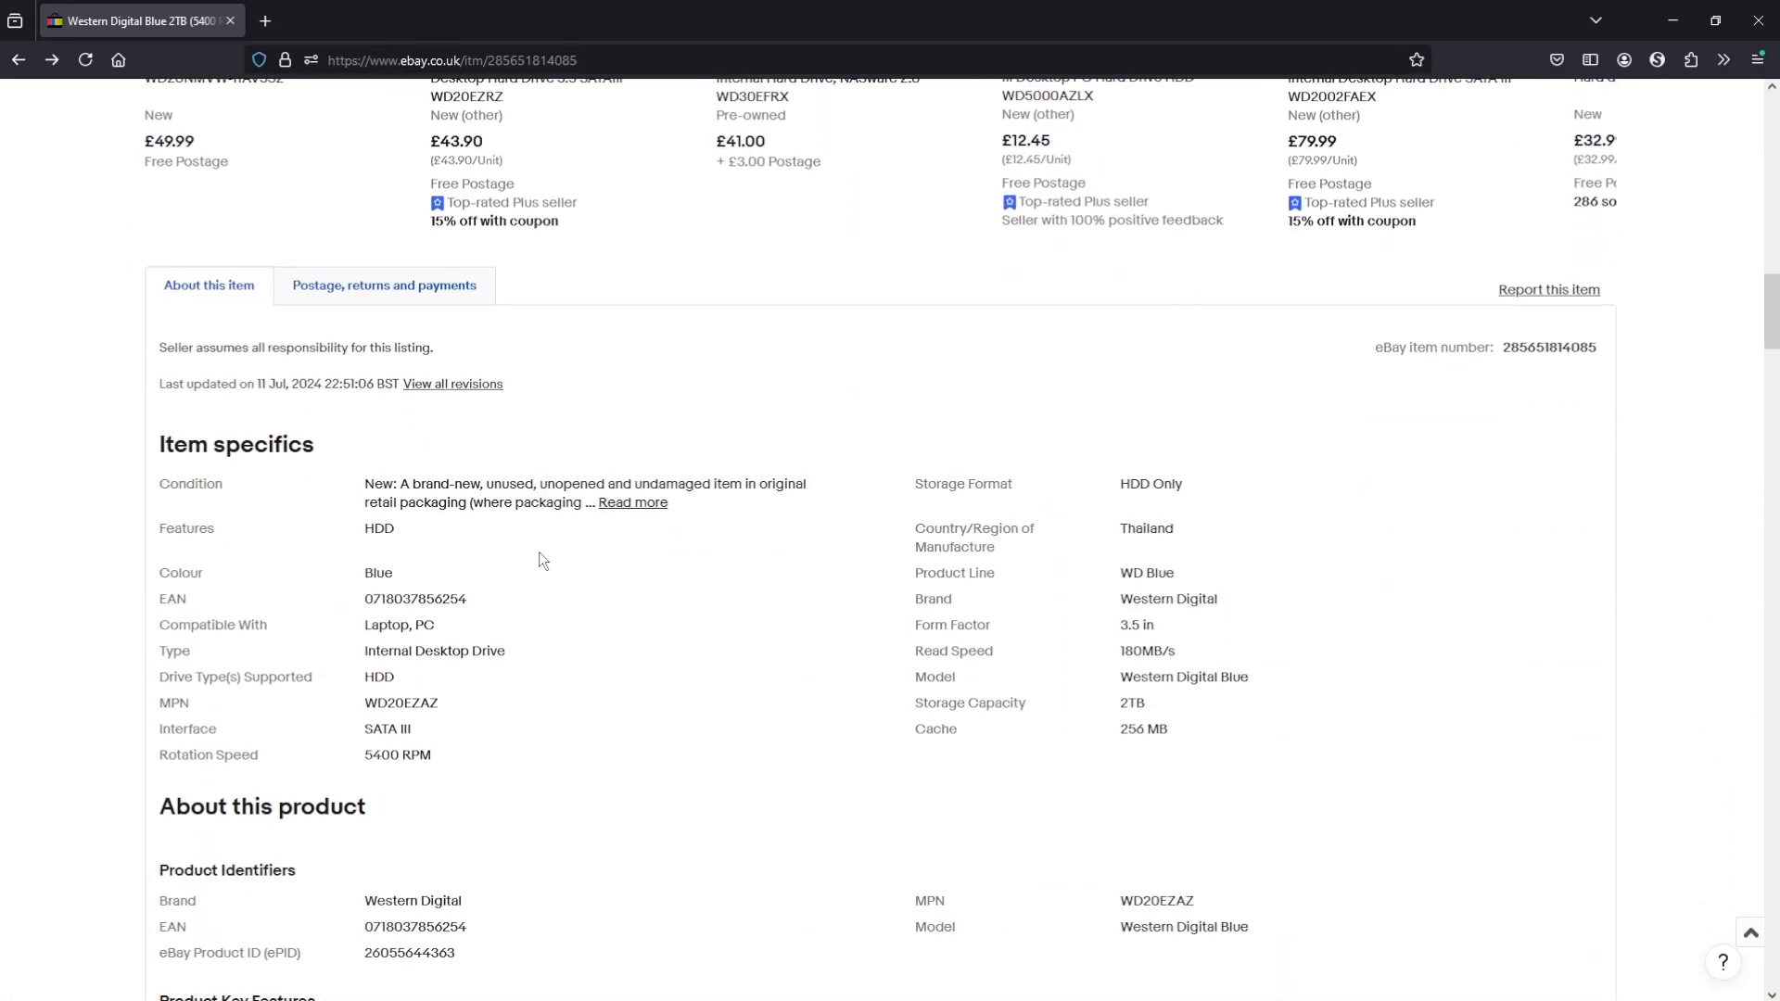
pyautogui.scroll(-3)
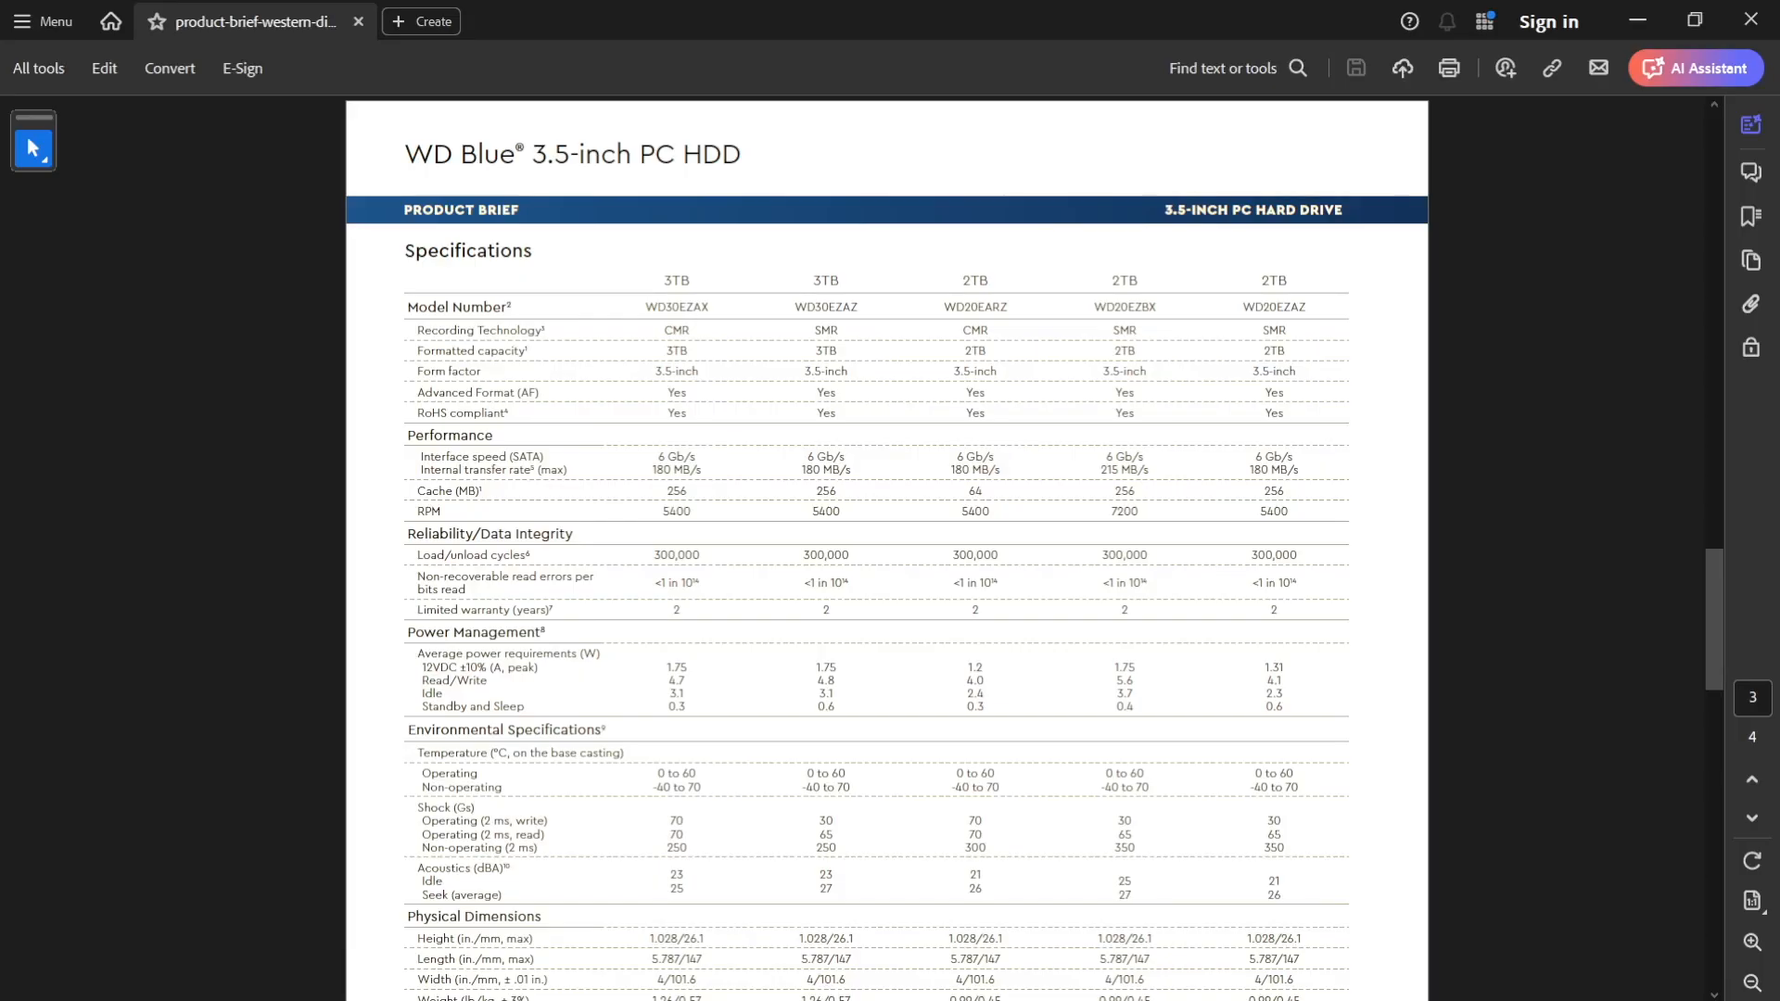
# - Open the WD Blue product brief PDF at its CMR/SMR specifications table
pyautogui.doubleClick(974, 307)
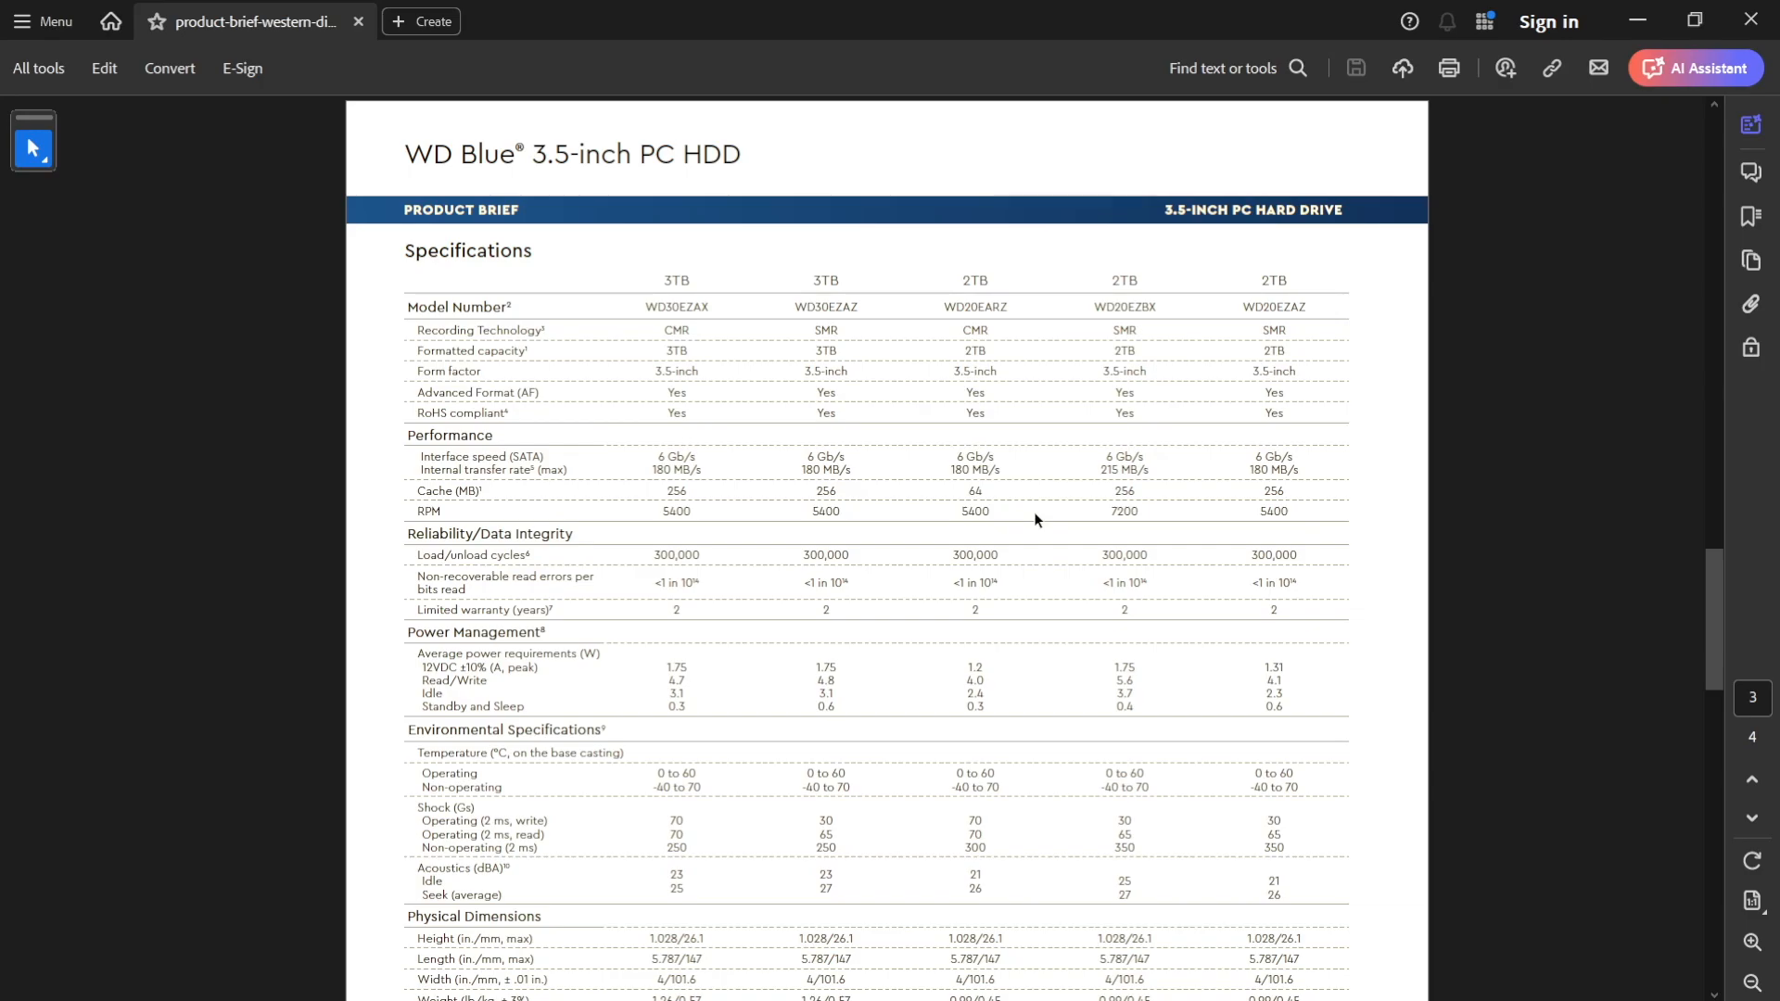
pyautogui.doubleClick(972, 330)
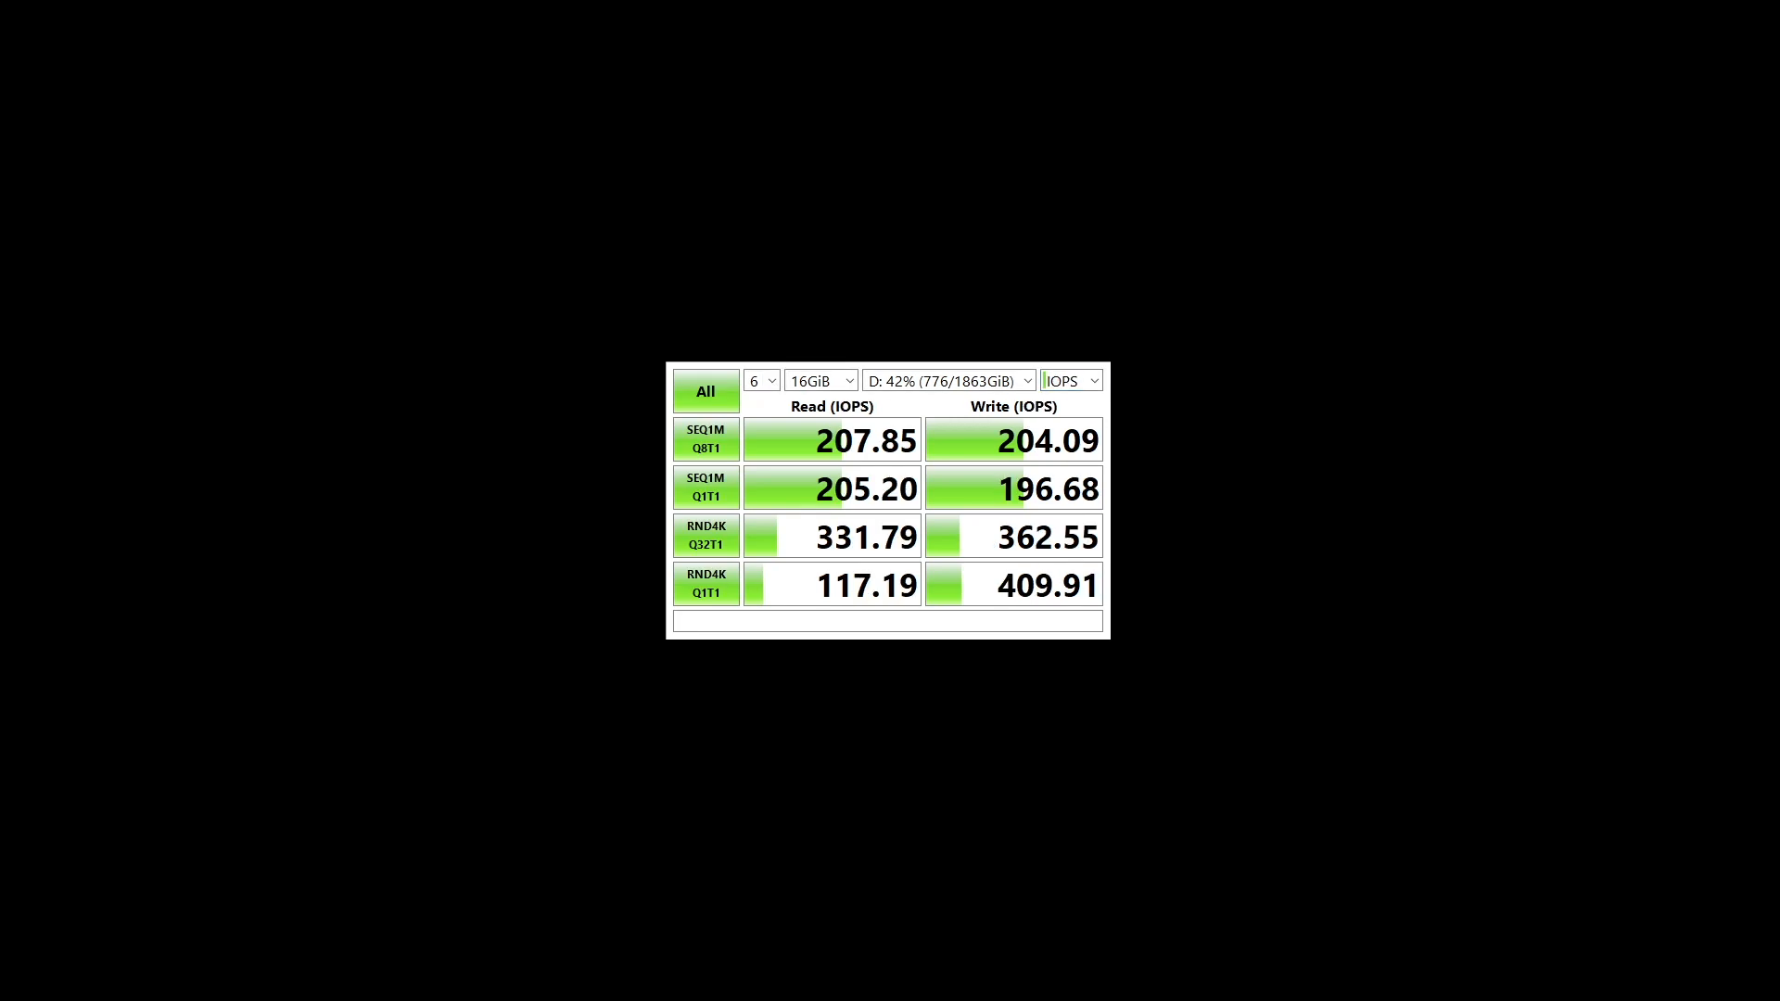
# - Run CrystalDiskMark on drive D with 6 runs, 16GiB size and IOPS units
pyautogui.click(705, 392)
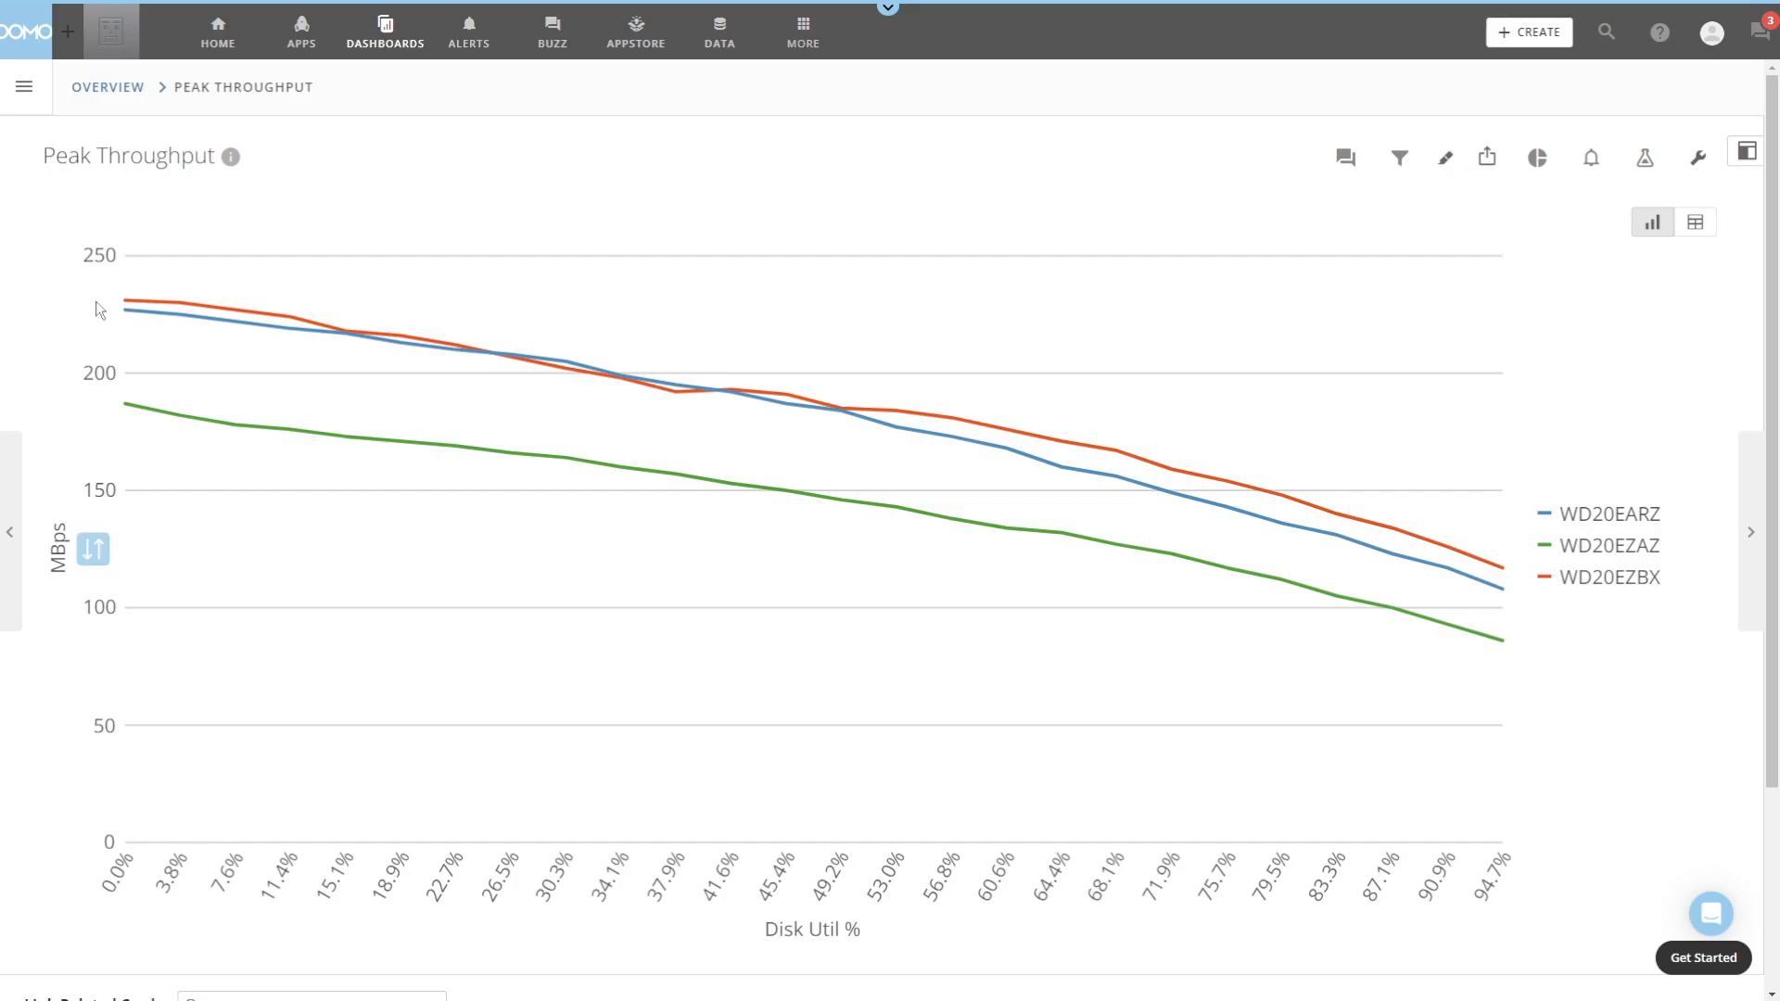
pyautogui.moveTo(714, 392)
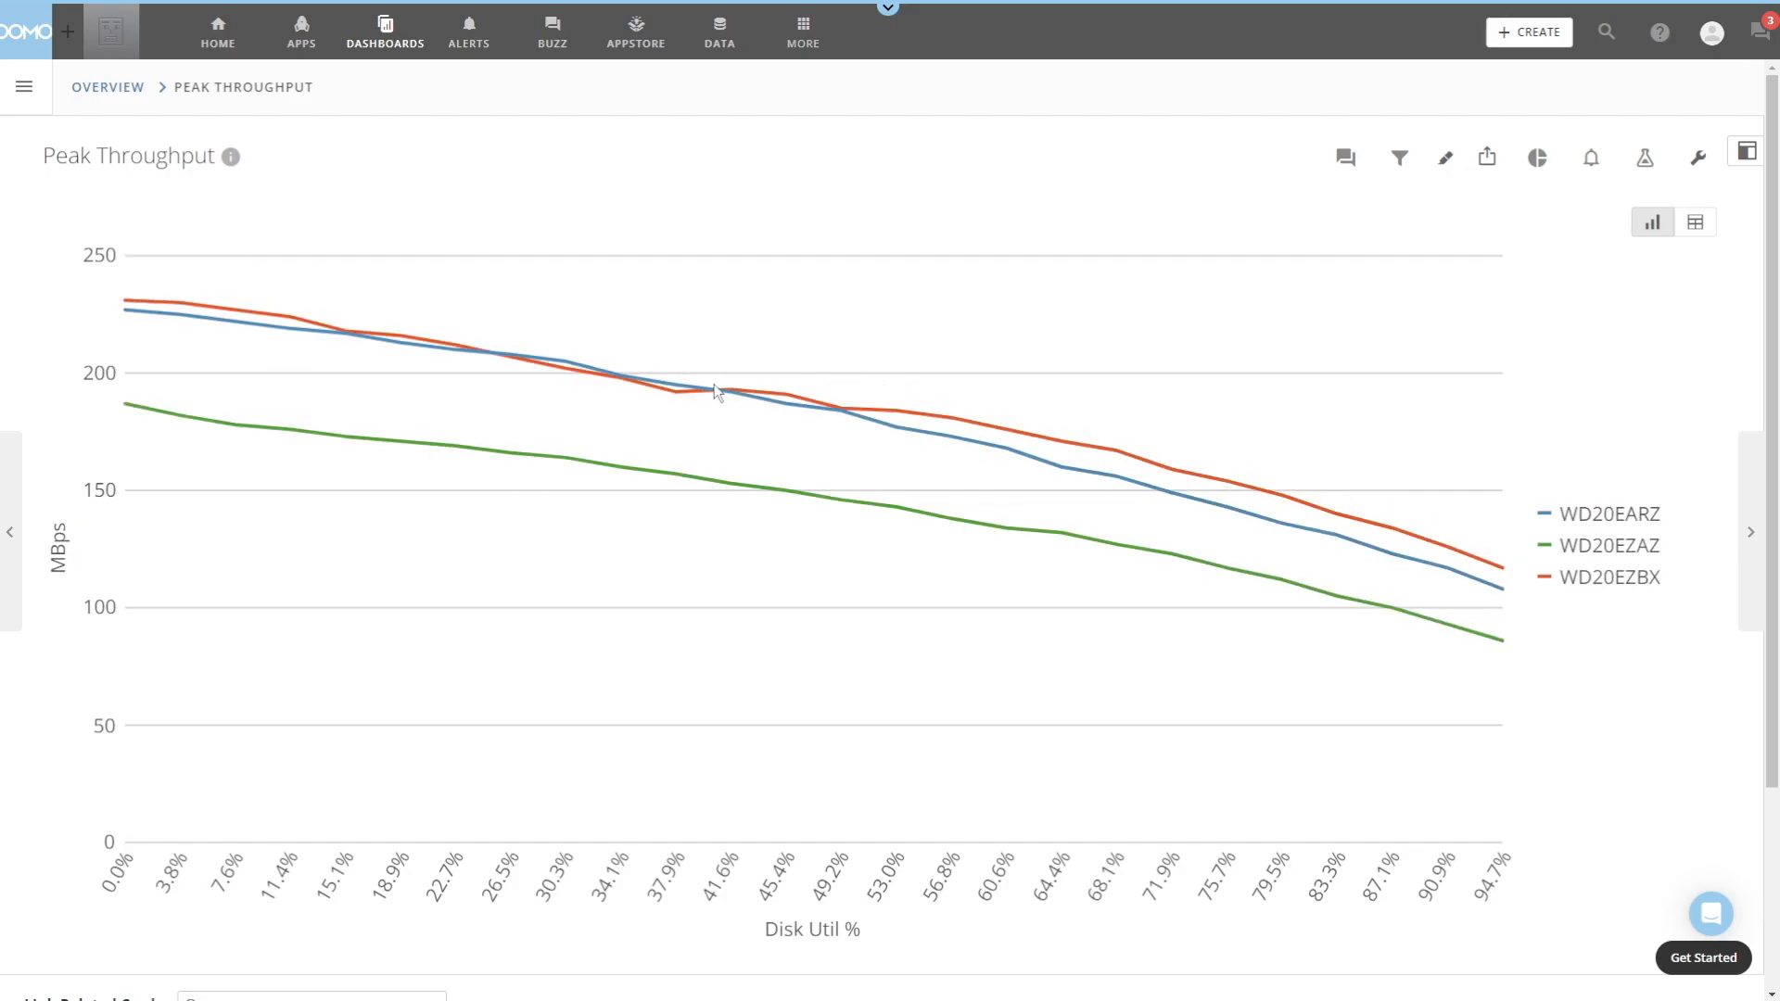
pyautogui.moveTo(1475, 551)
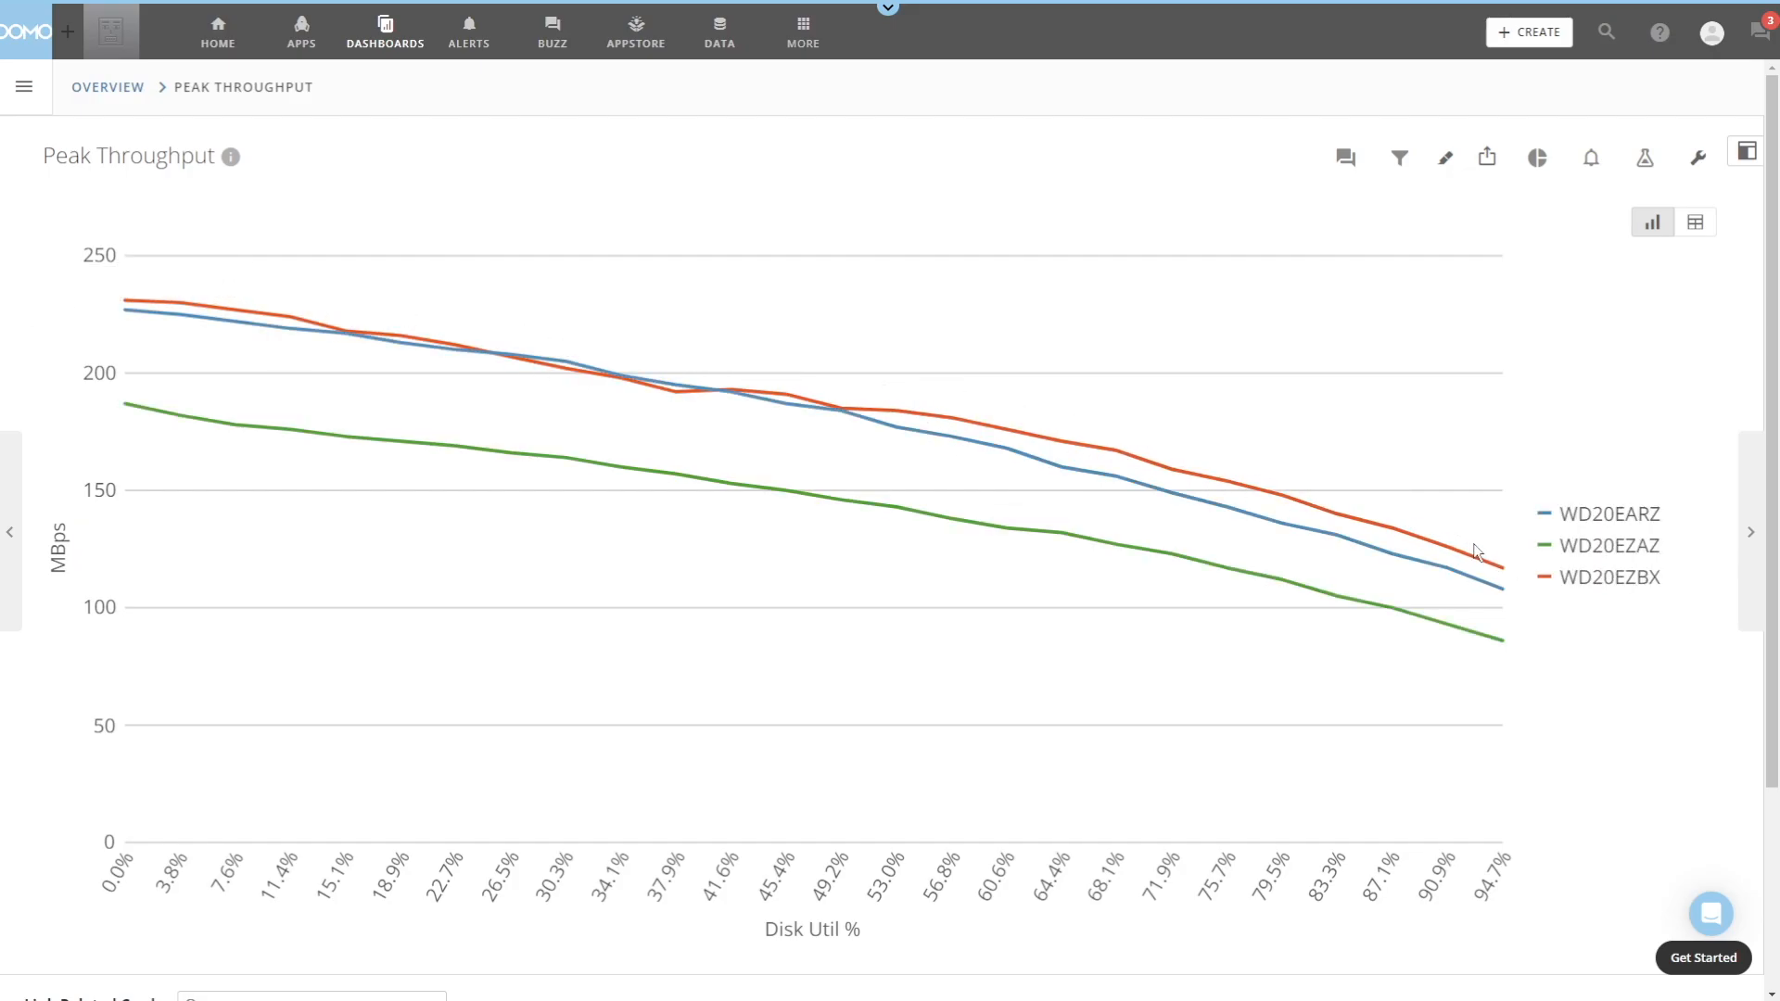
pyautogui.moveTo(739, 725)
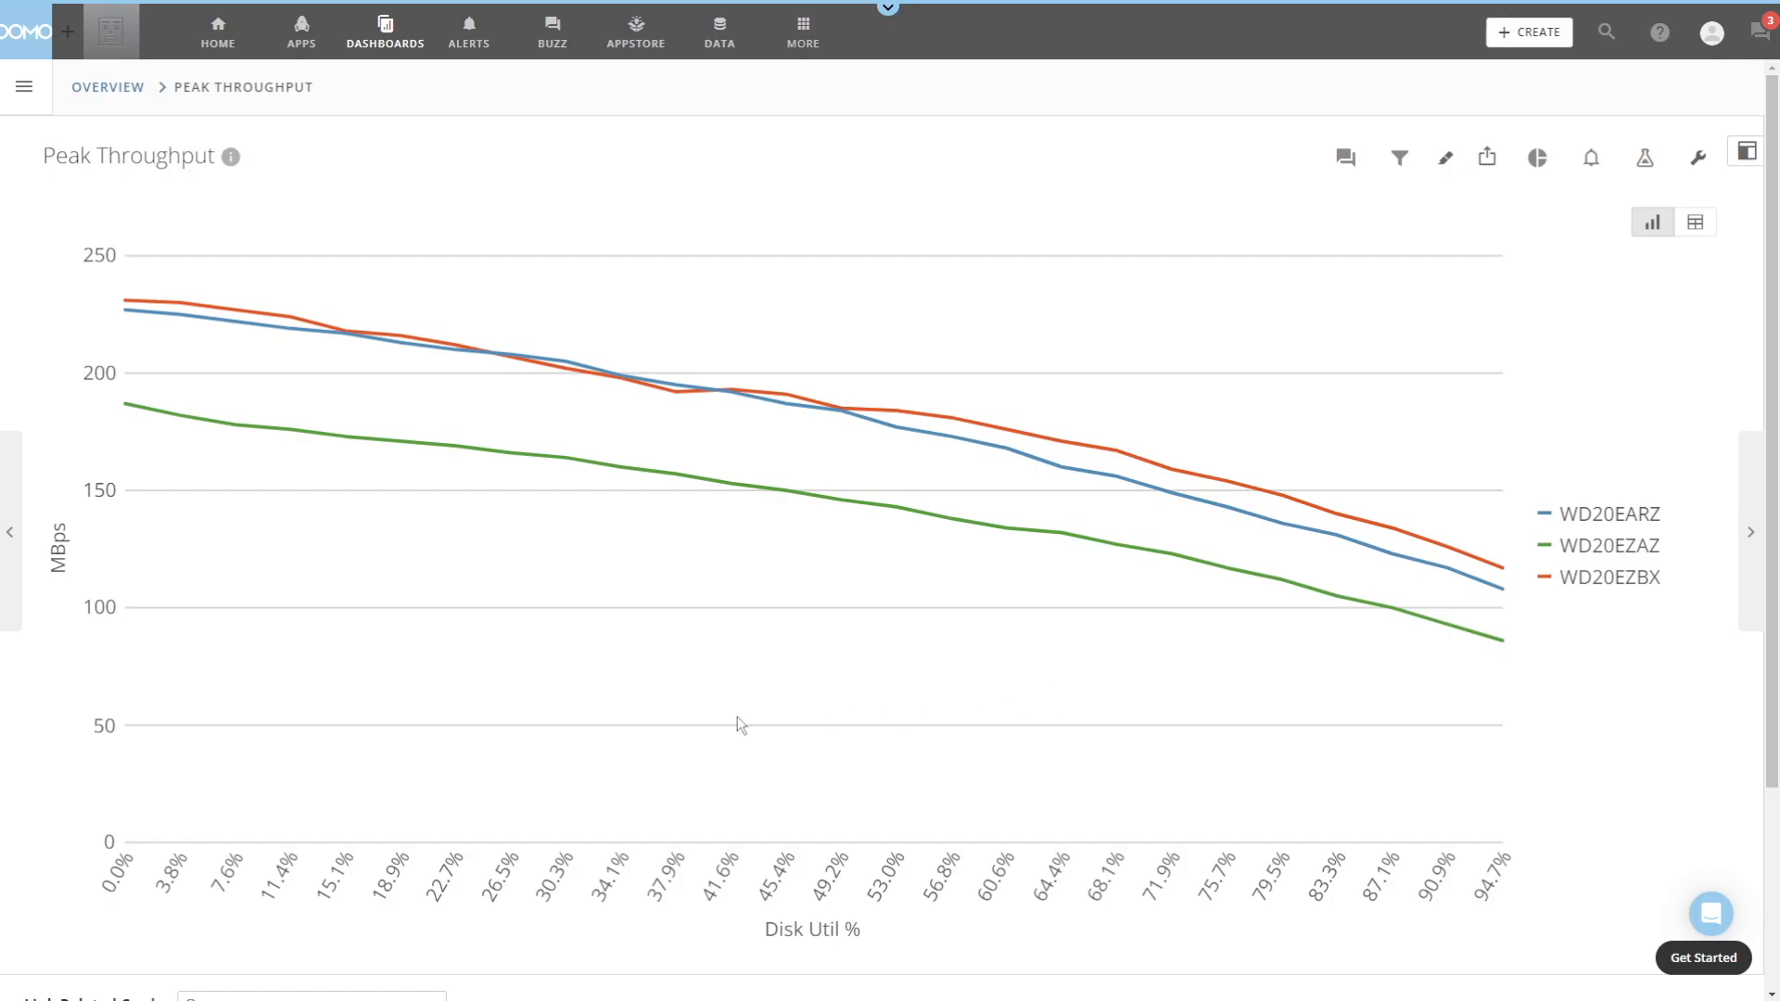
pyautogui.moveTo(587, 692)
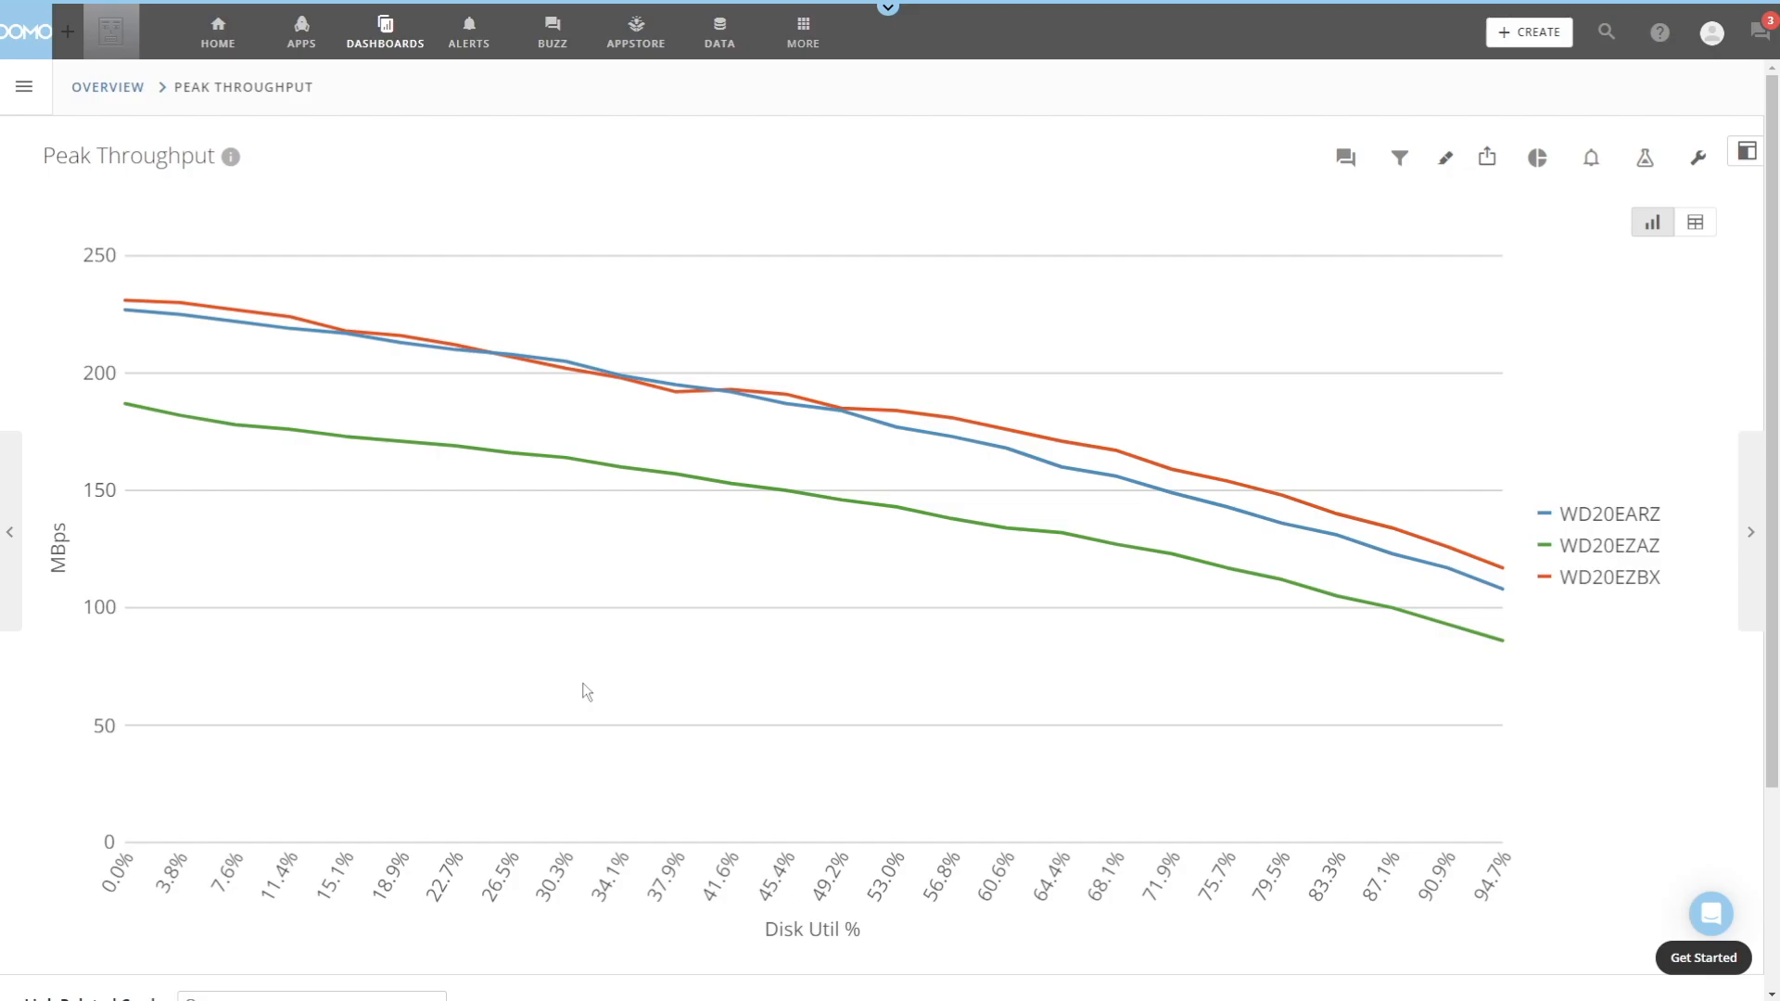
pyautogui.moveTo(1693, 752)
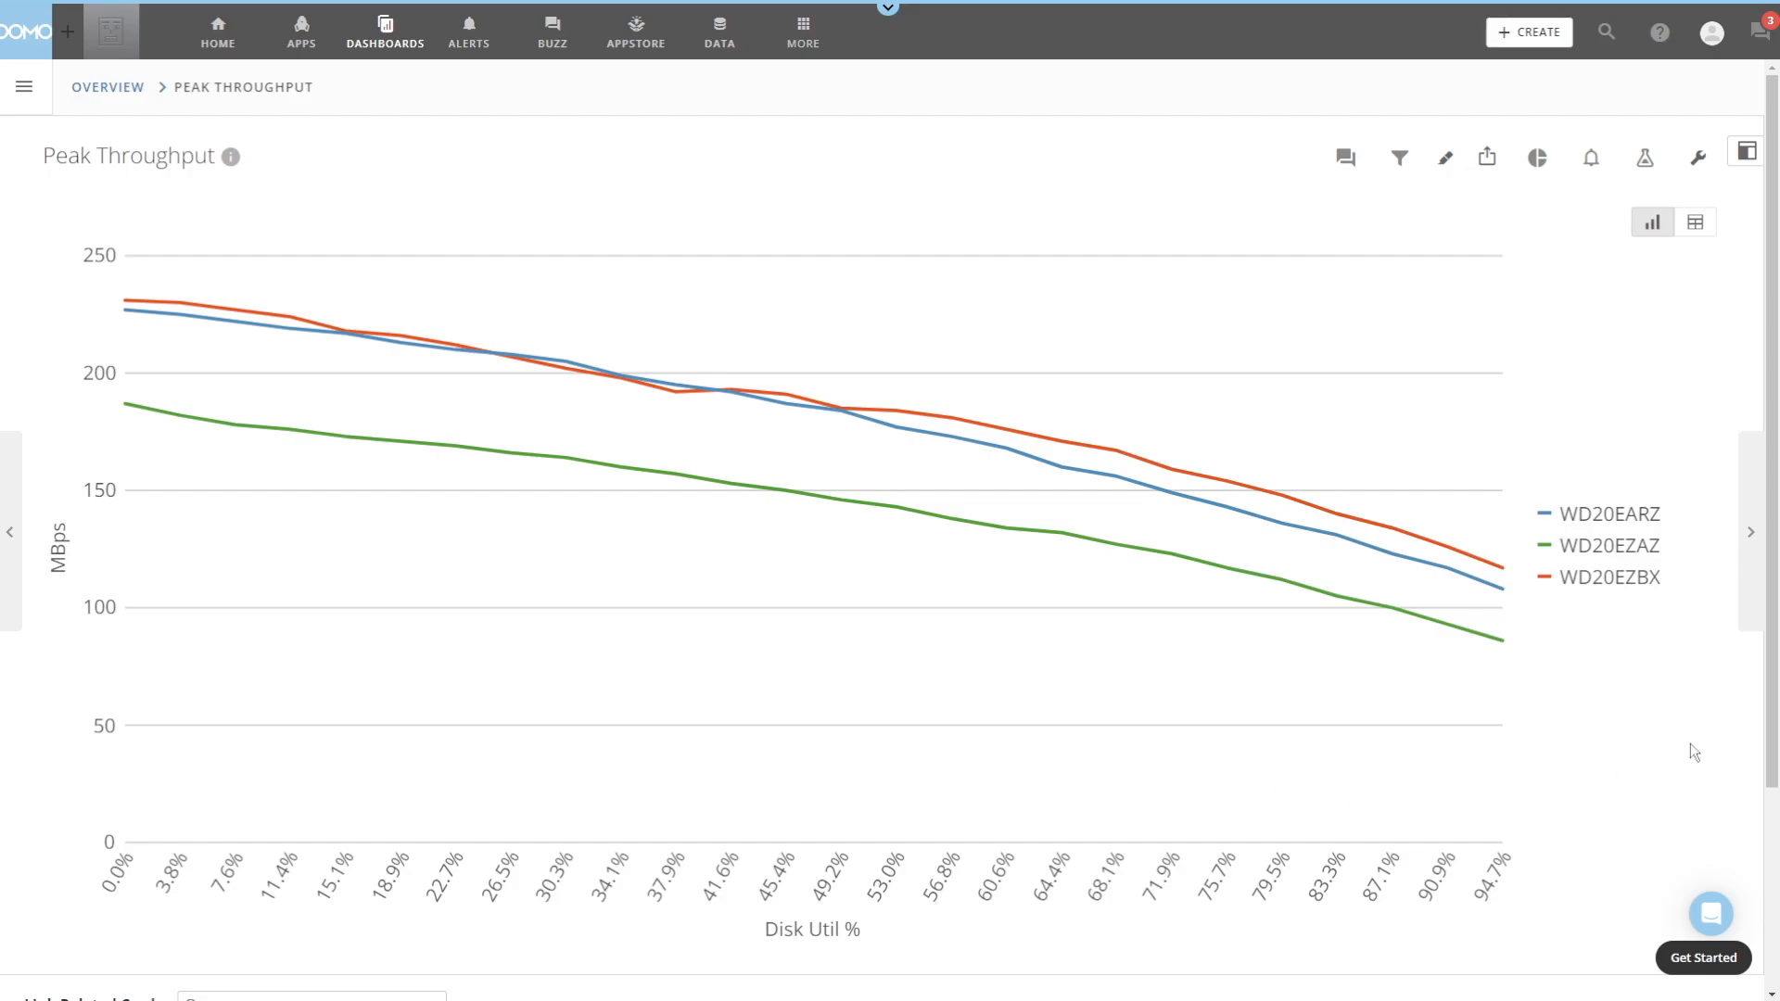
pyautogui.moveTo(1724, 677)
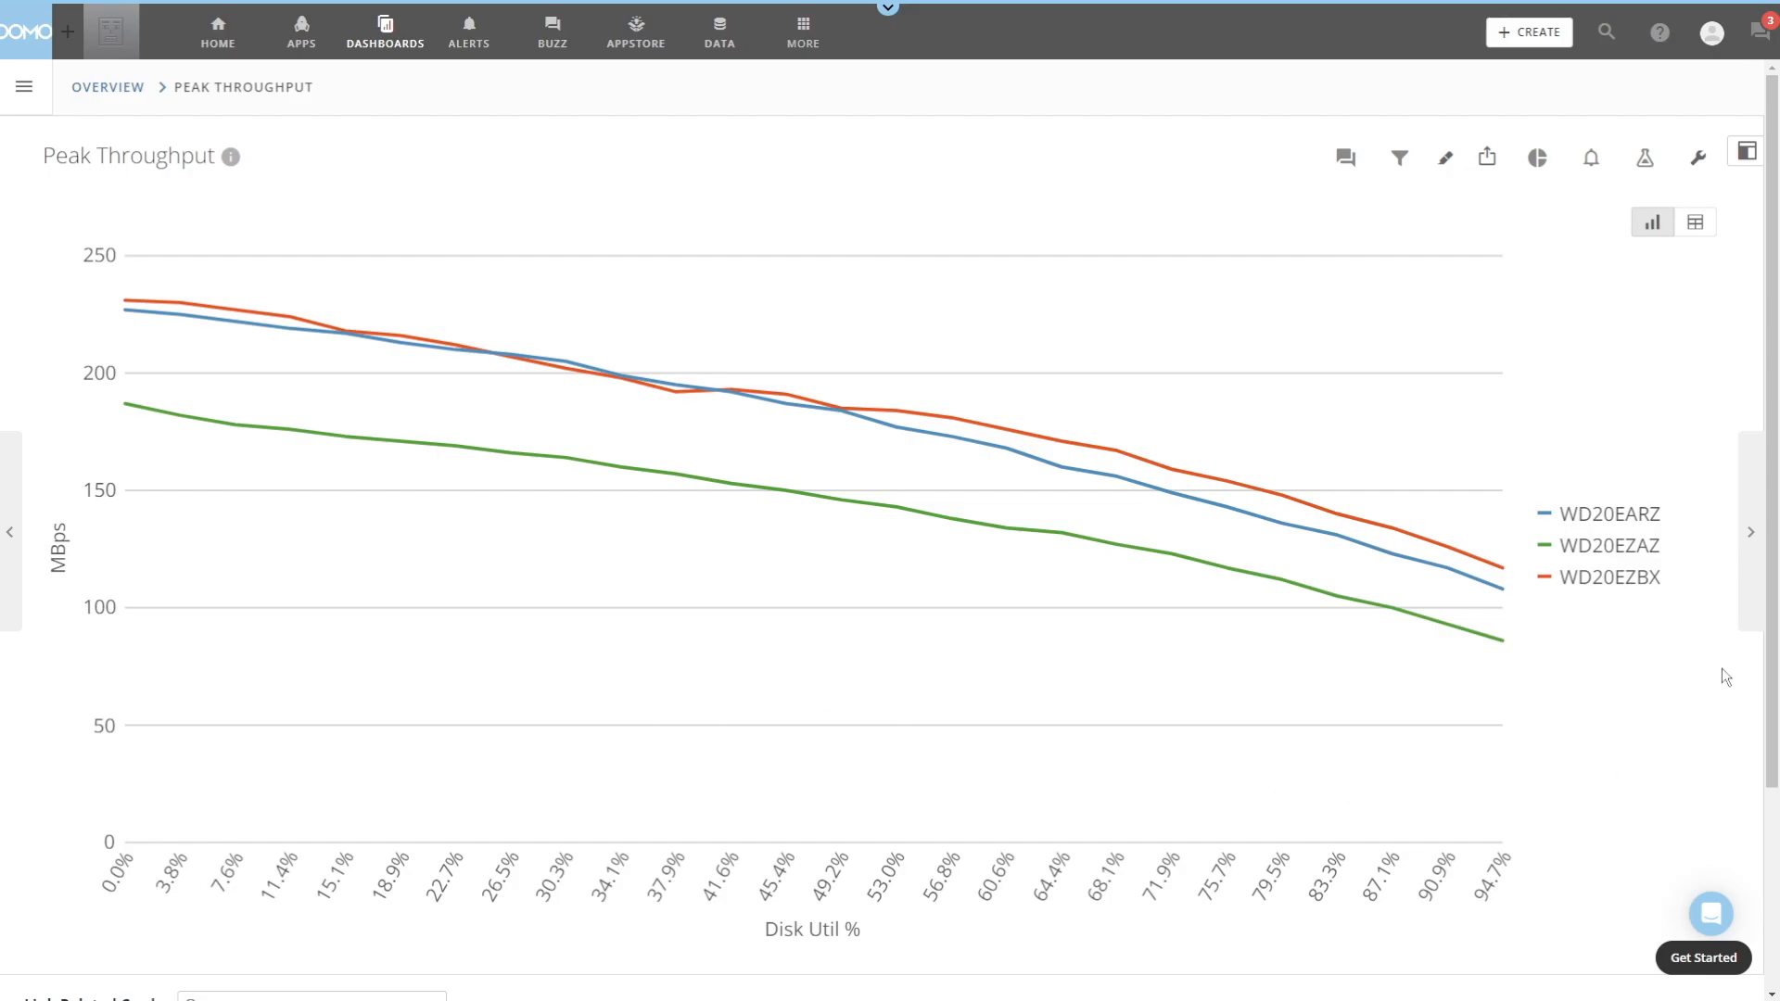
# - Switch from Peak Throughput to the Sequential Writes - Large Files chart
pyautogui.click(1751, 531)
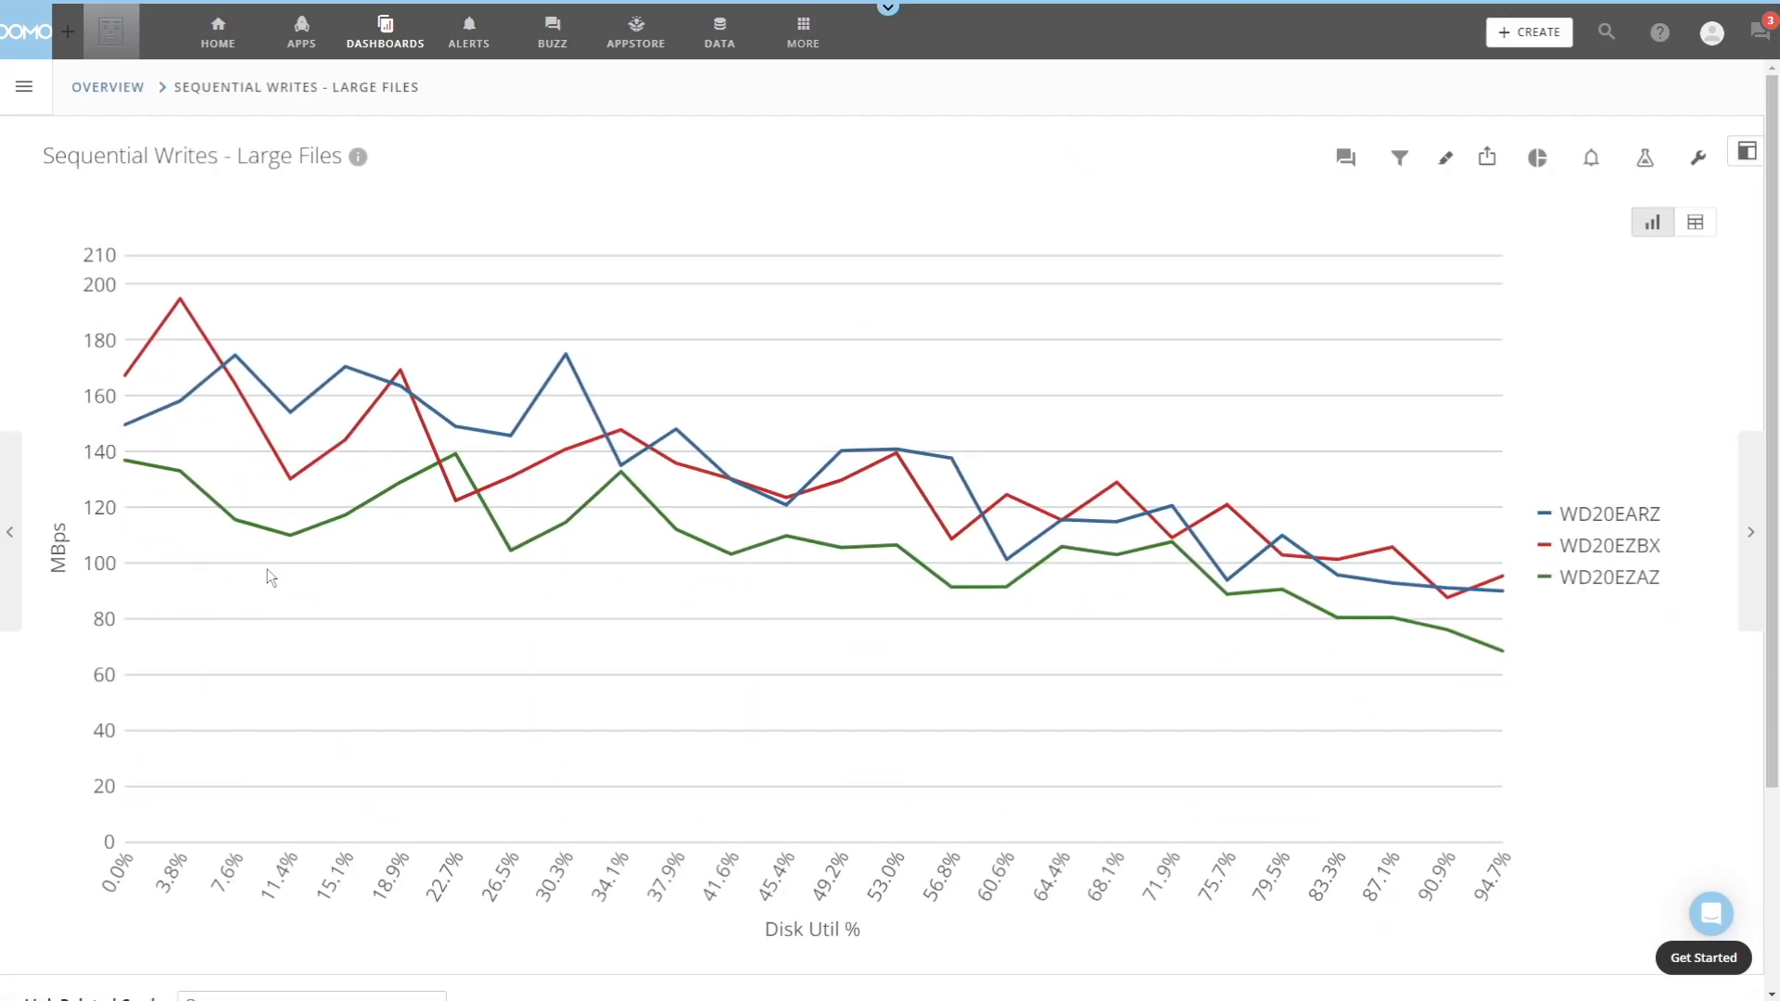
pyautogui.moveTo(278, 647)
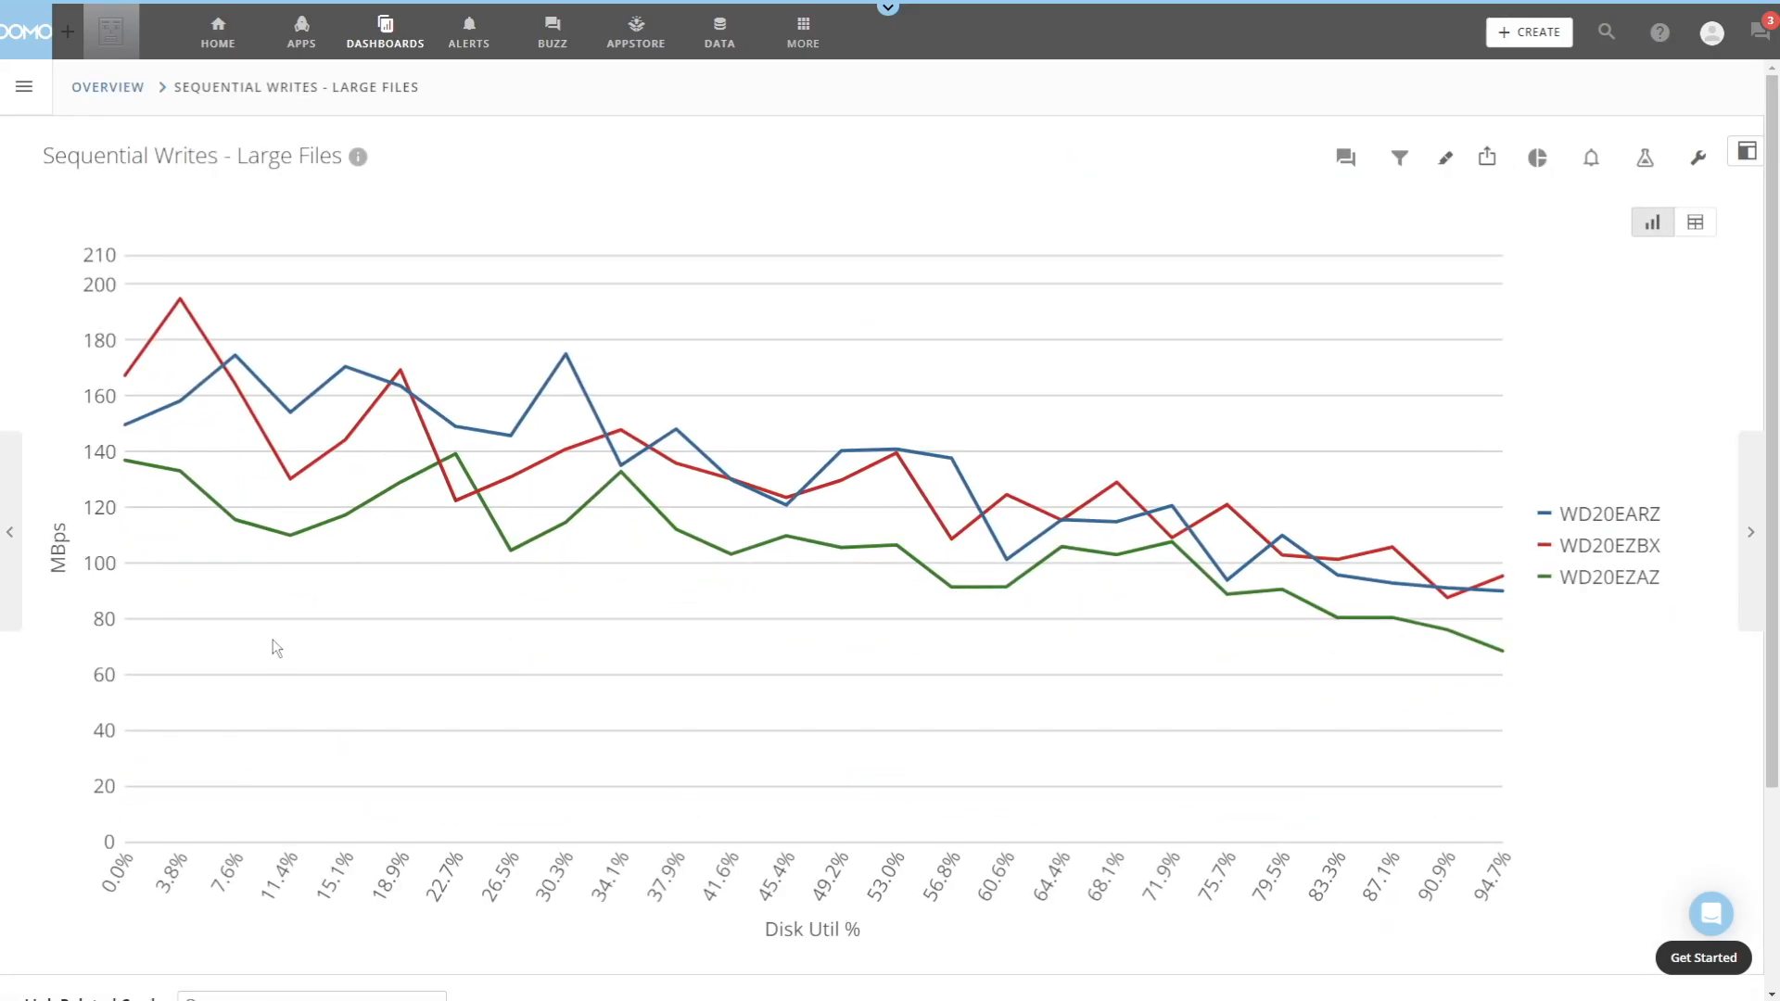
pyautogui.moveTo(262, 704)
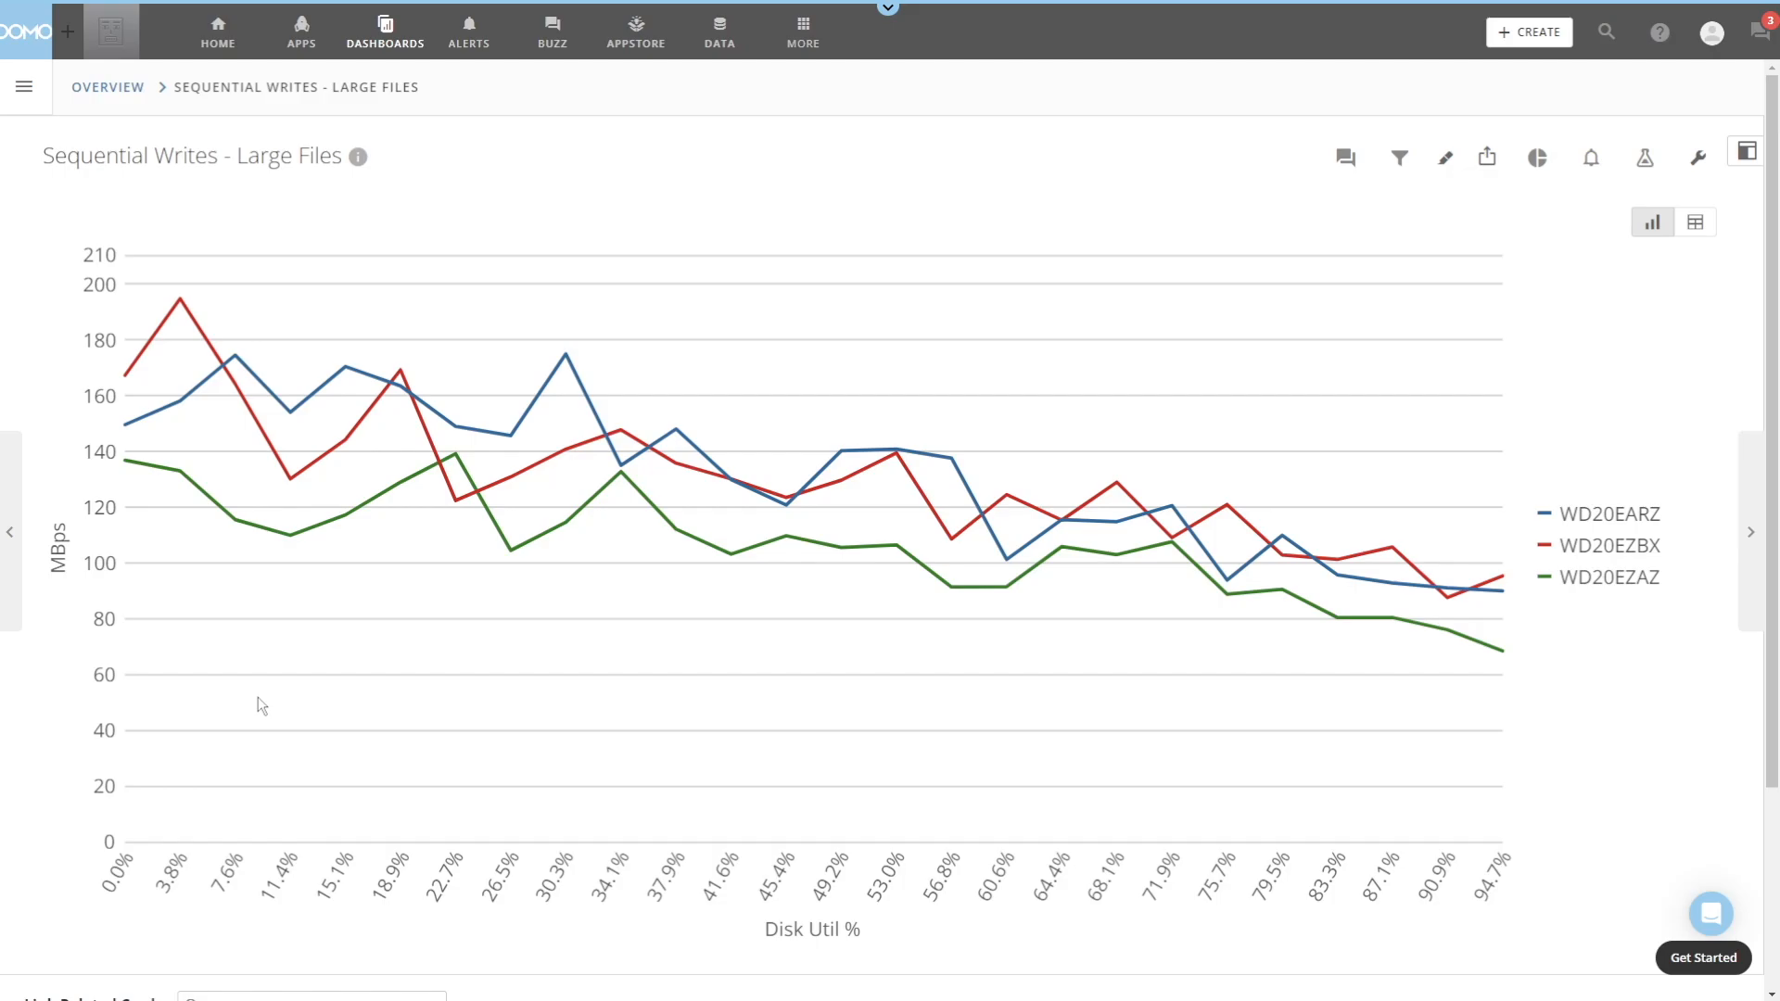
pyautogui.moveTo(1621, 695)
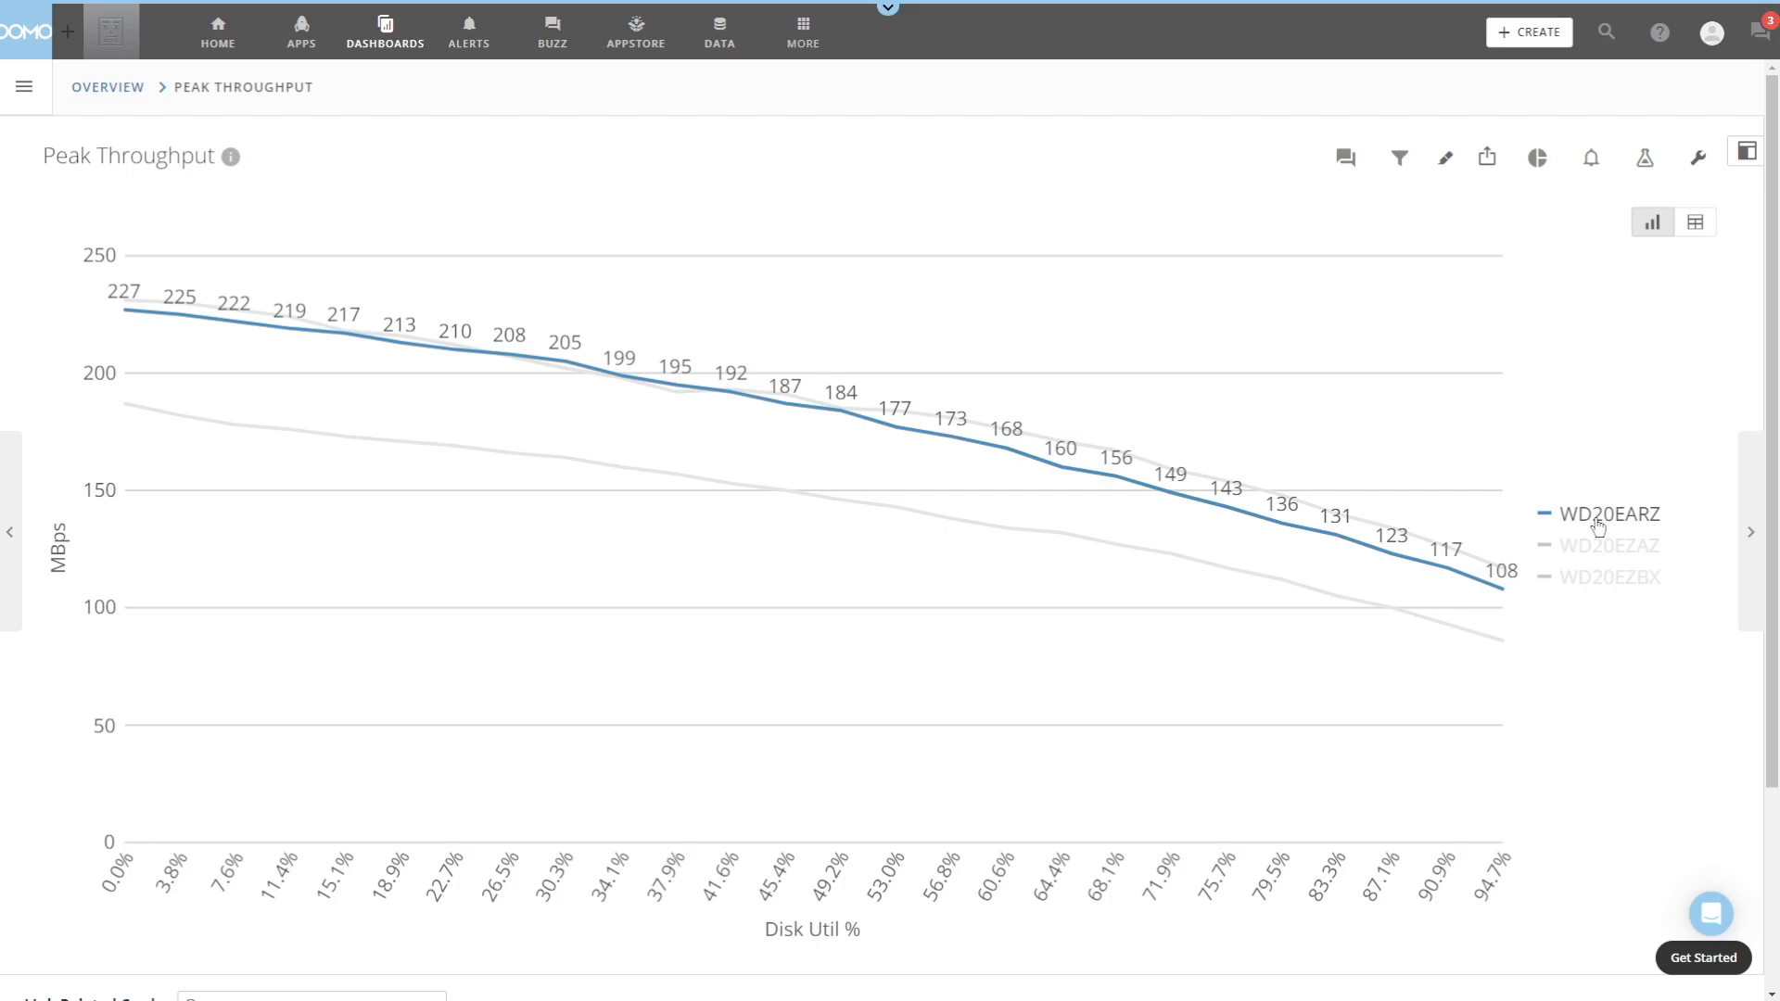
# - Highlight the WD20EZAZ and WD20EZBX peak values, then advance to Sequential Writes - Large Files
pyautogui.click(1609, 545)
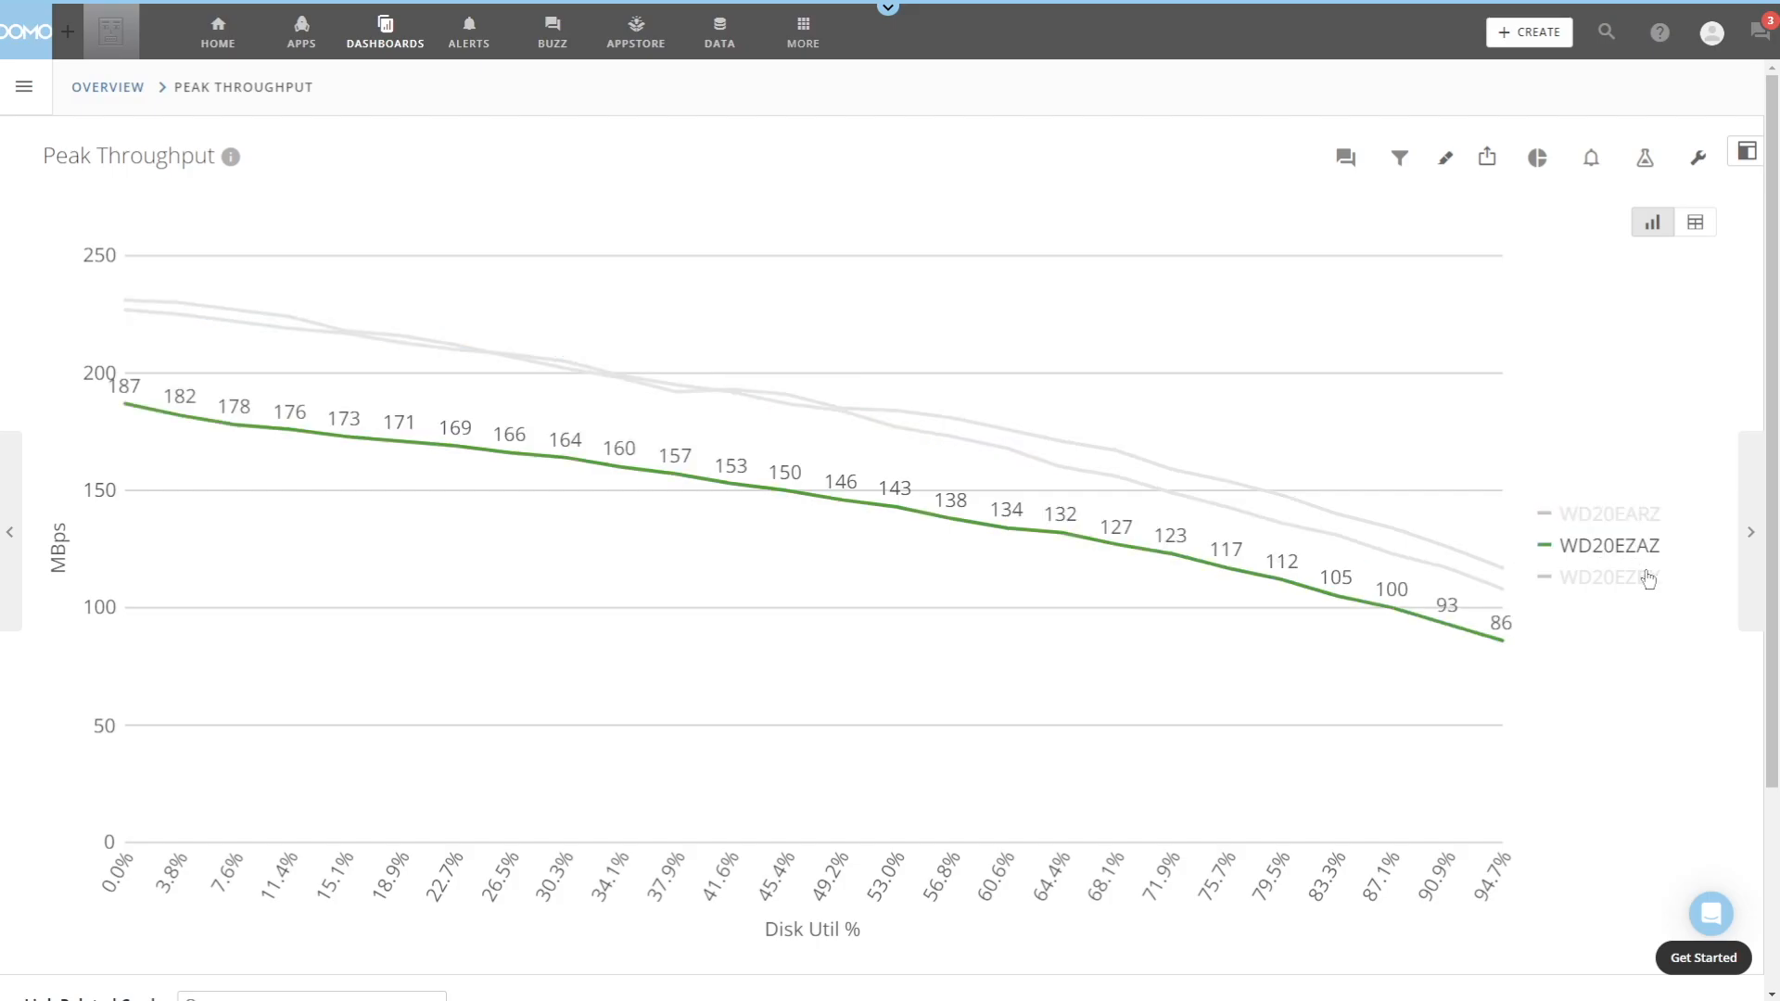
pyautogui.click(1614, 577)
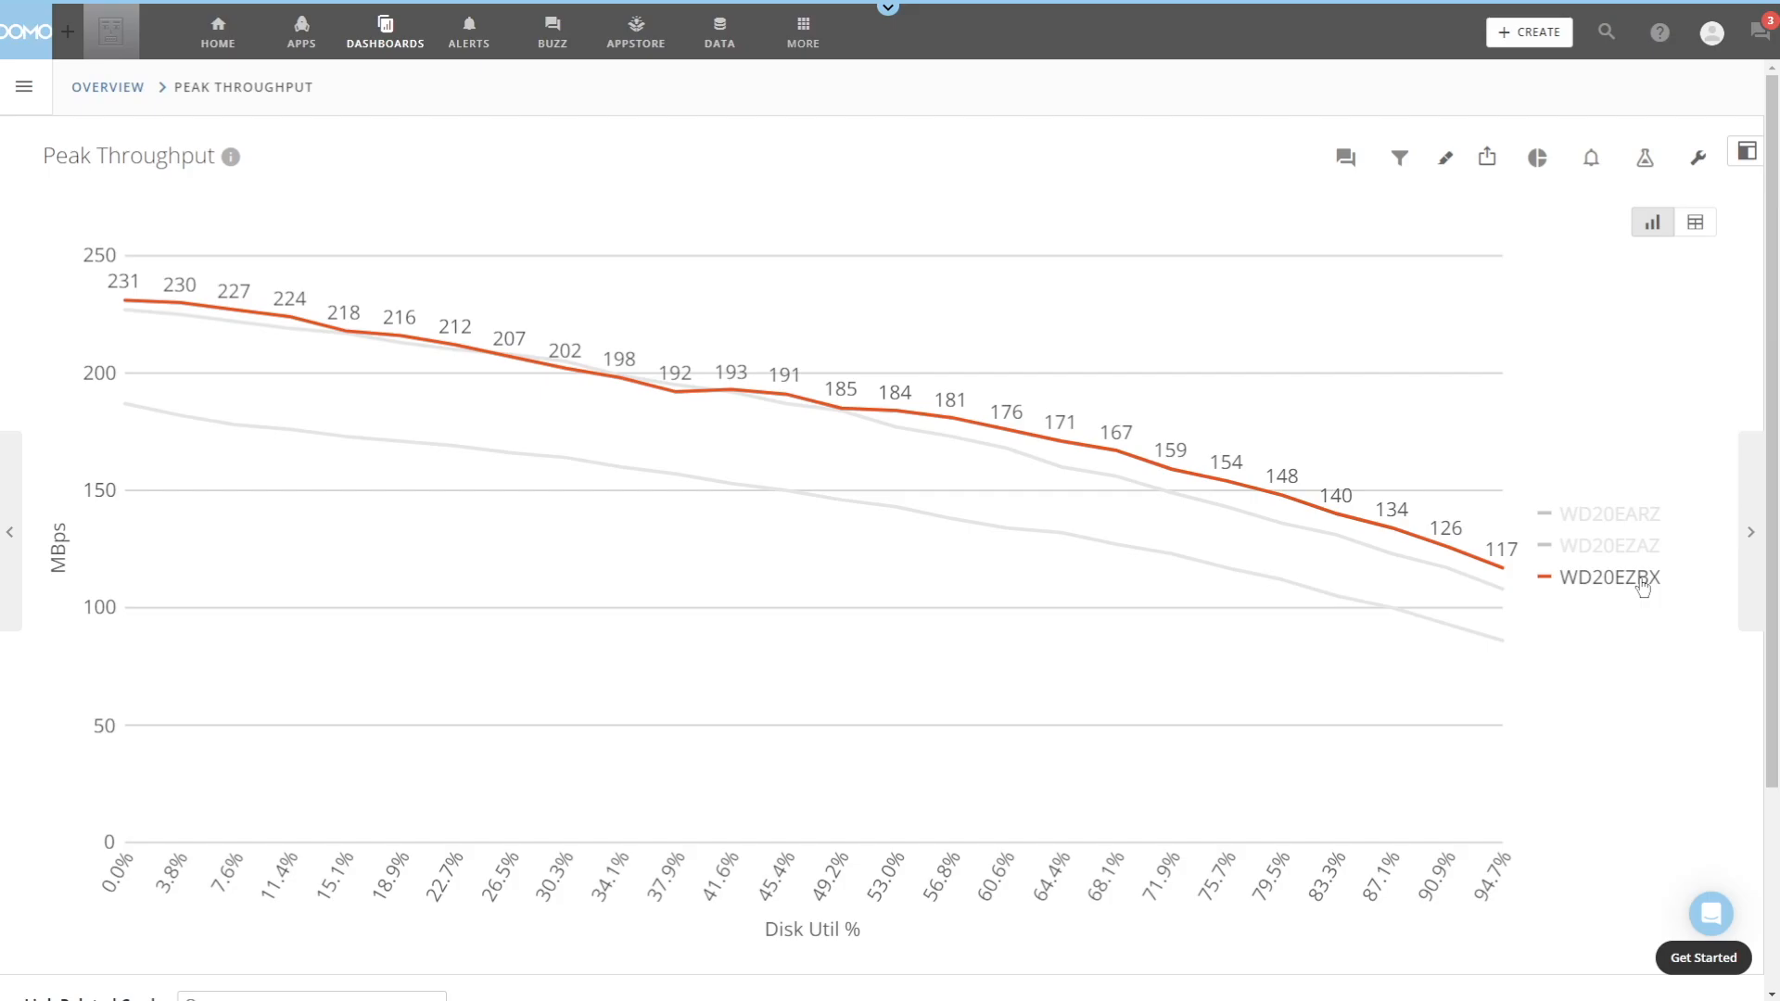
pyautogui.click(1609, 545)
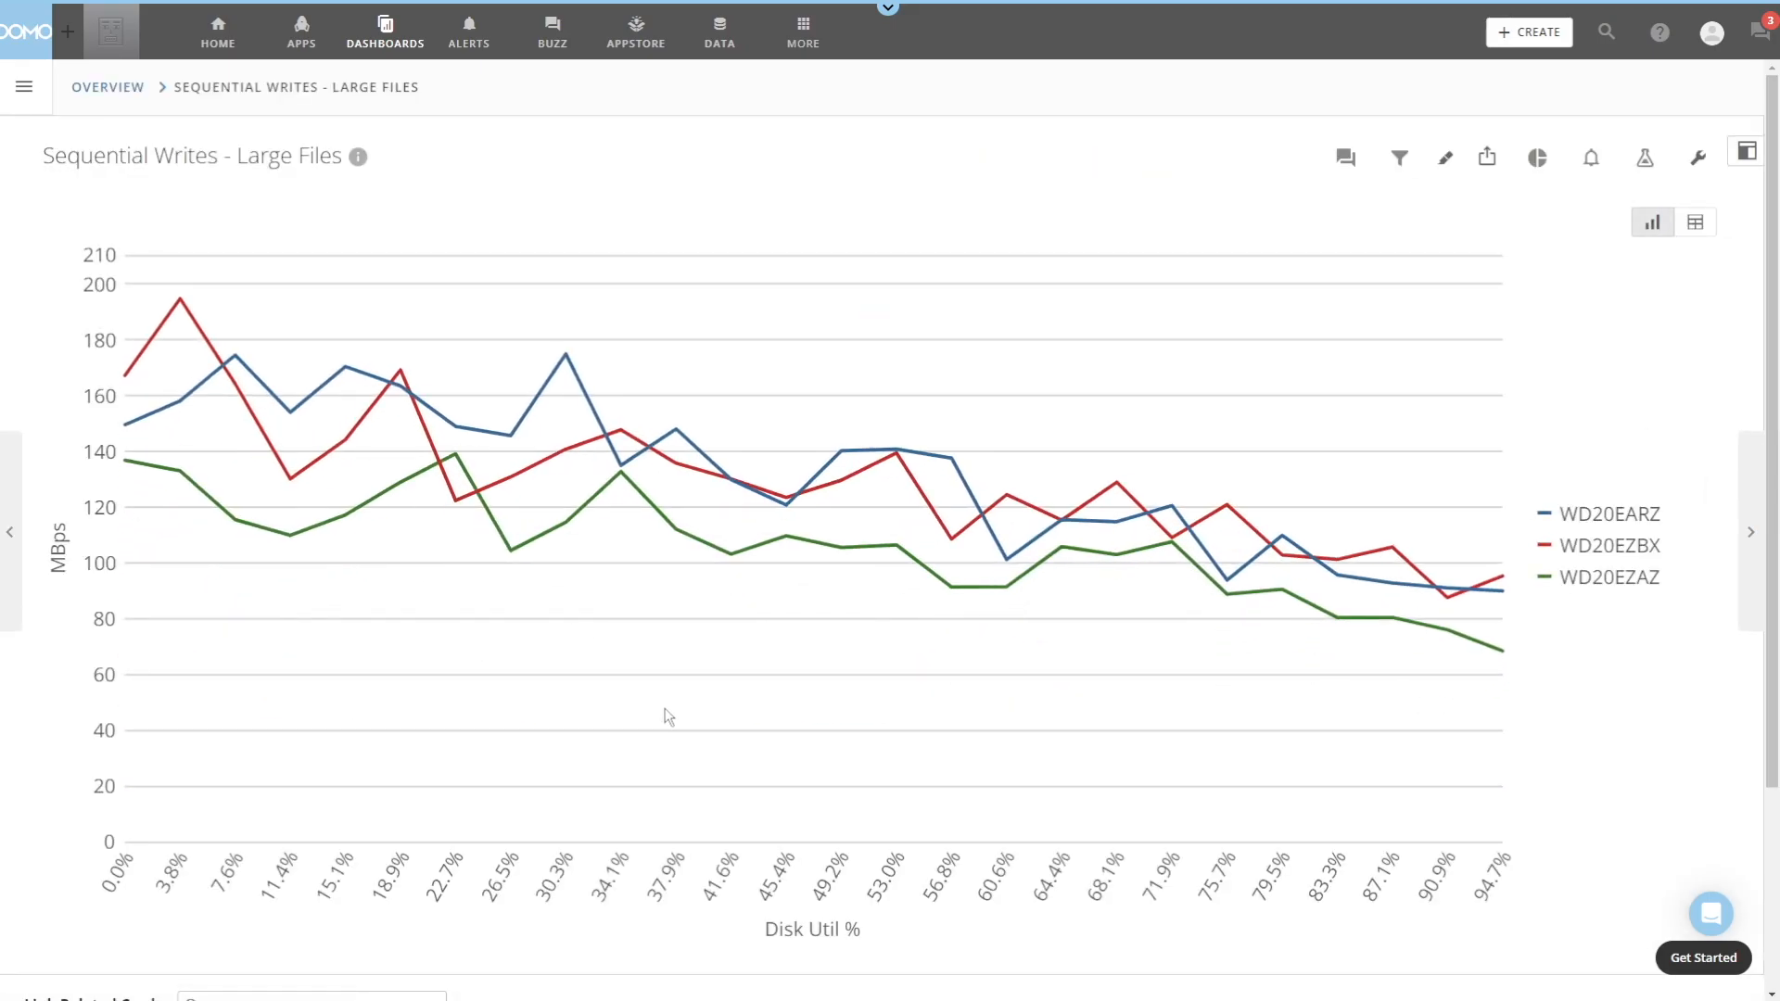
pyautogui.moveTo(1331, 814)
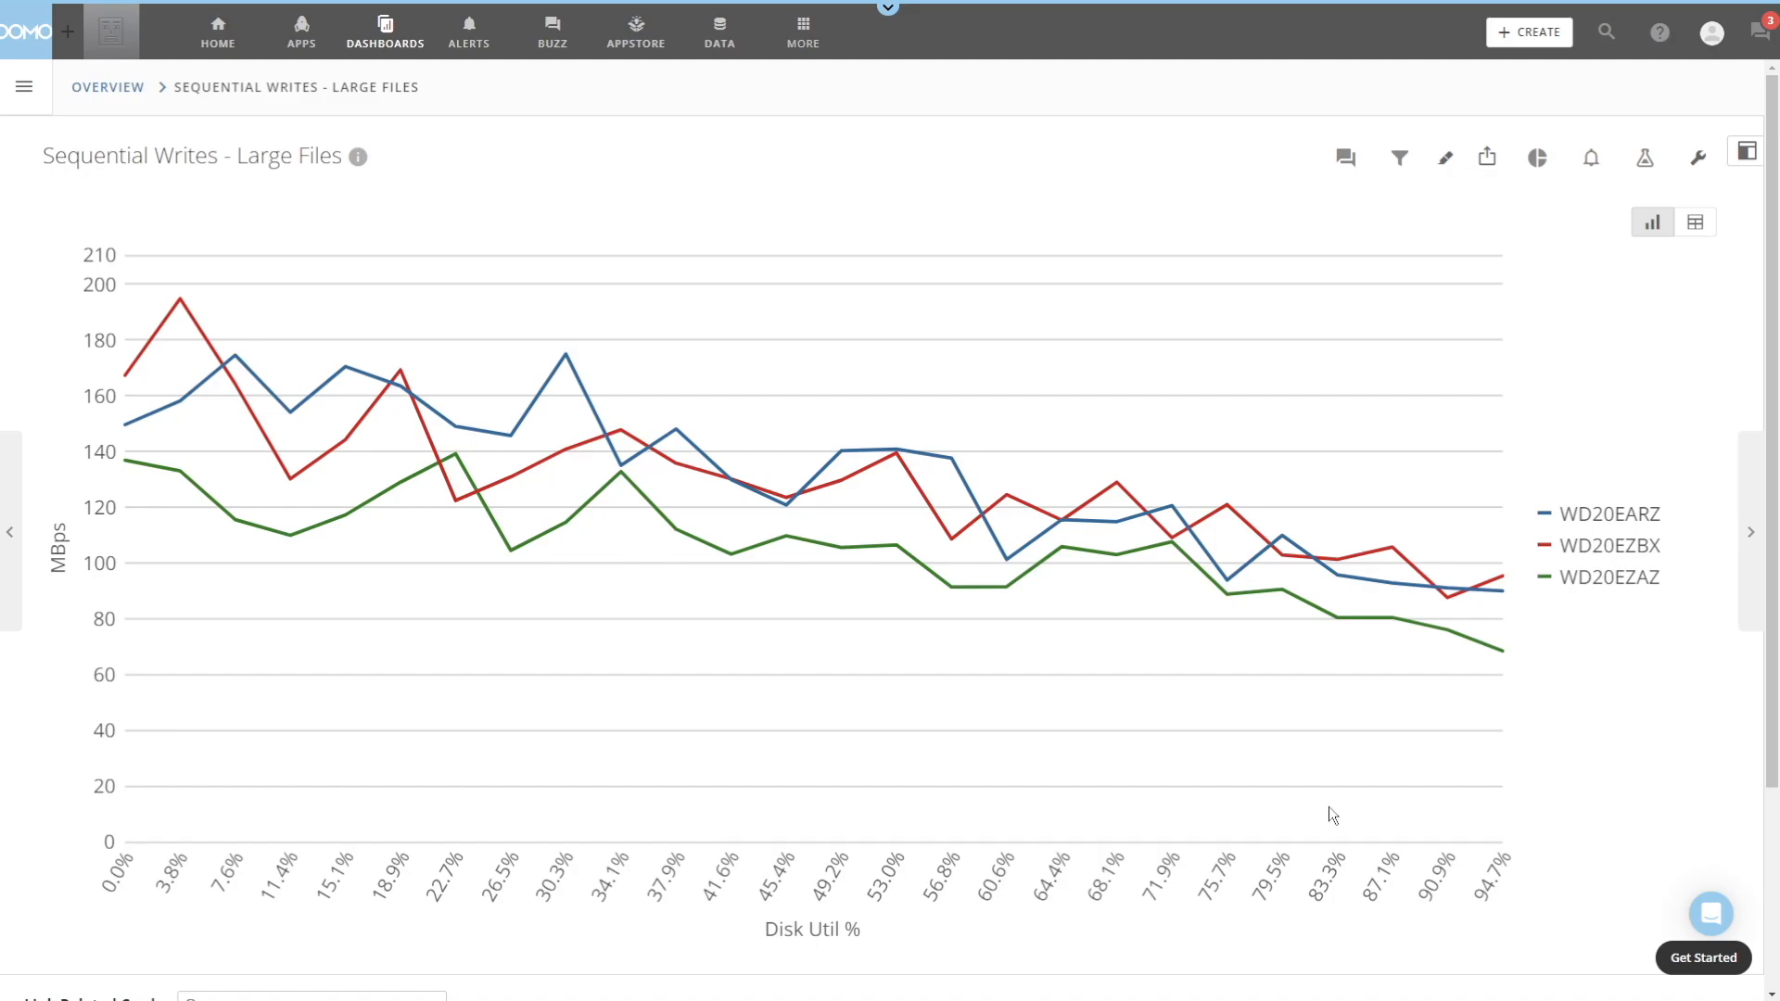
pyautogui.moveTo(1643, 512)
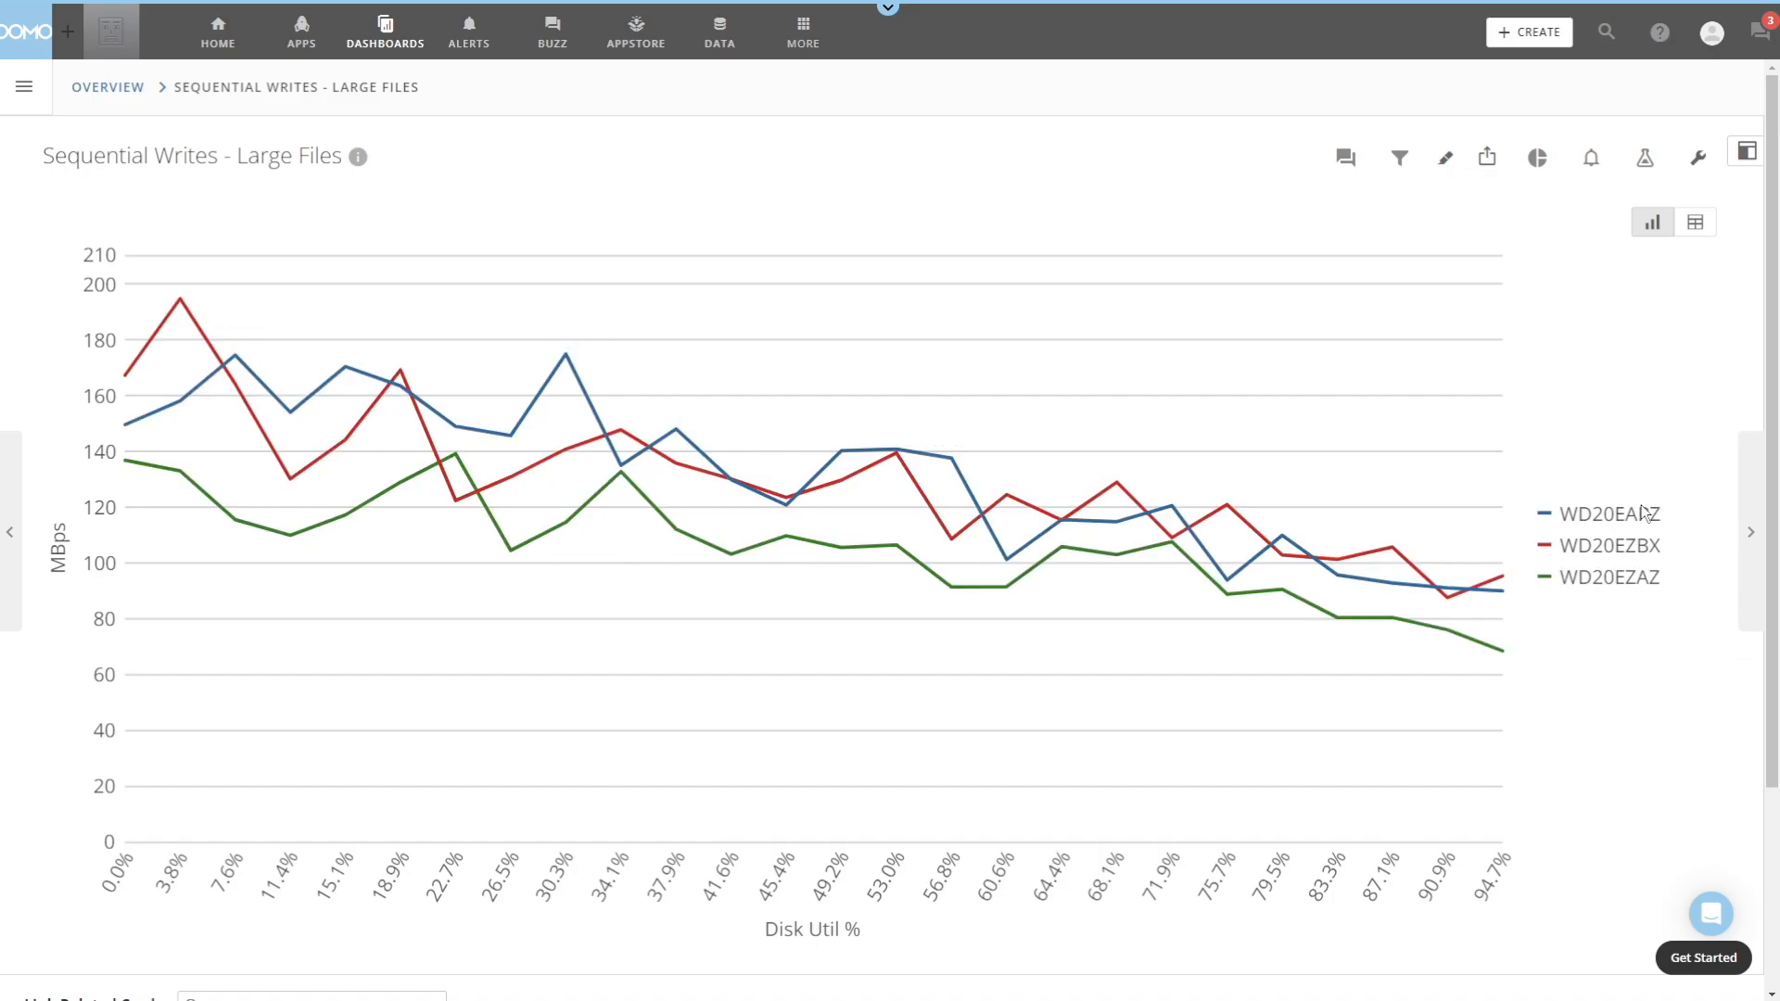
# - Single out WD20EZBX's sequential write values, then advance to Sequential Reads - Large Files
pyautogui.click(1608, 545)
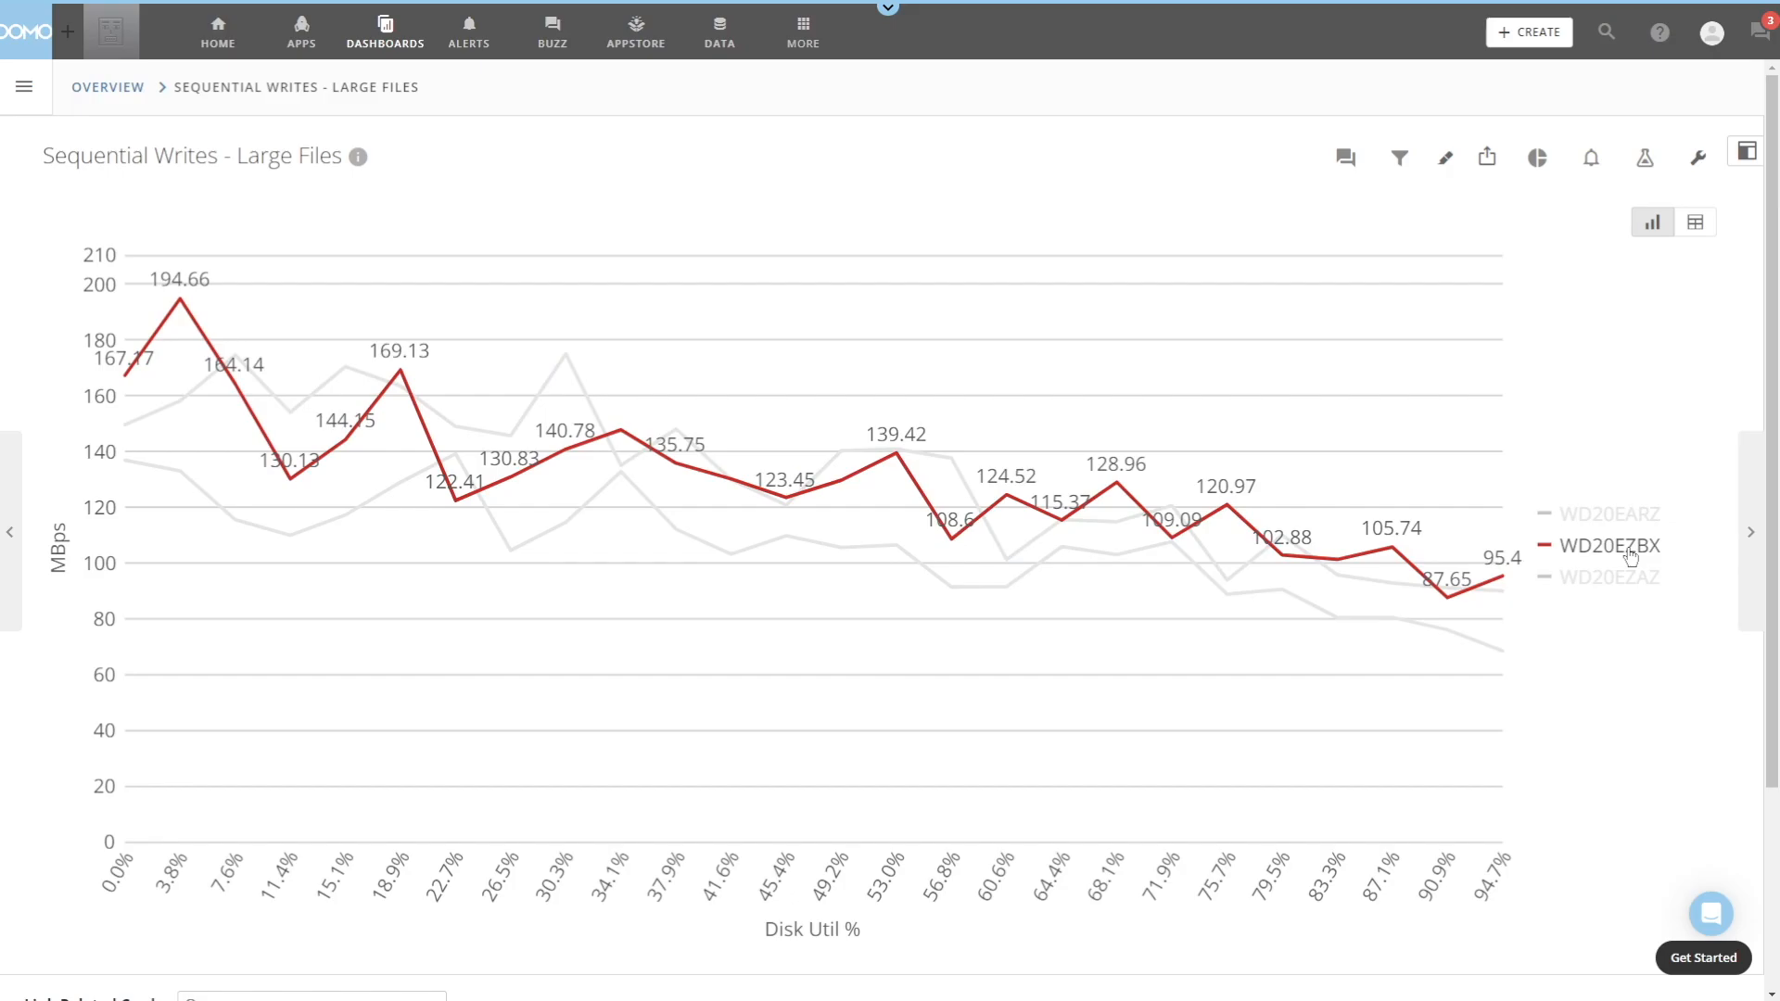
pyautogui.click(1609, 576)
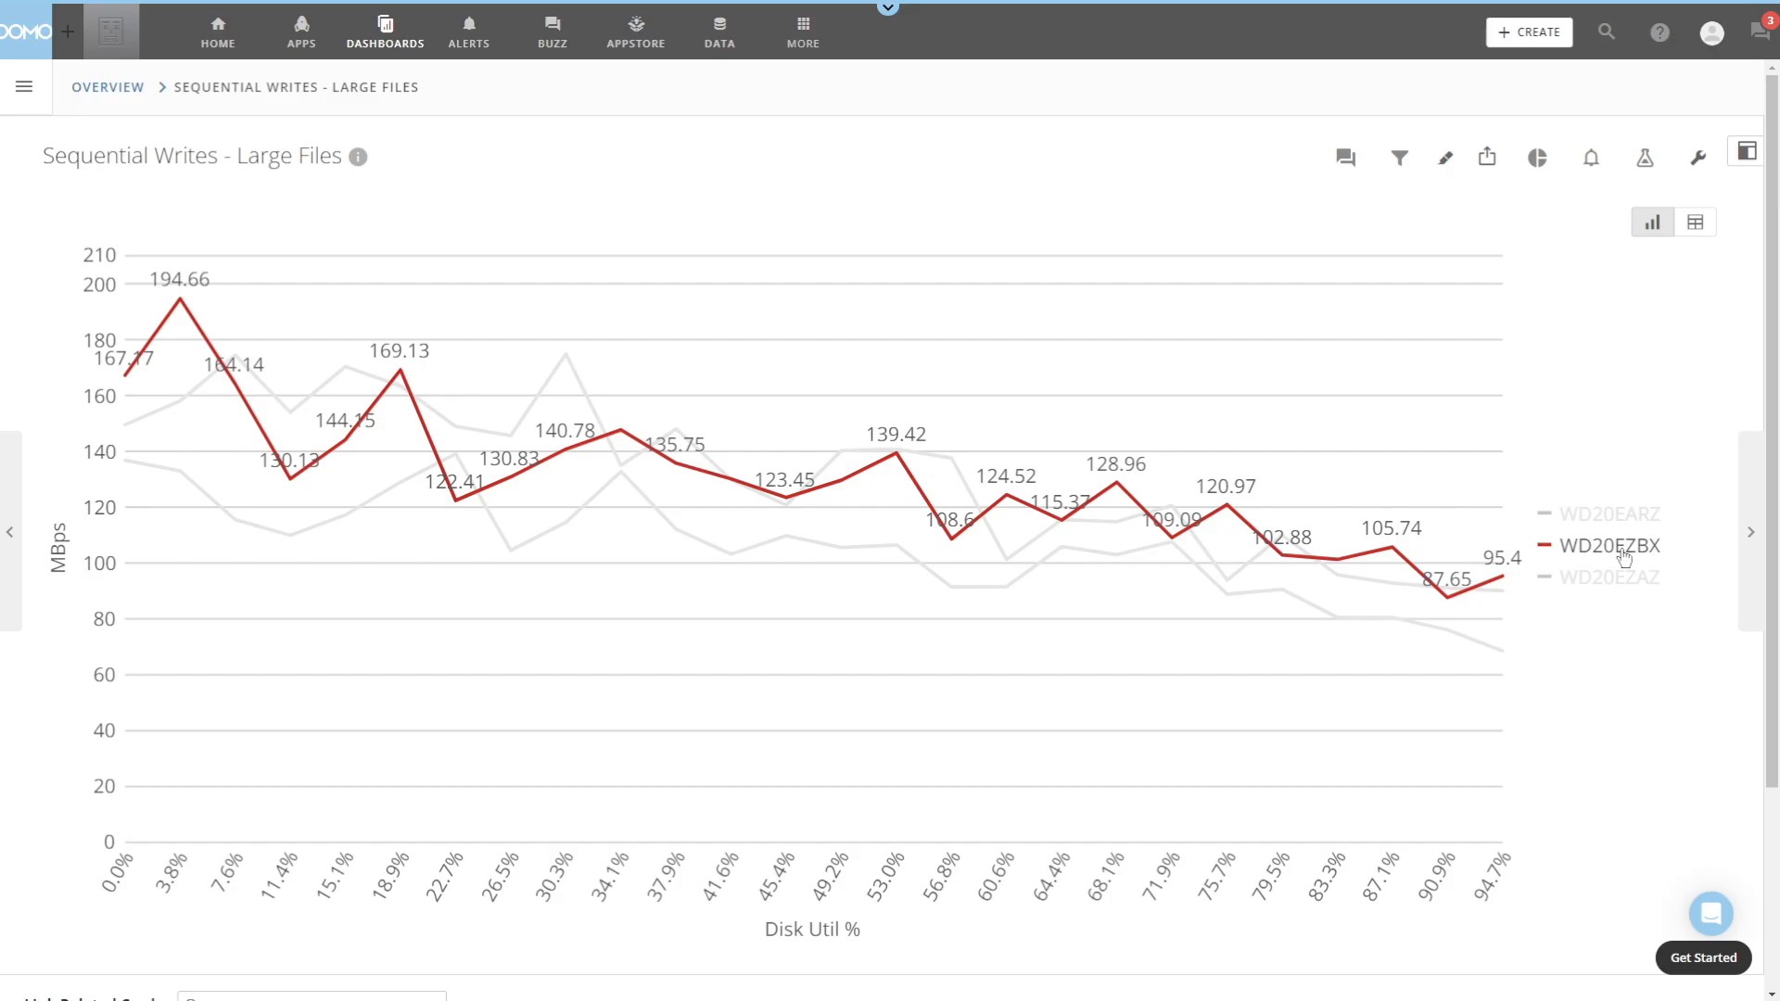
pyautogui.click(1608, 513)
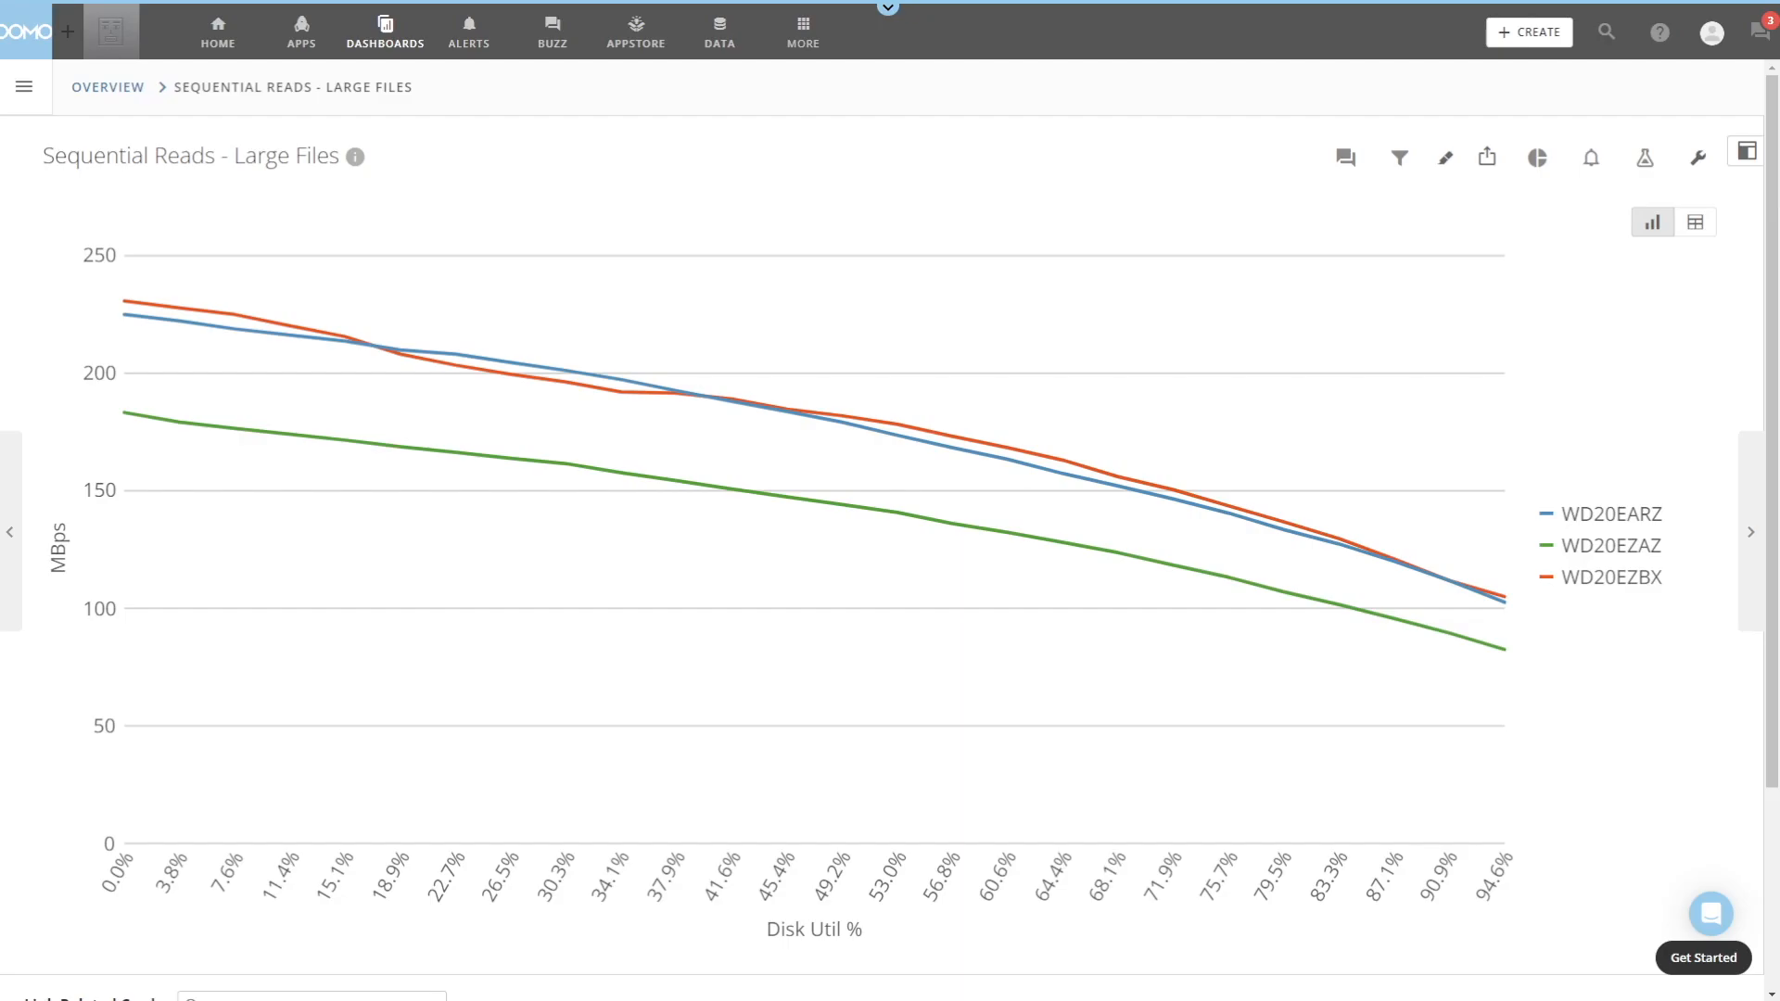
pyautogui.moveTo(346, 416)
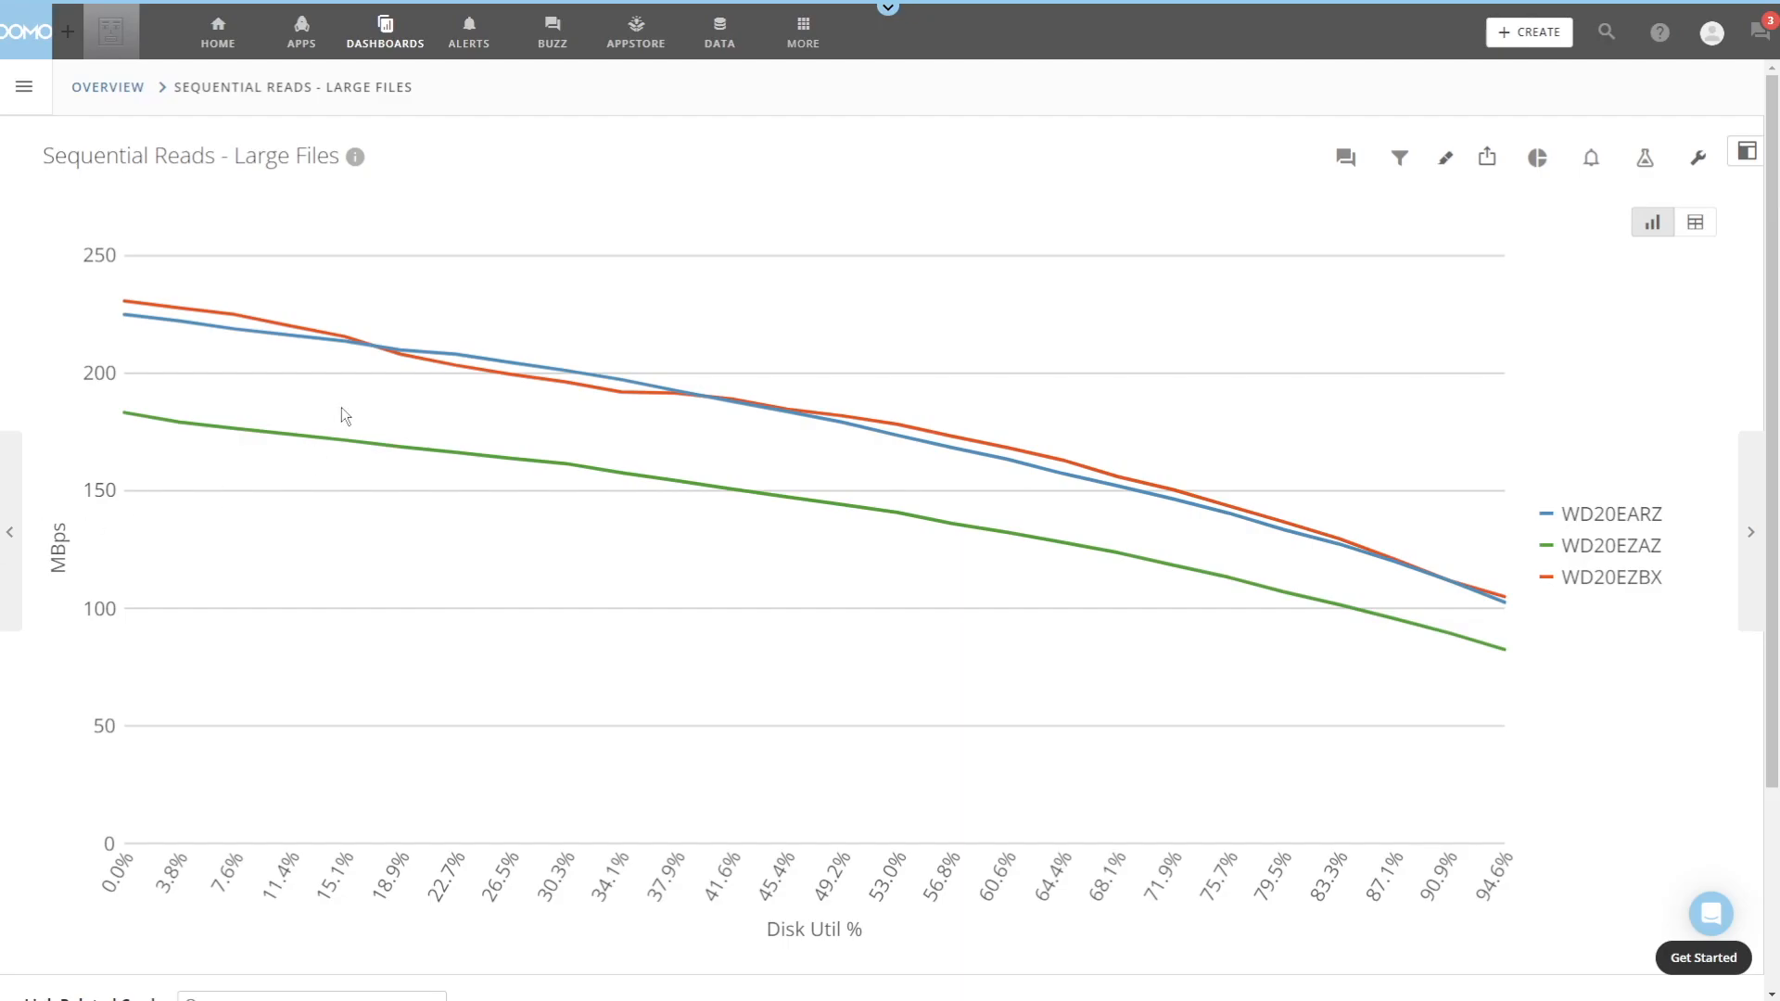
pyautogui.moveTo(133, 307)
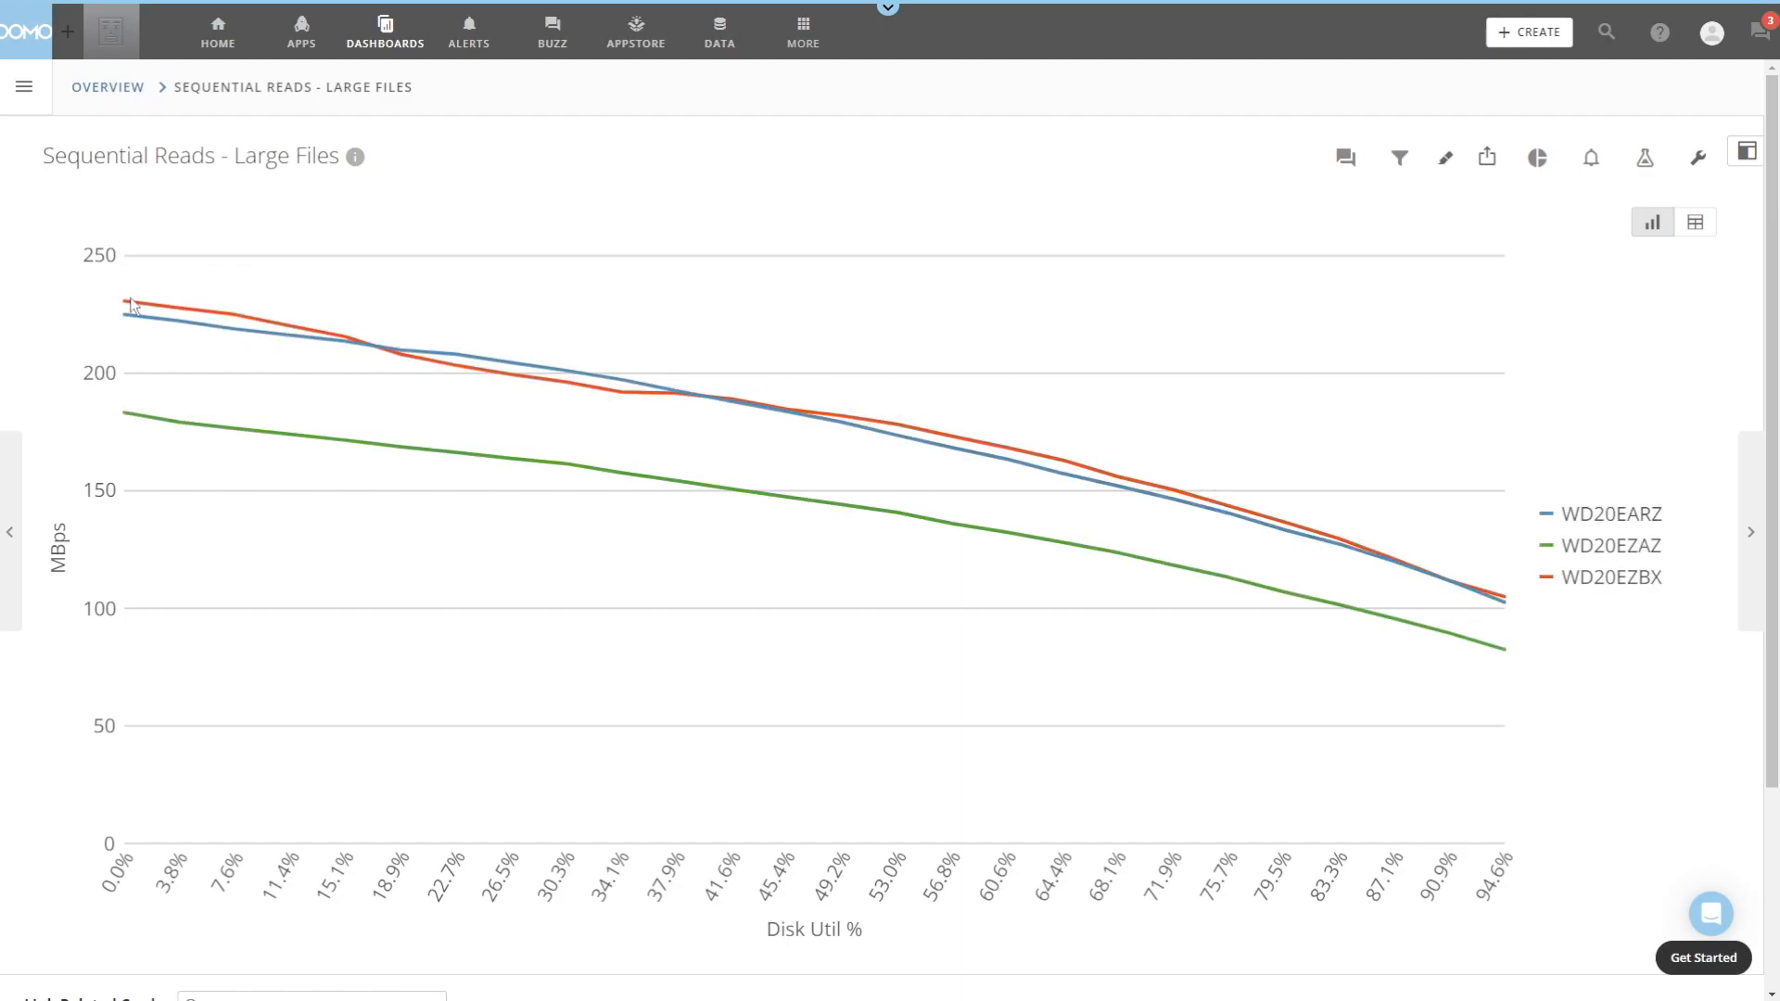
# - Highlight each drive's read line with labels in turn: WD20EZBX, WD20EARZ, then WD20EZAZ
pyautogui.click(1608, 546)
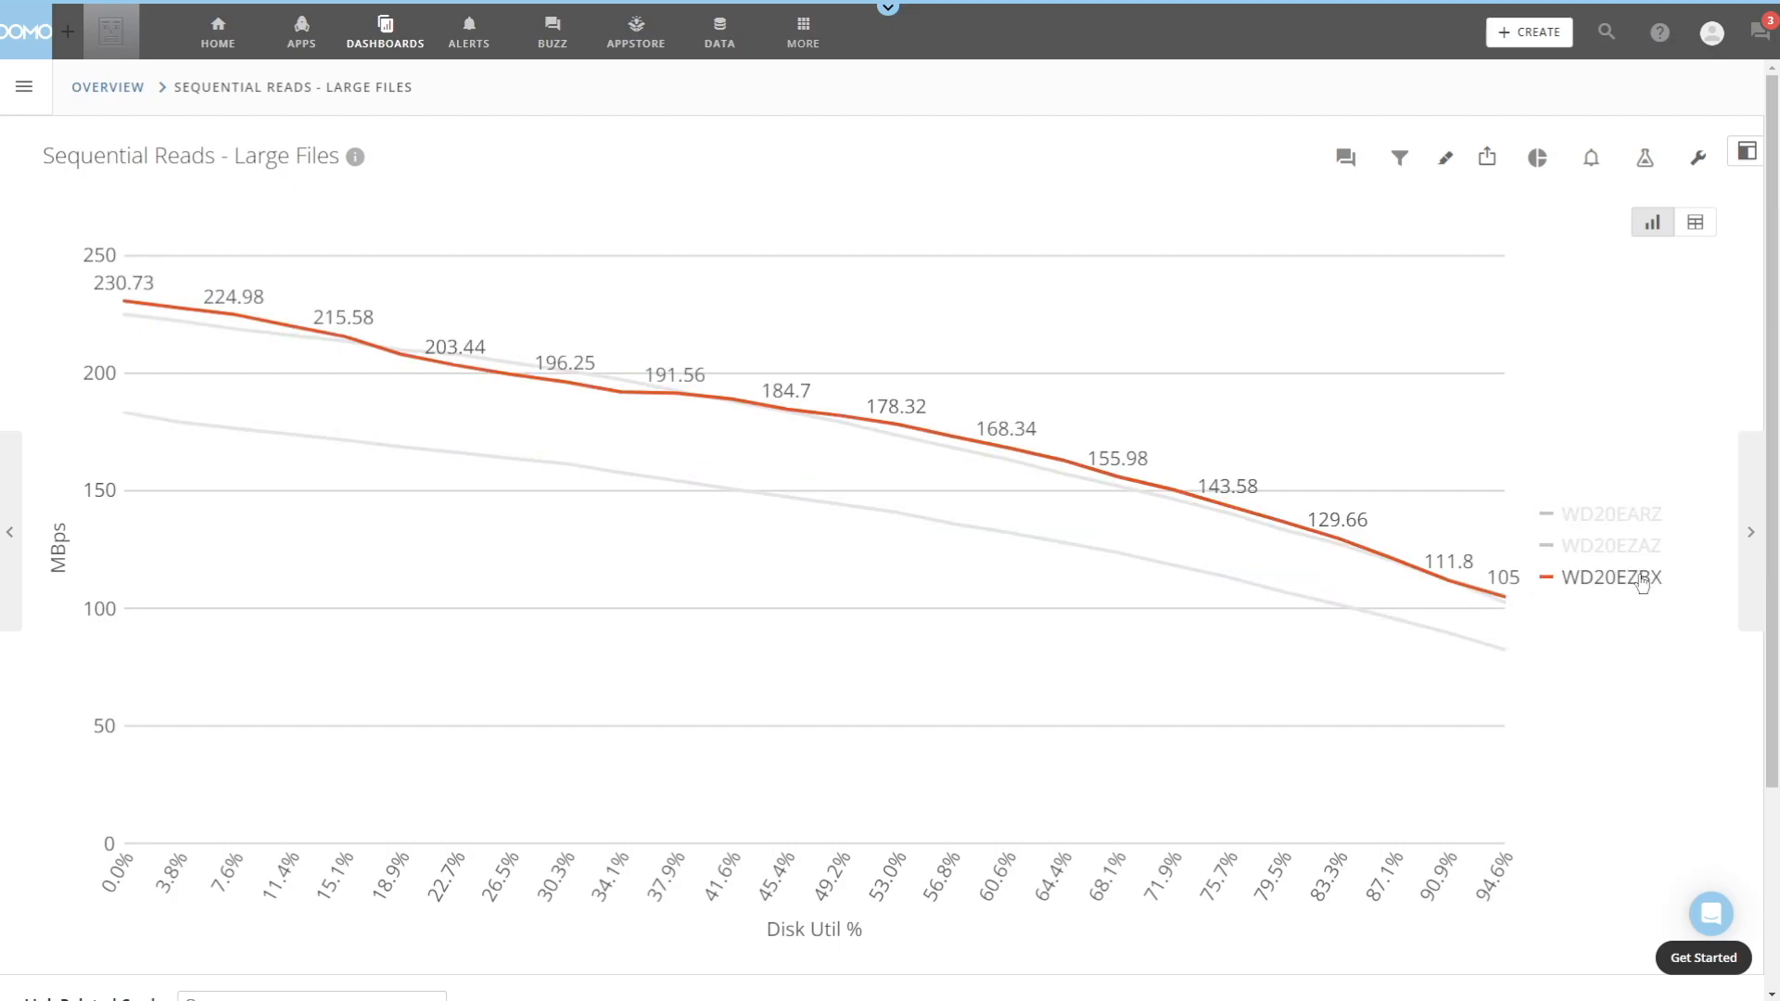
pyautogui.click(1611, 545)
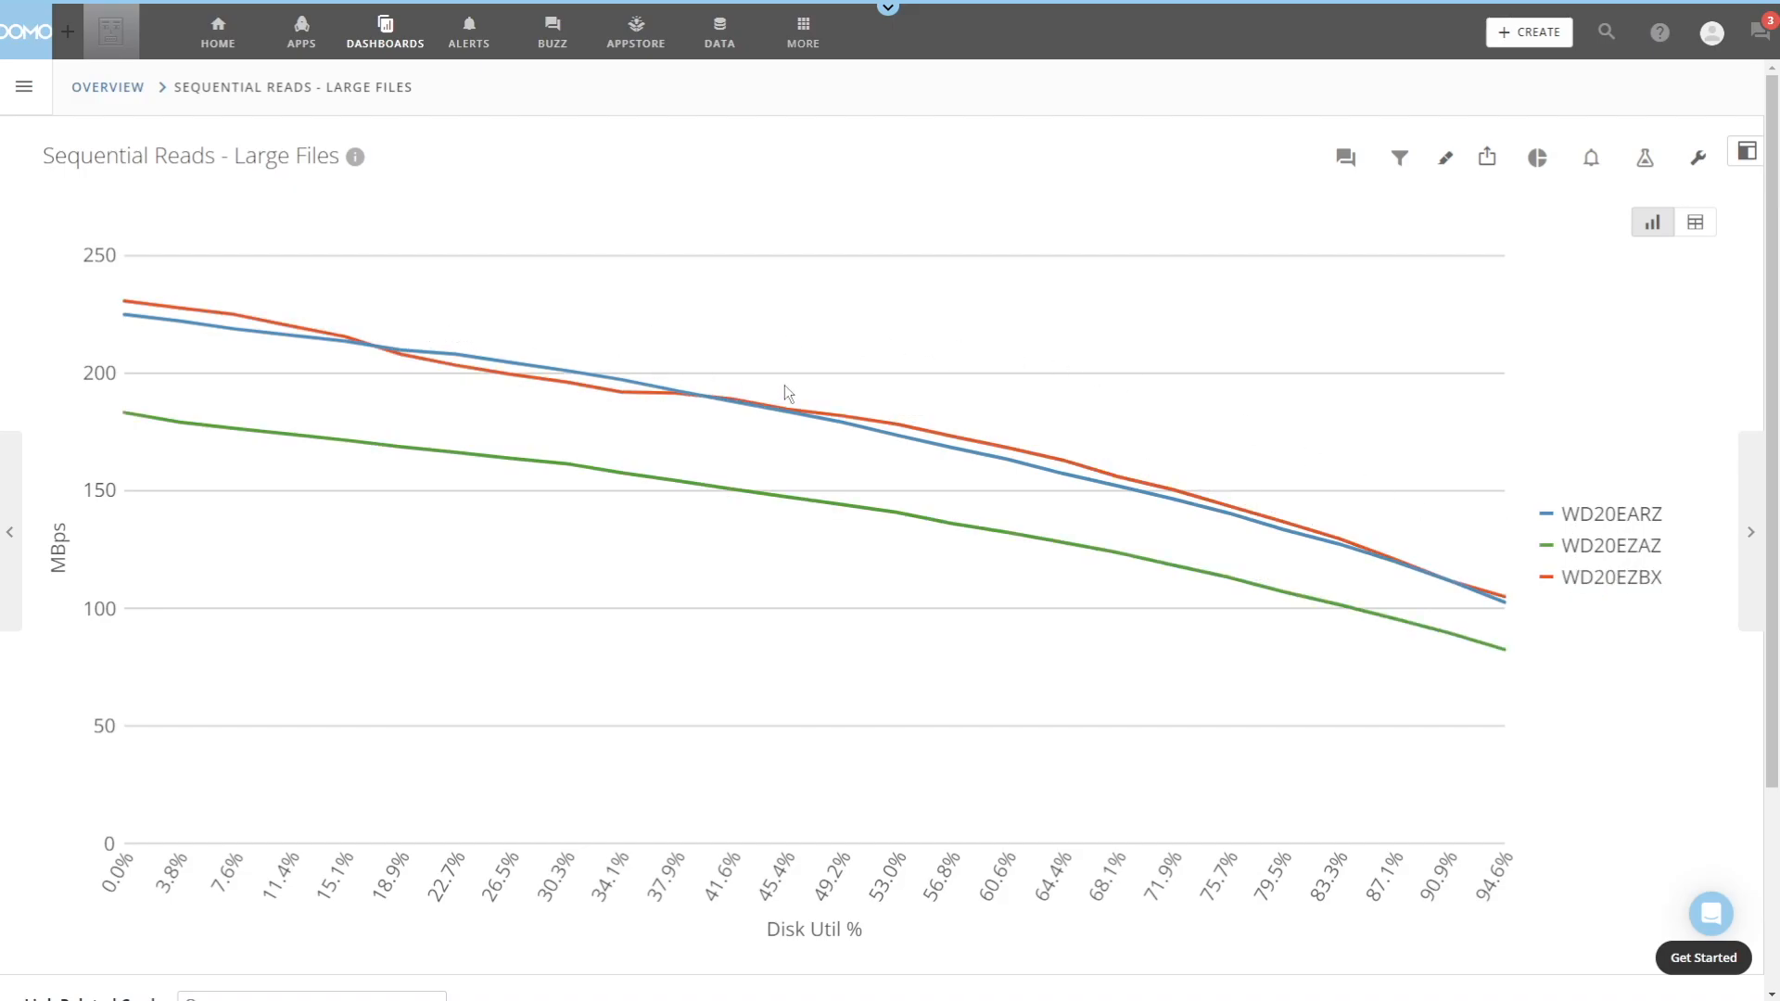
pyautogui.moveTo(1542, 645)
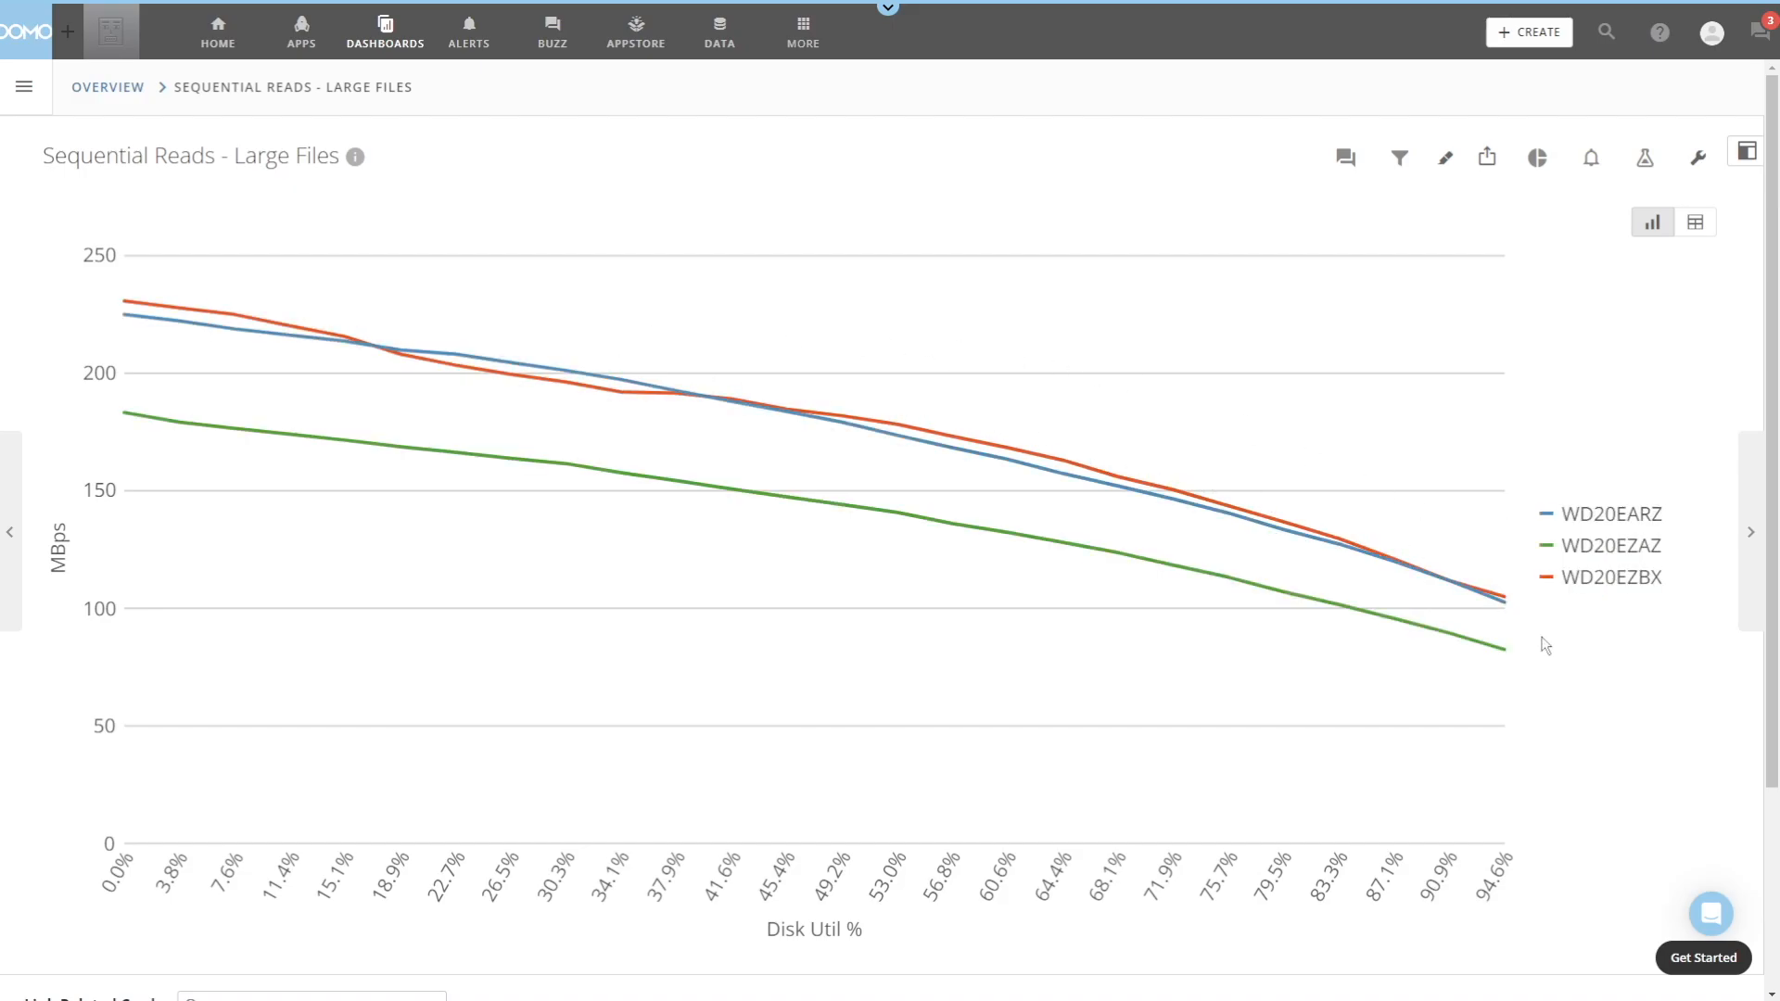
pyautogui.moveTo(1587, 712)
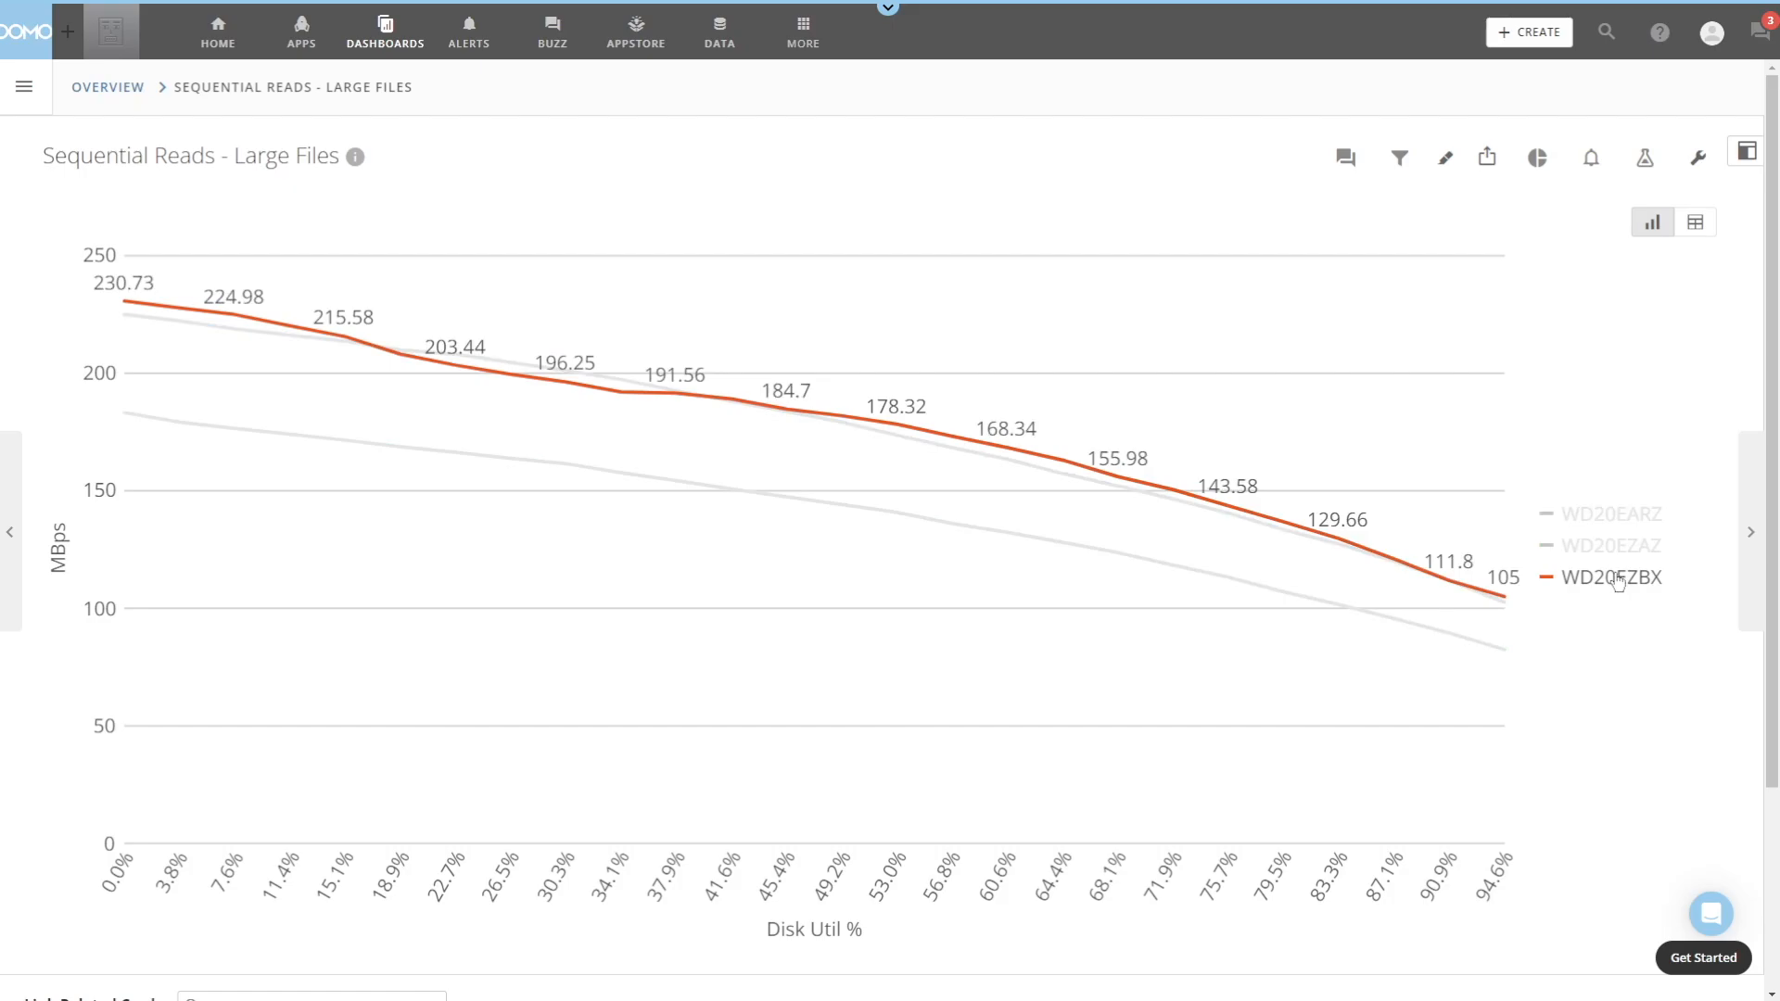
pyautogui.click(1613, 545)
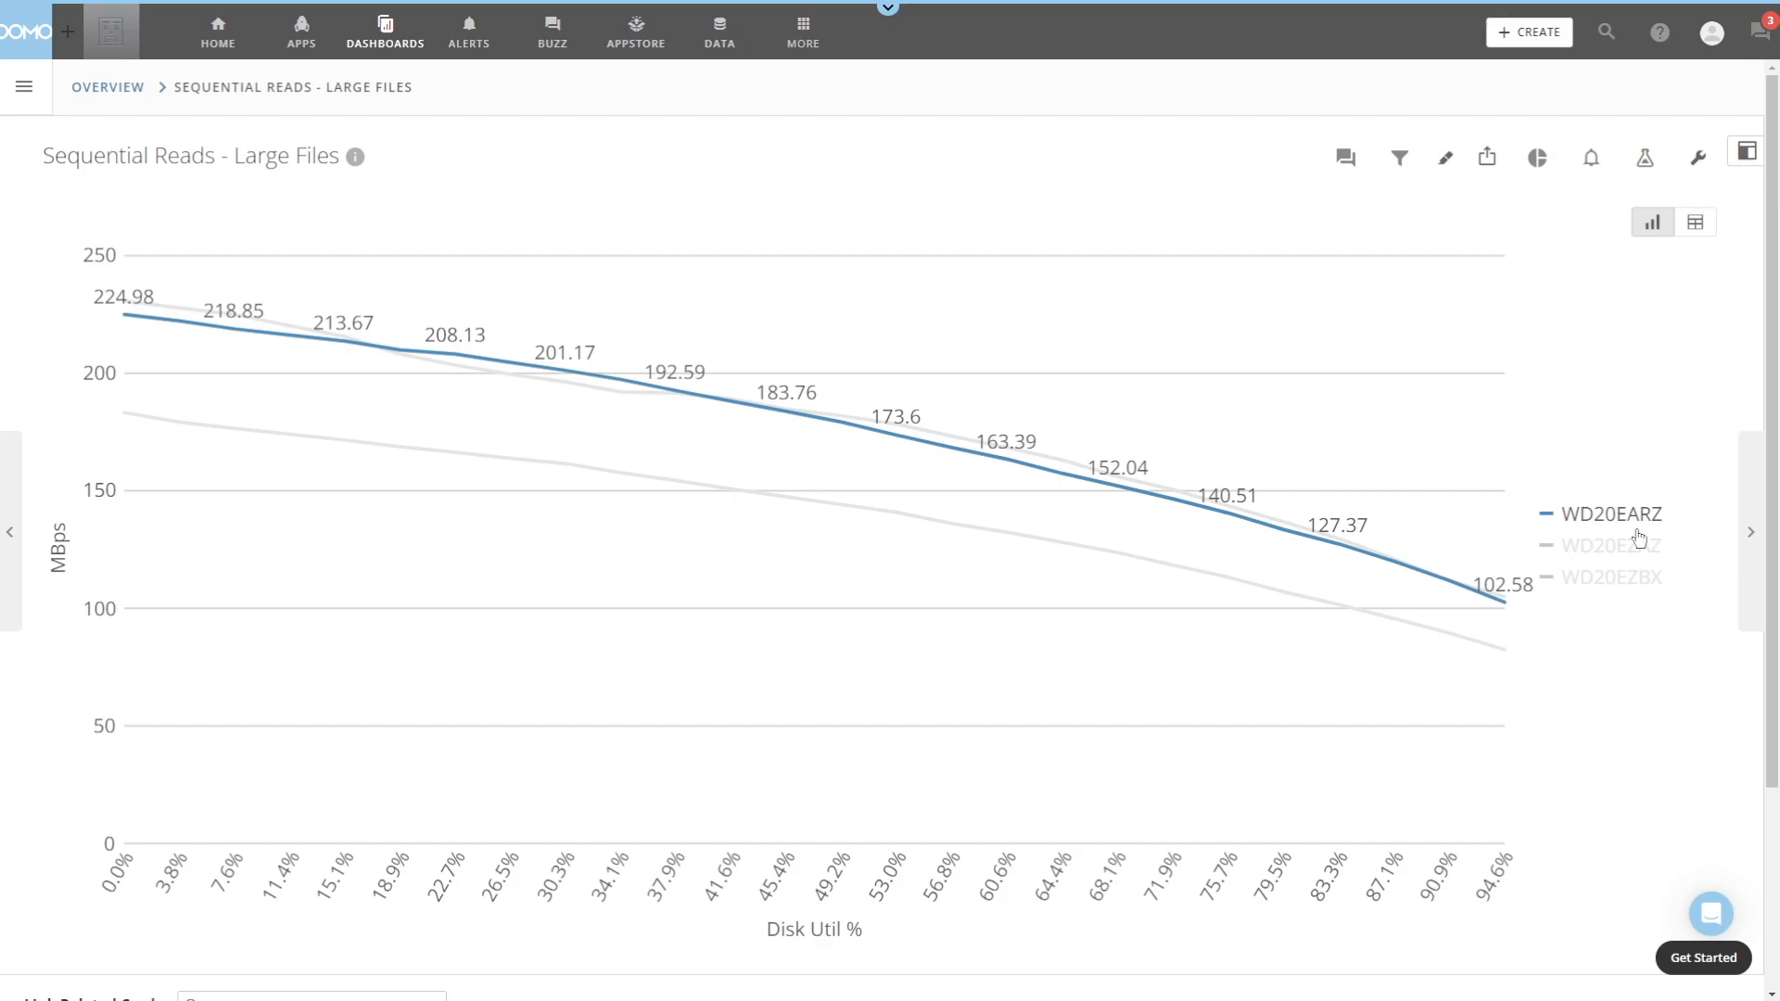
pyautogui.click(1611, 546)
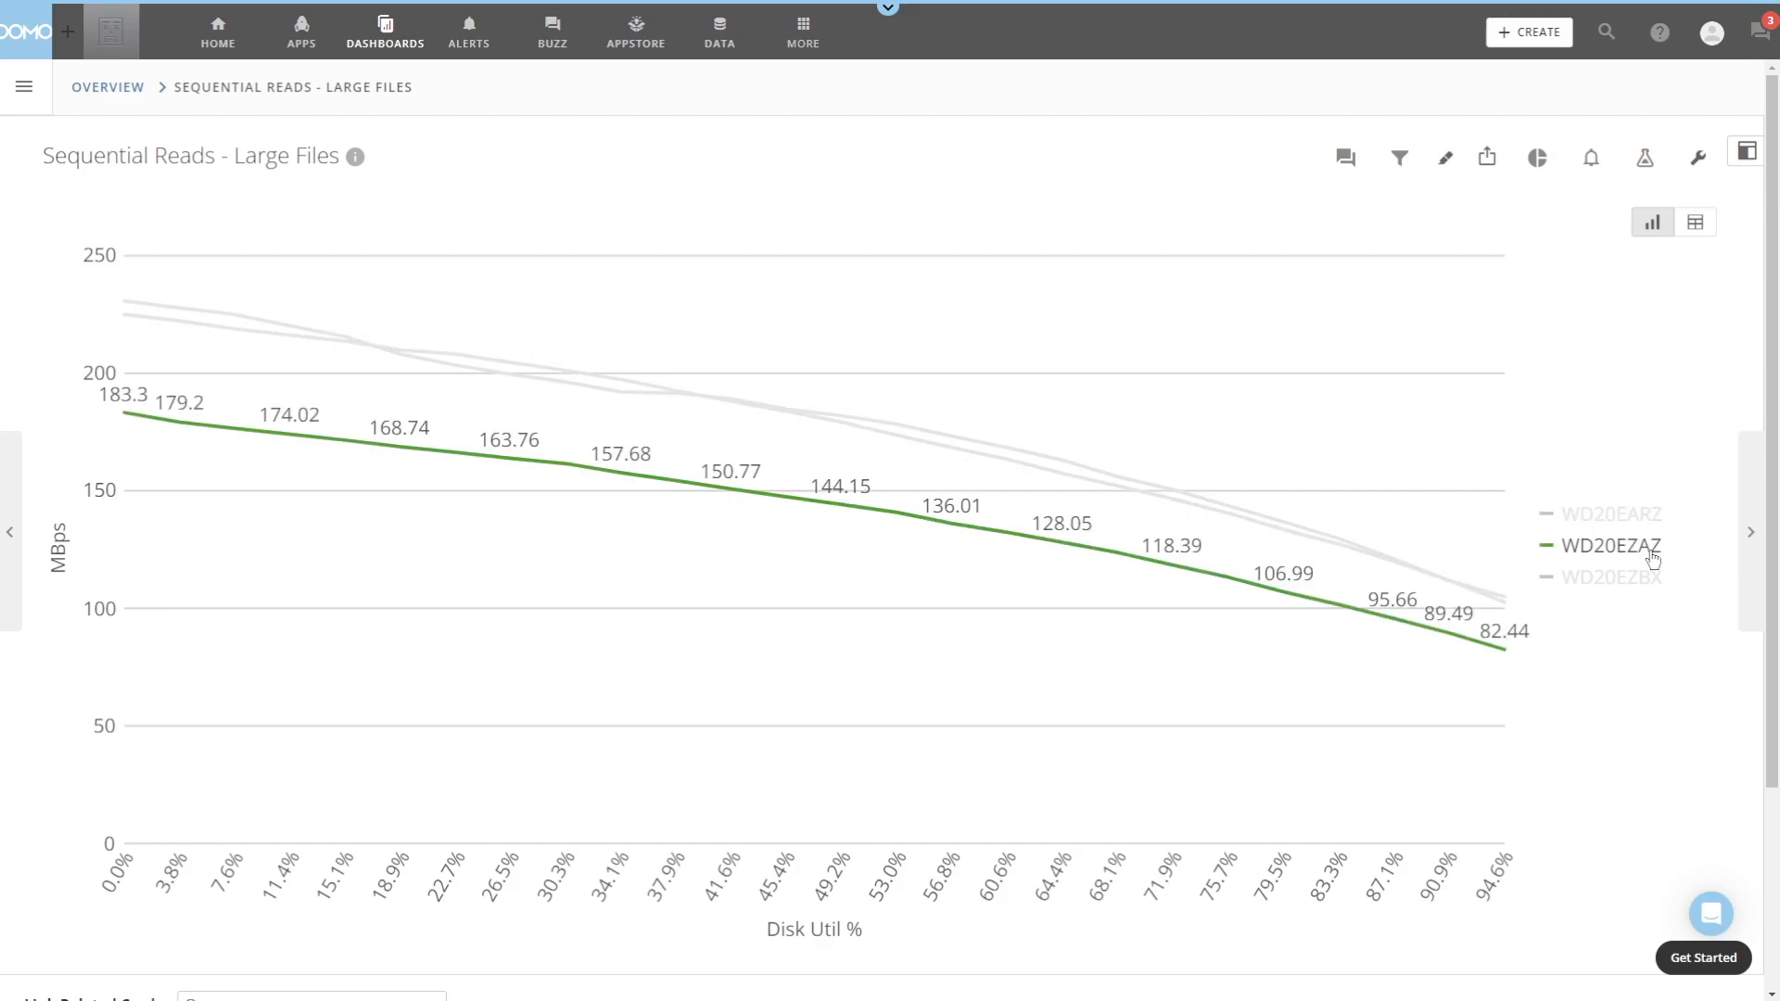
pyautogui.click(1610, 576)
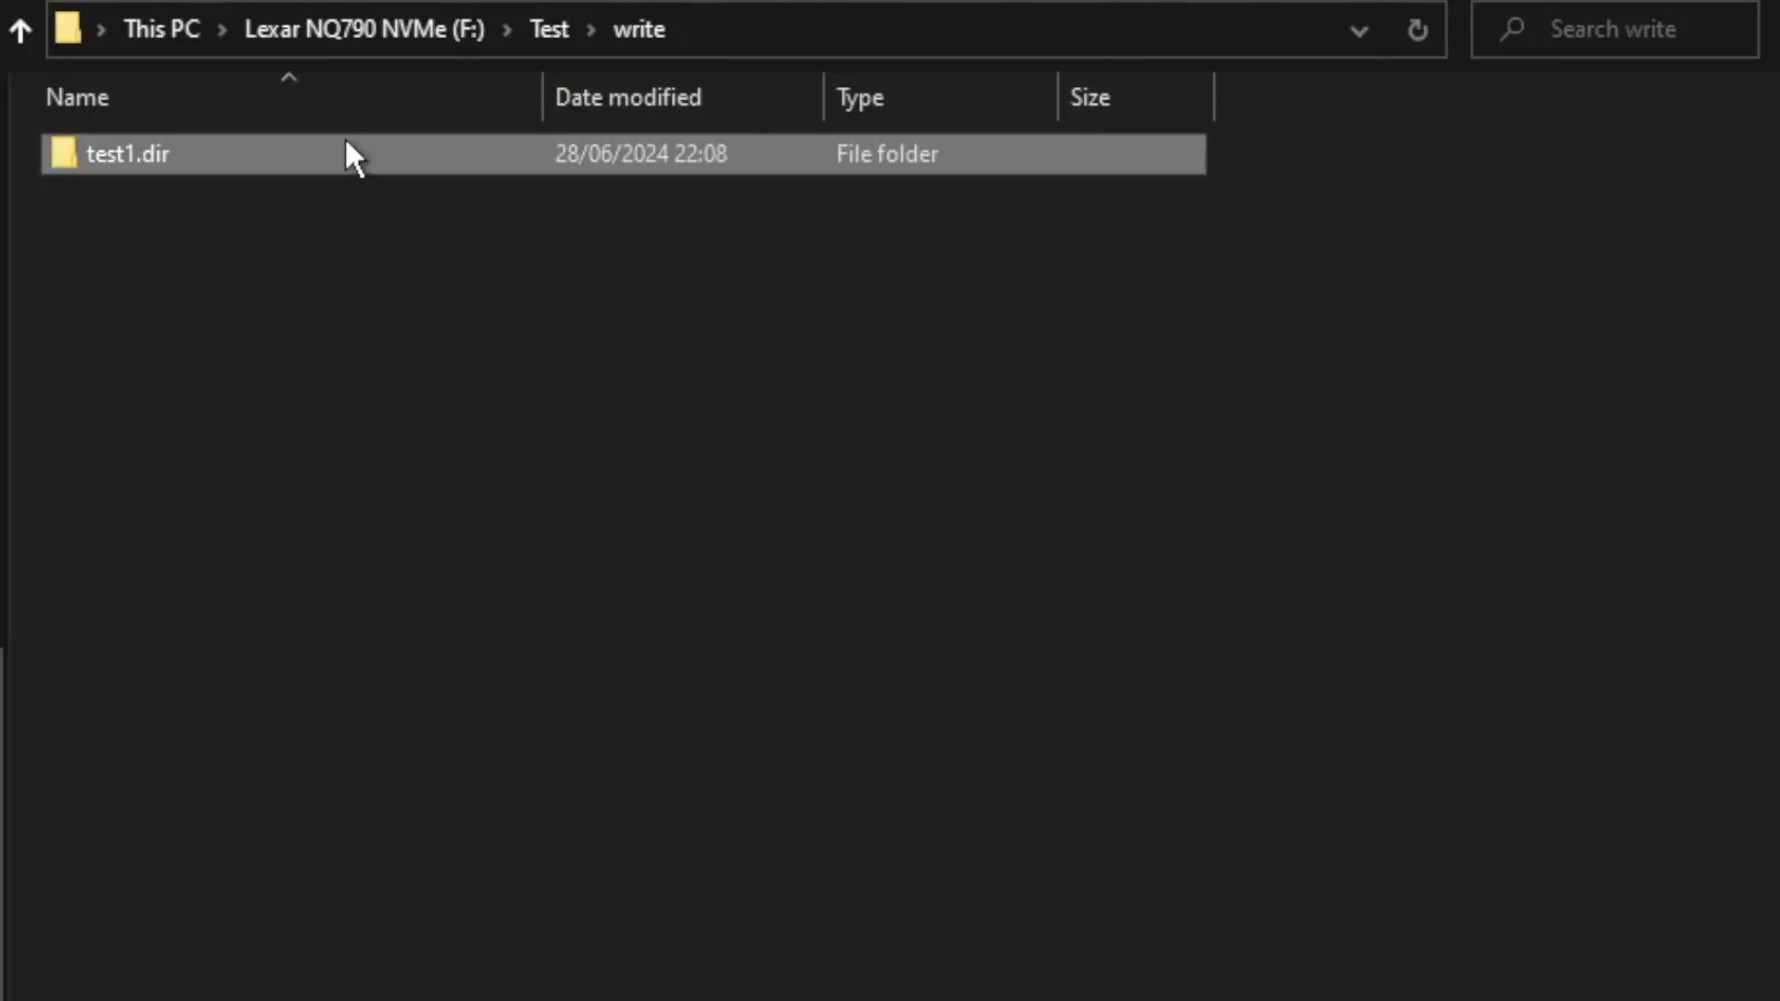
# - Browse into the test1.dir subfolders to view the 32 KB test files, then return to test1.dir
pyautogui.doubleClick(127, 153)
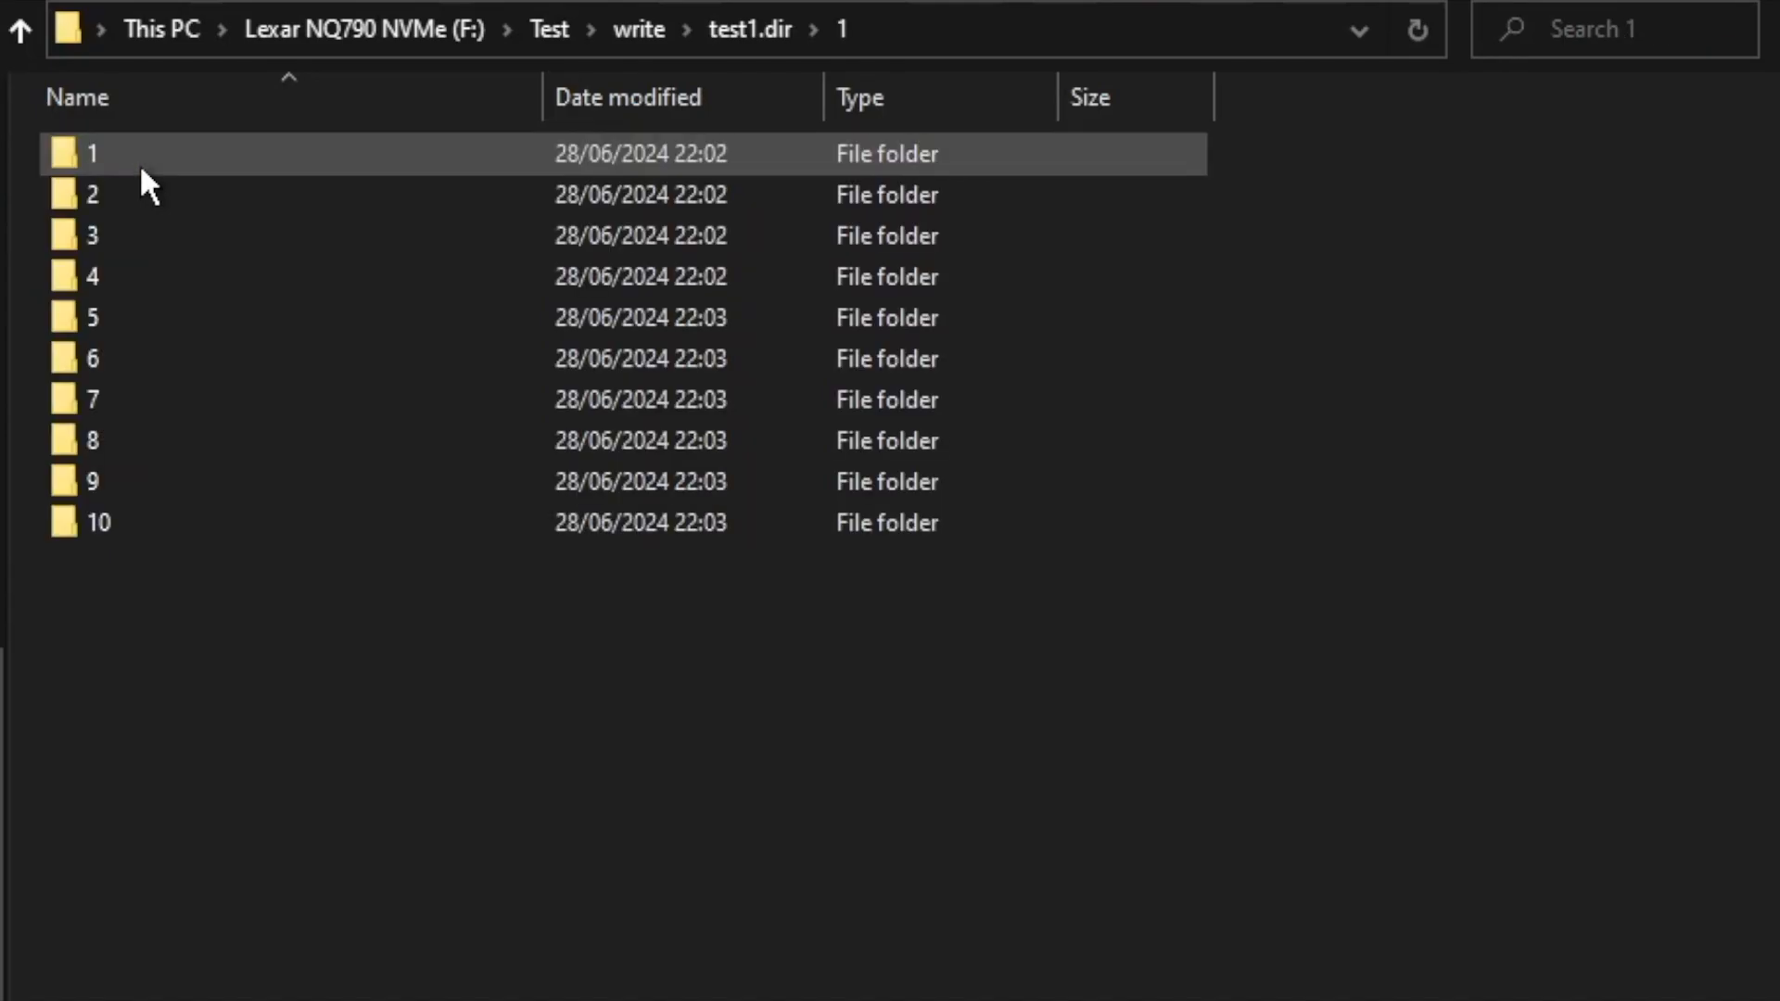
pyautogui.doubleClick(91, 153)
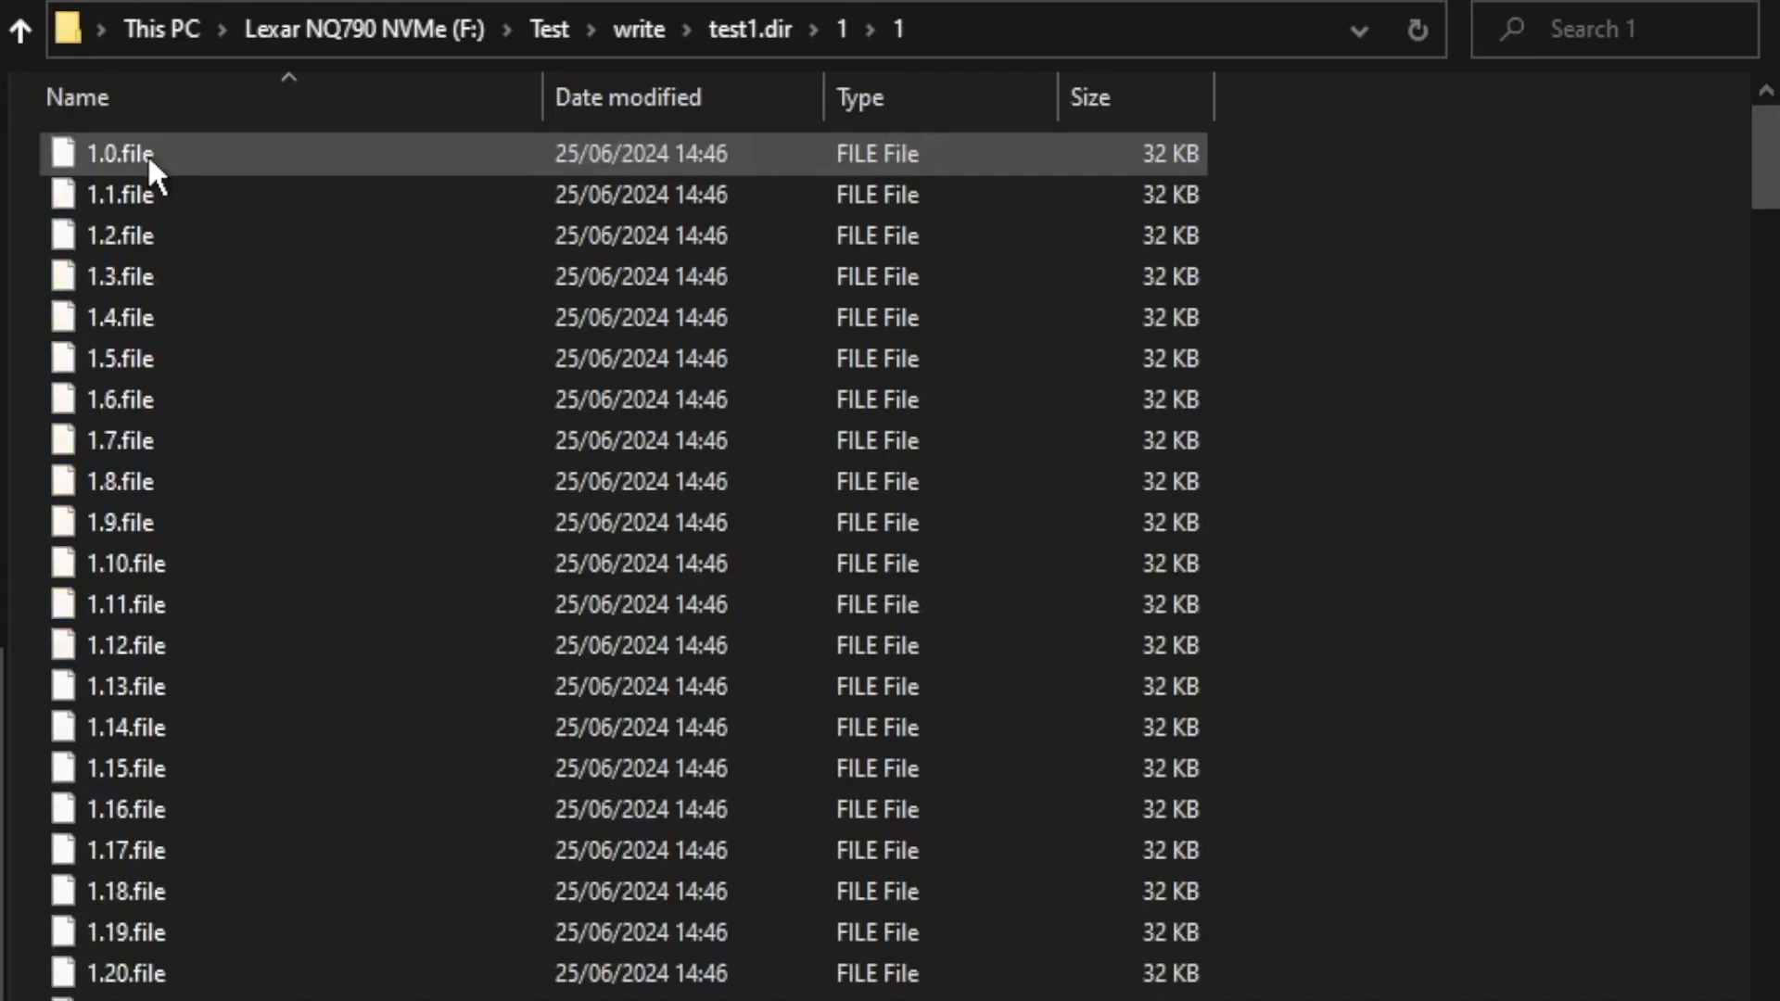
pyautogui.scroll(-3)
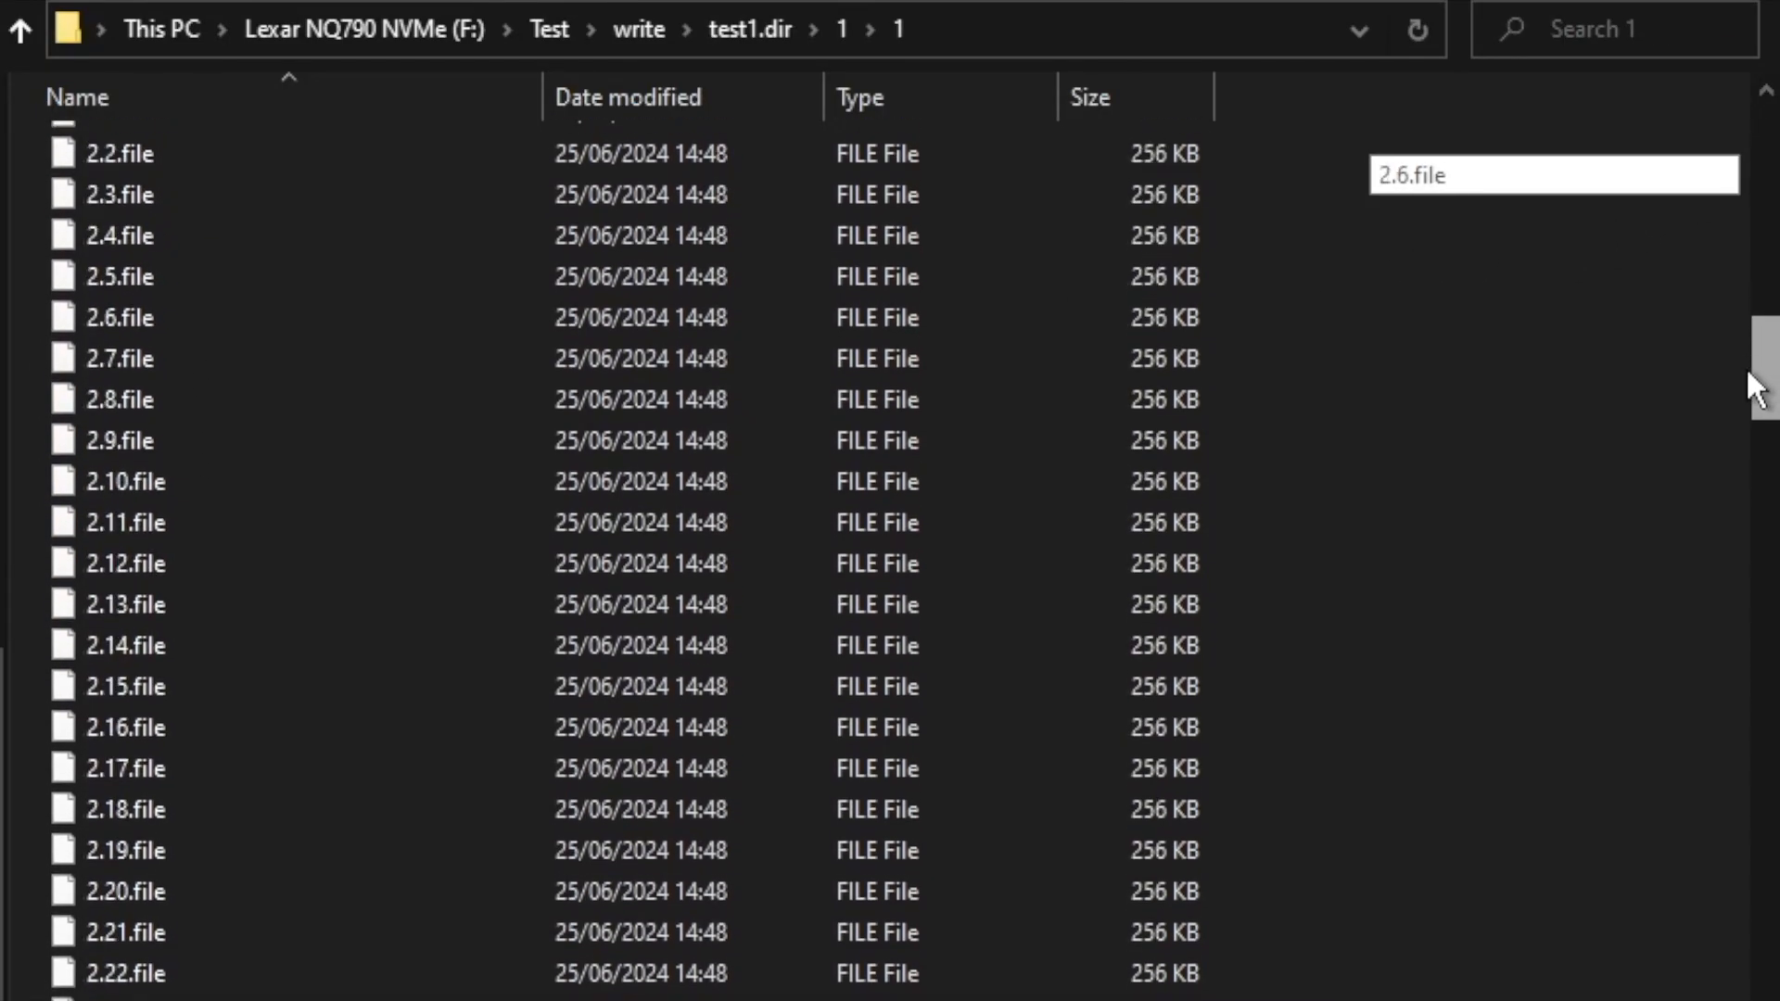
pyautogui.scroll(-3)
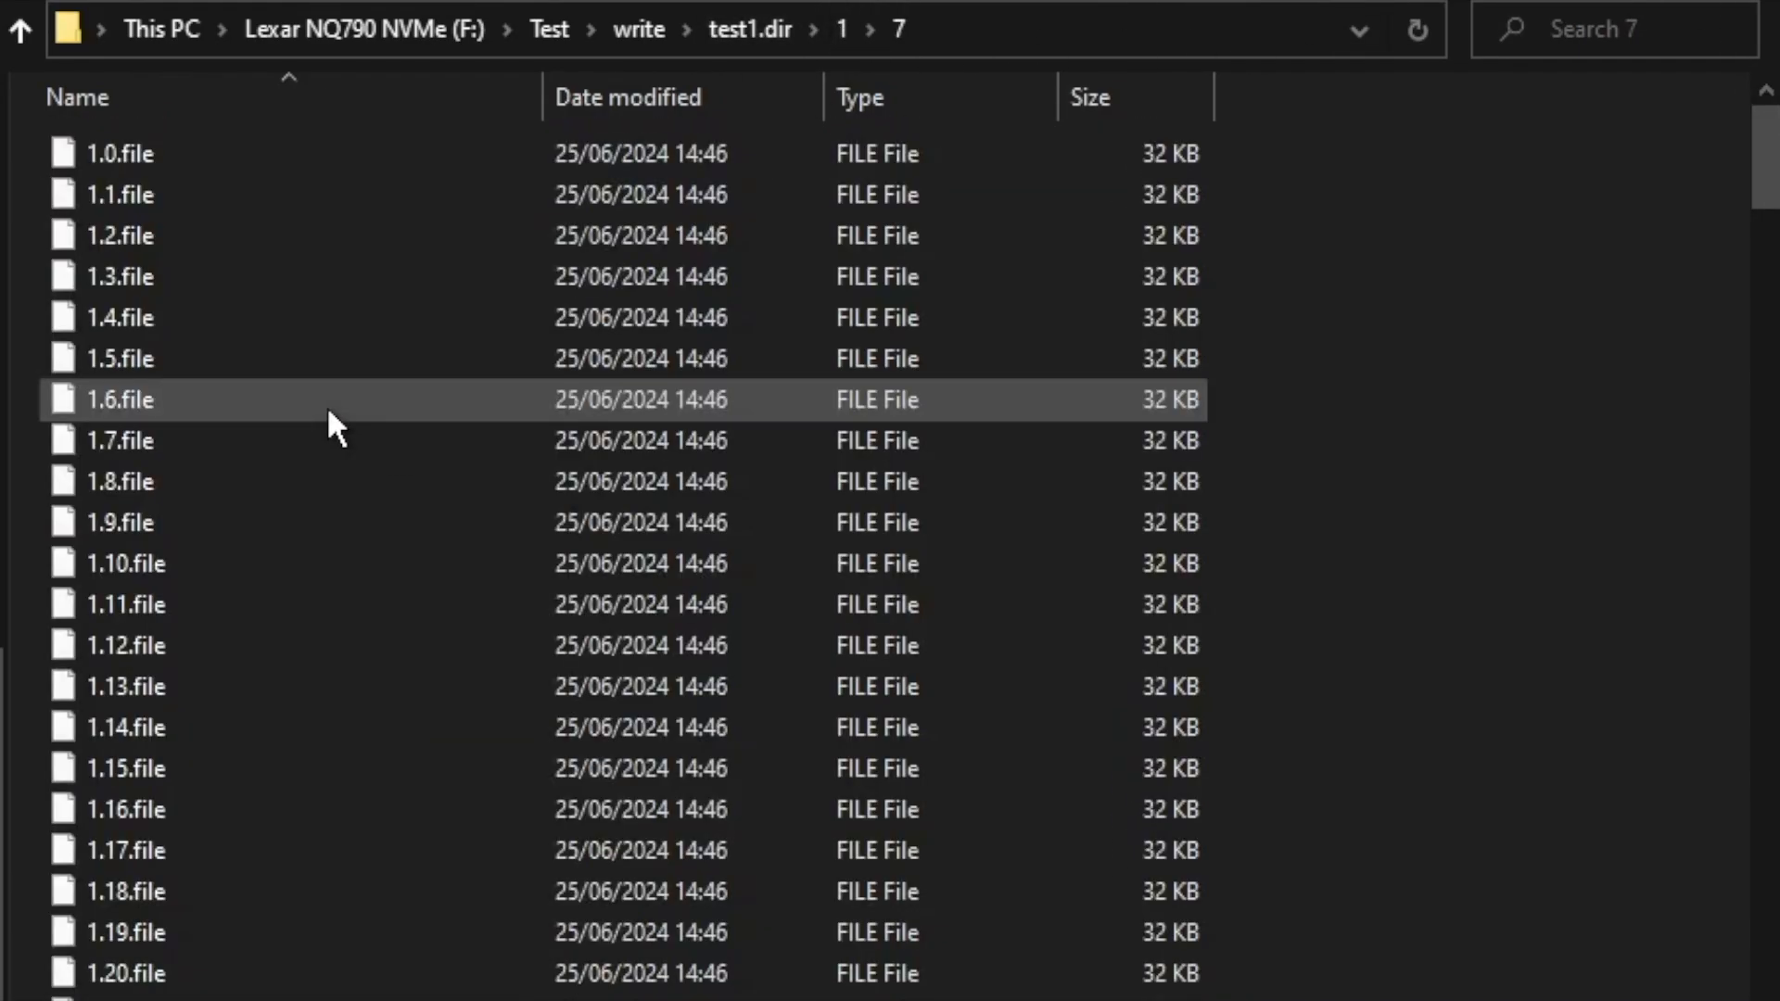
pyautogui.scroll(-3)
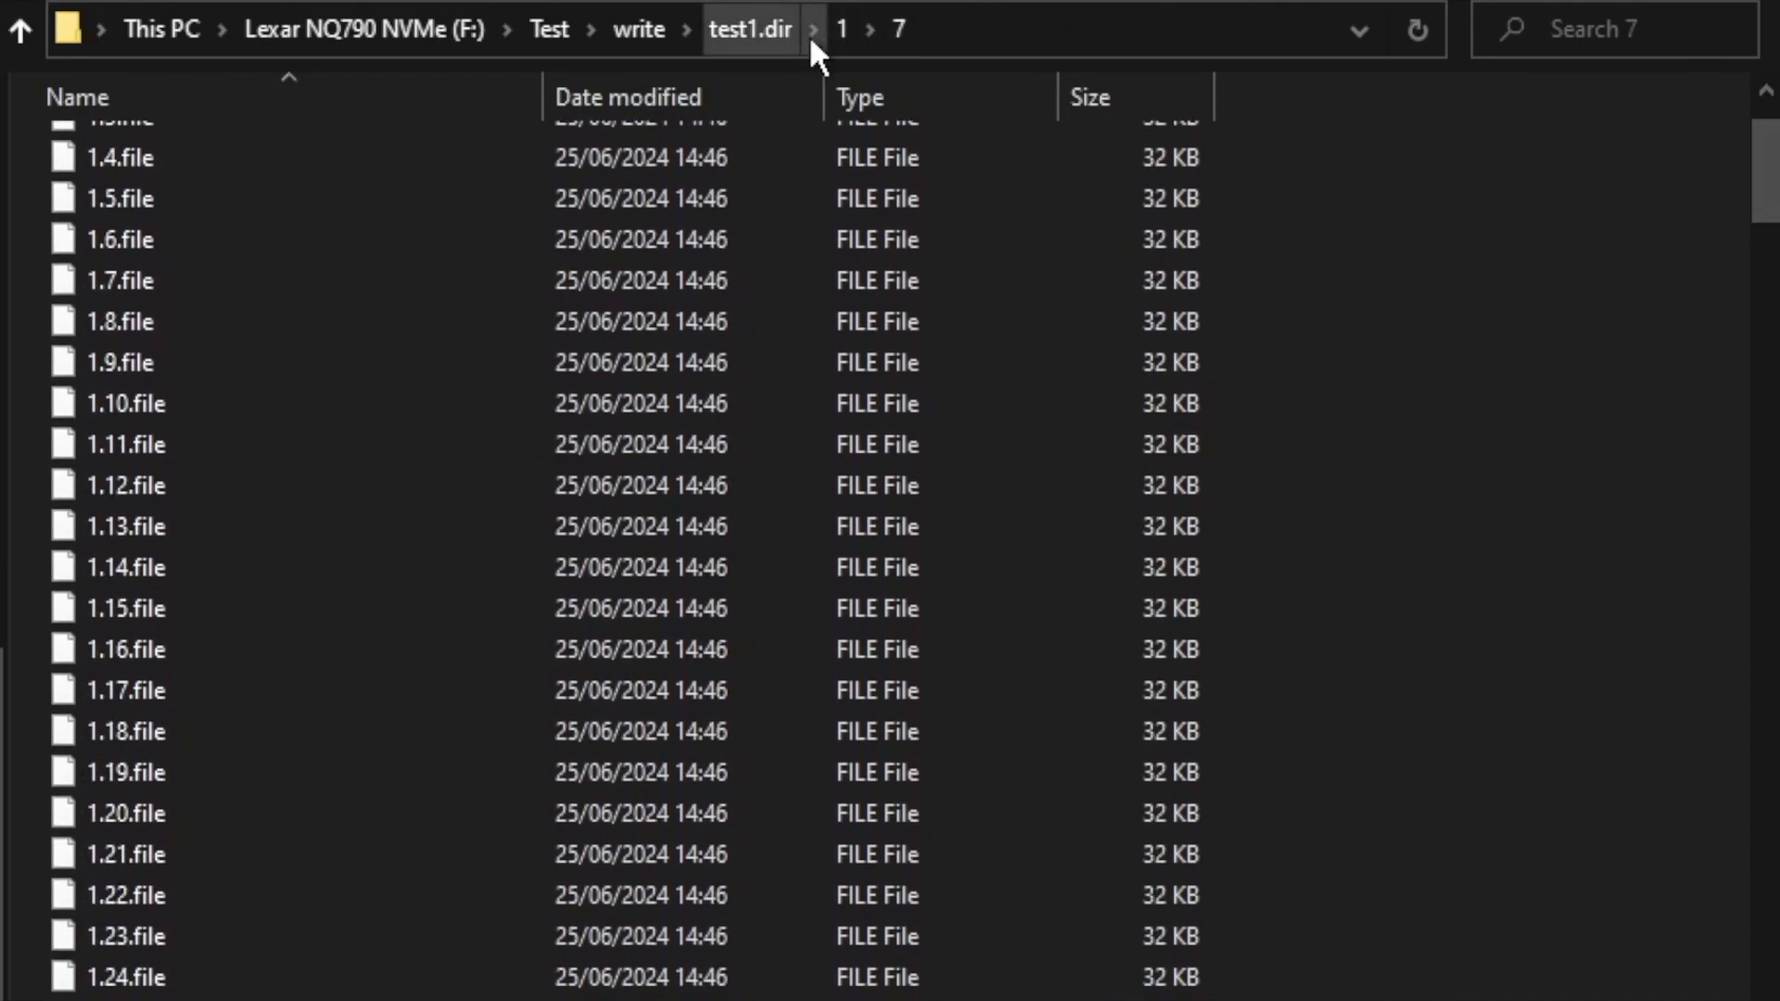
pyautogui.click(750, 30)
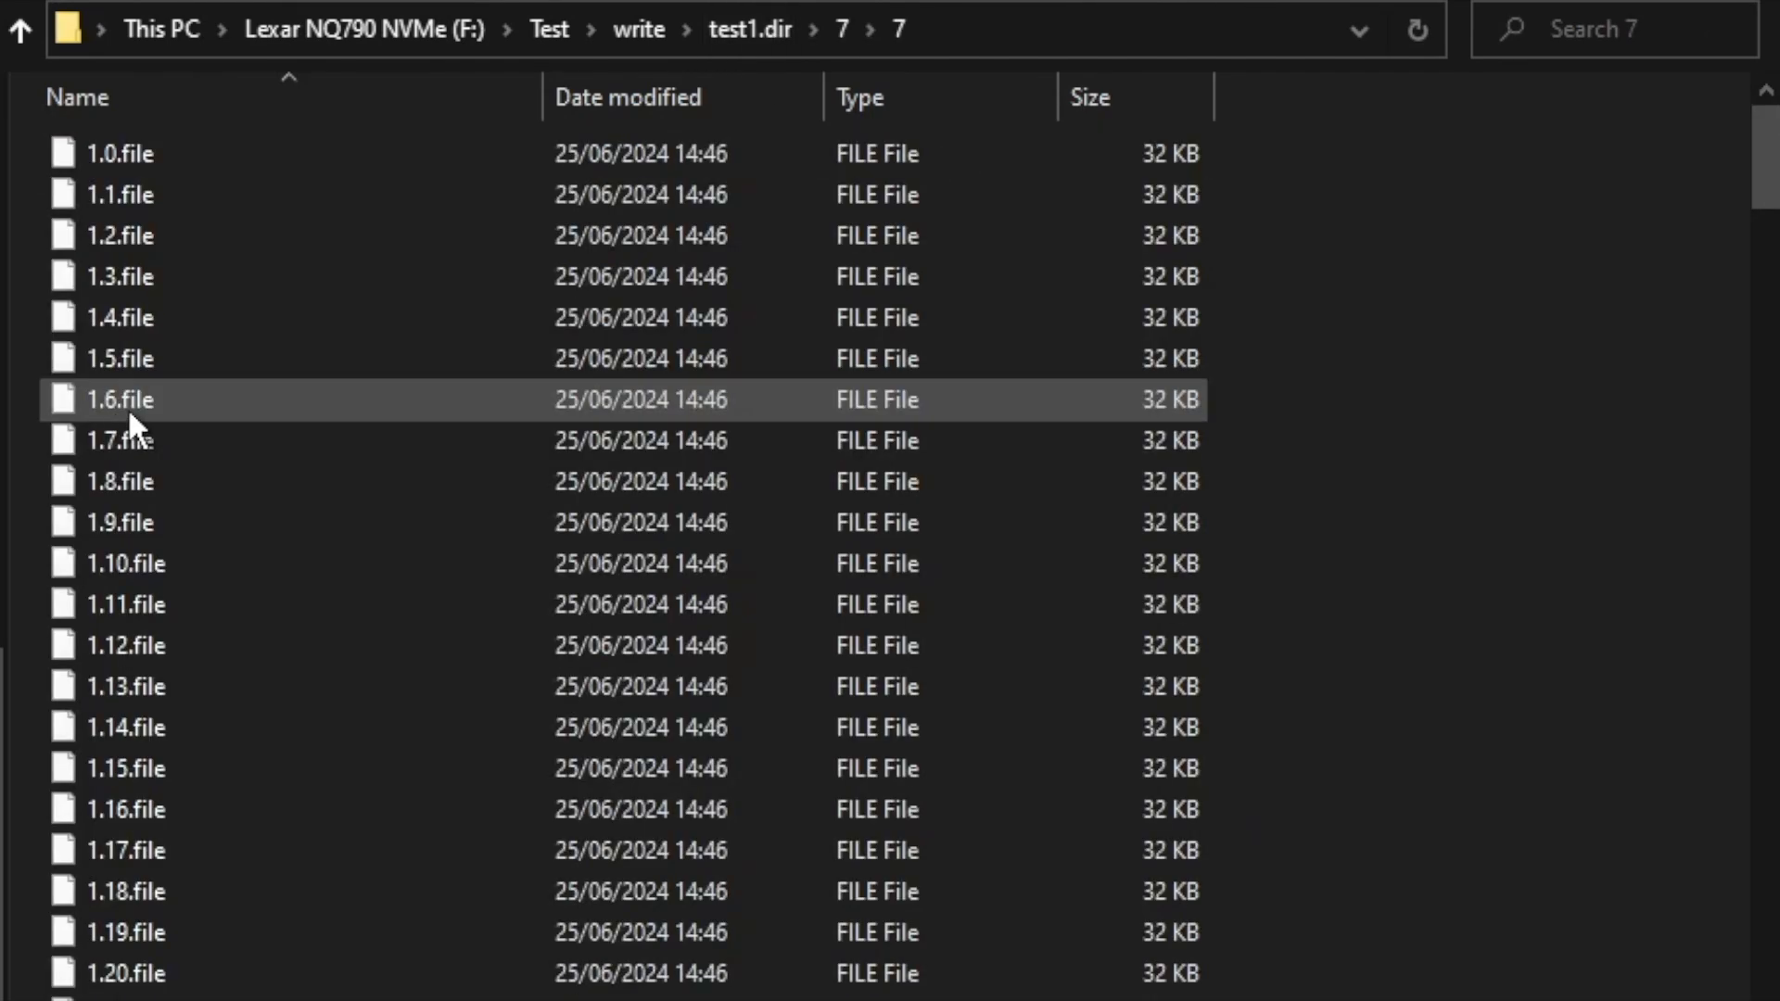
pyautogui.click(749, 30)
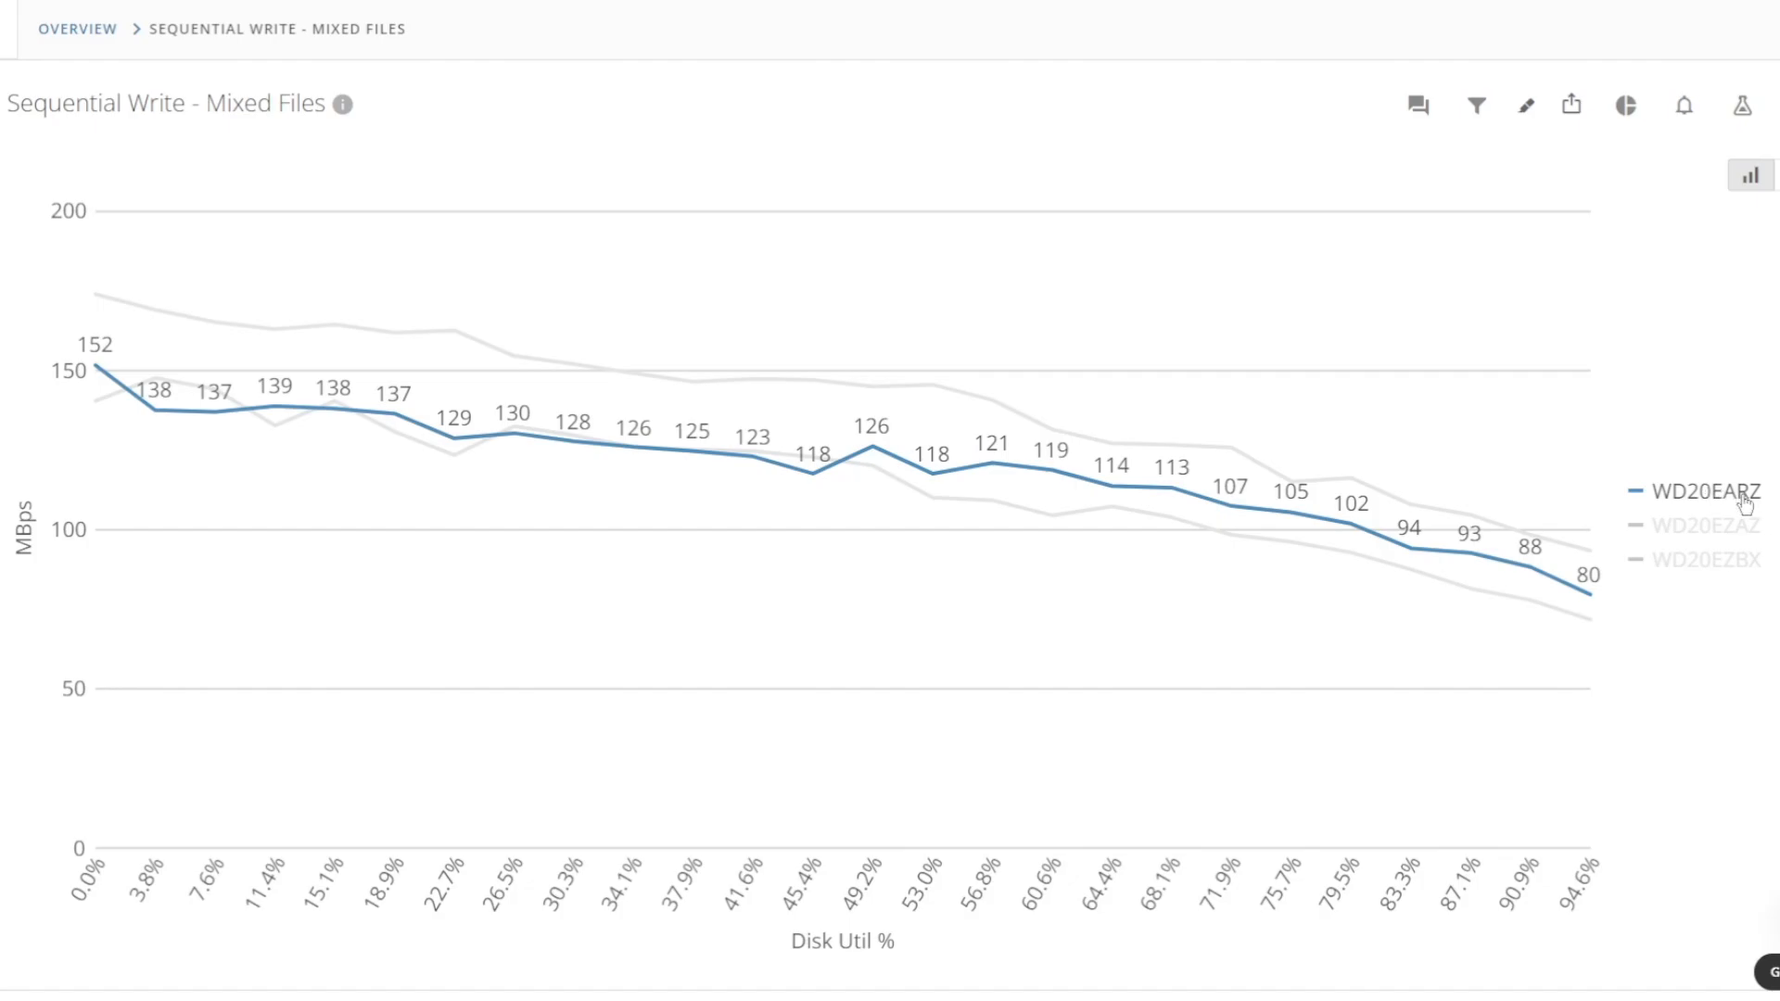
# - Open the Sequential Write - Mixed Files card on the Domo dashboard
pyautogui.click(1703, 524)
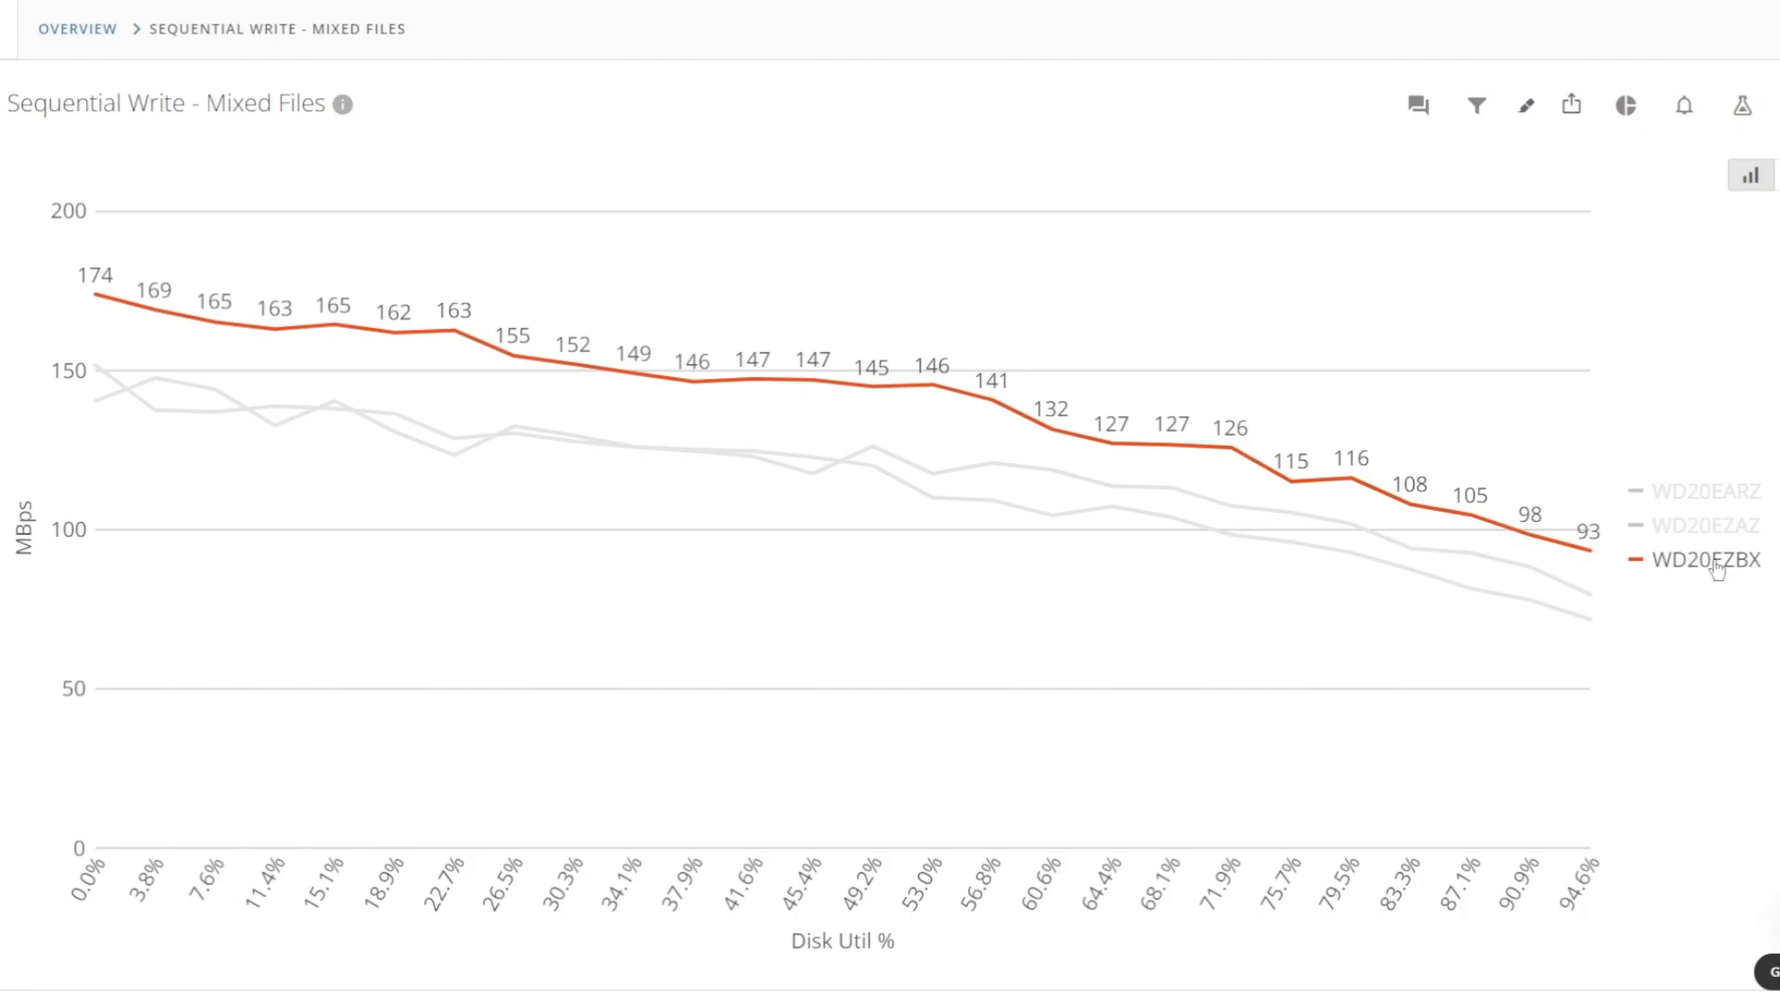
pyautogui.moveTo(1716, 571)
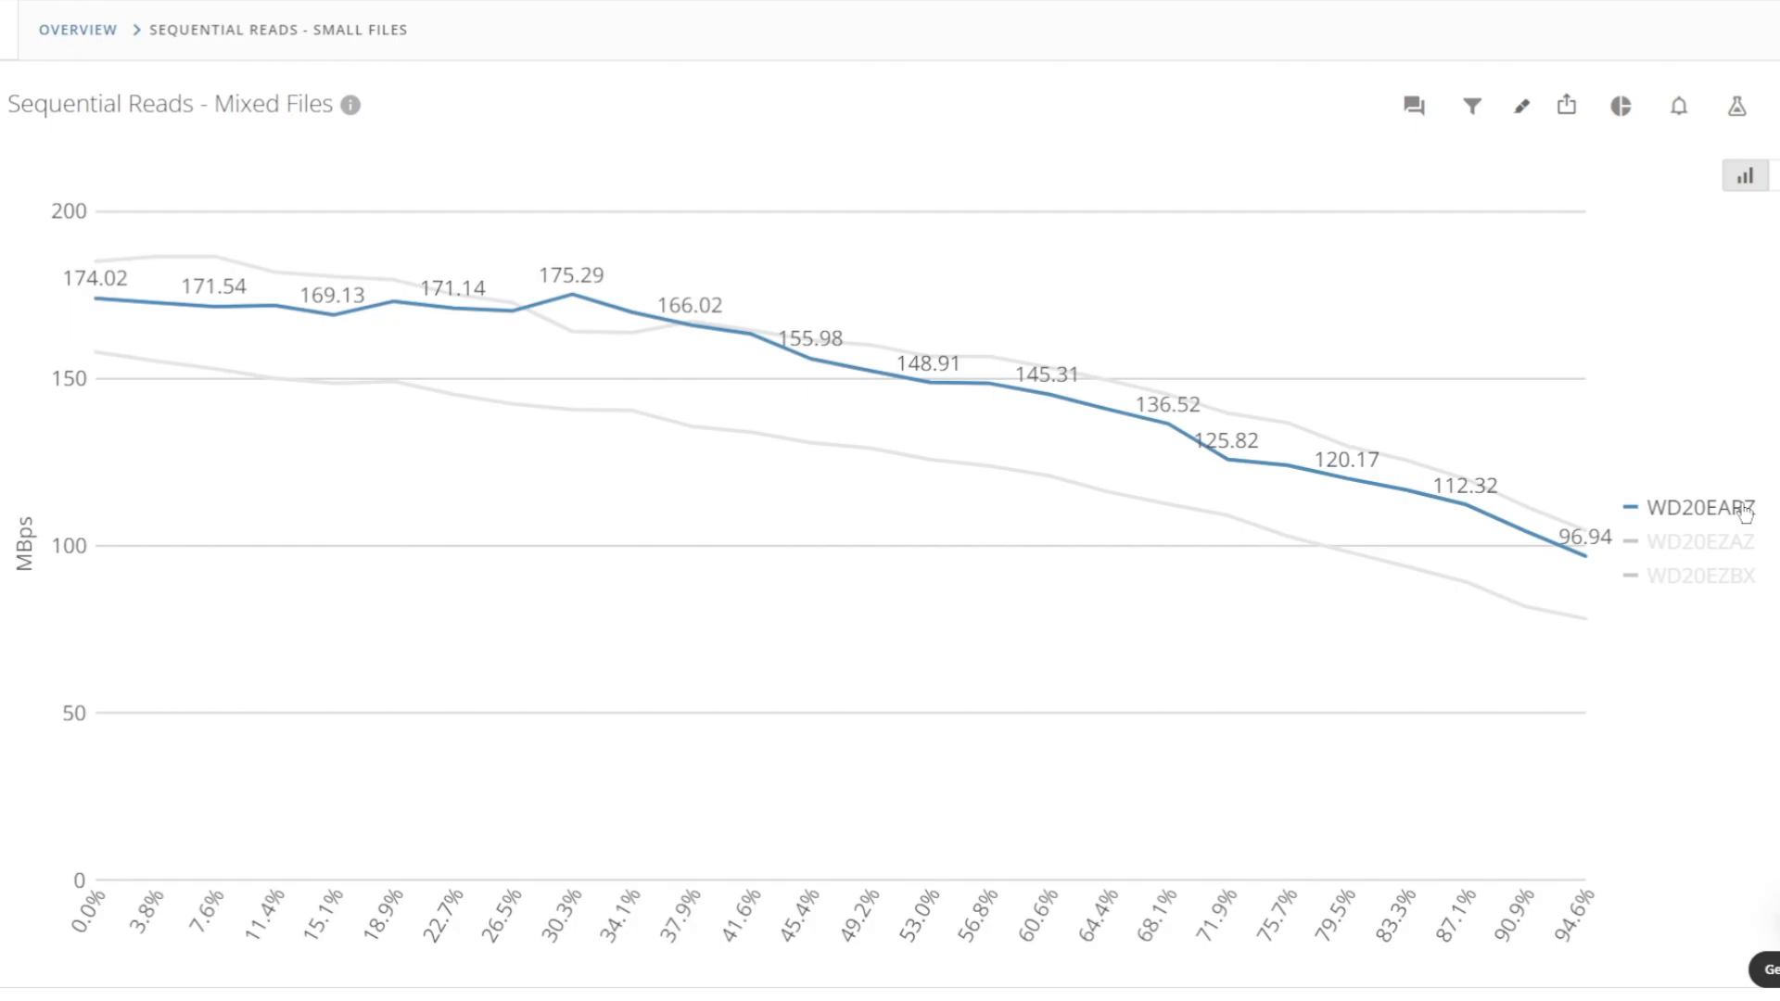
# - Show the Sequential Reads – Mixed Files chart with all three WD drive lines together
pyautogui.click(1700, 541)
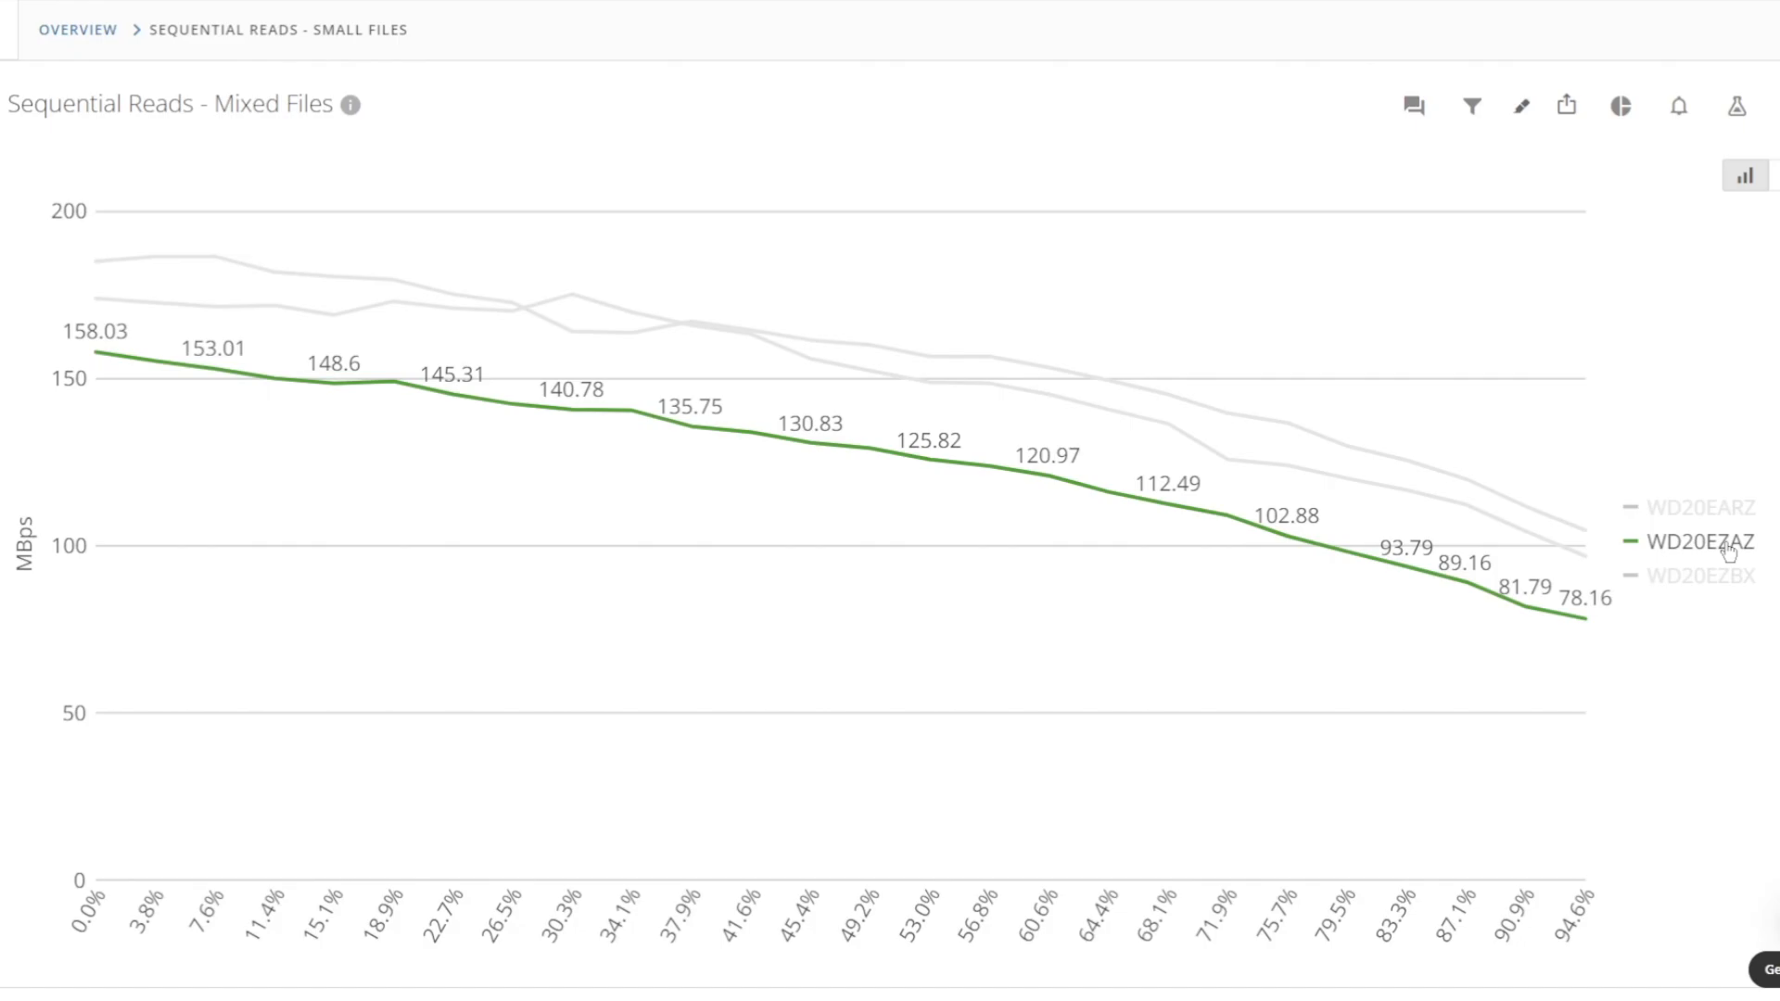
pyautogui.moveTo(1745, 557)
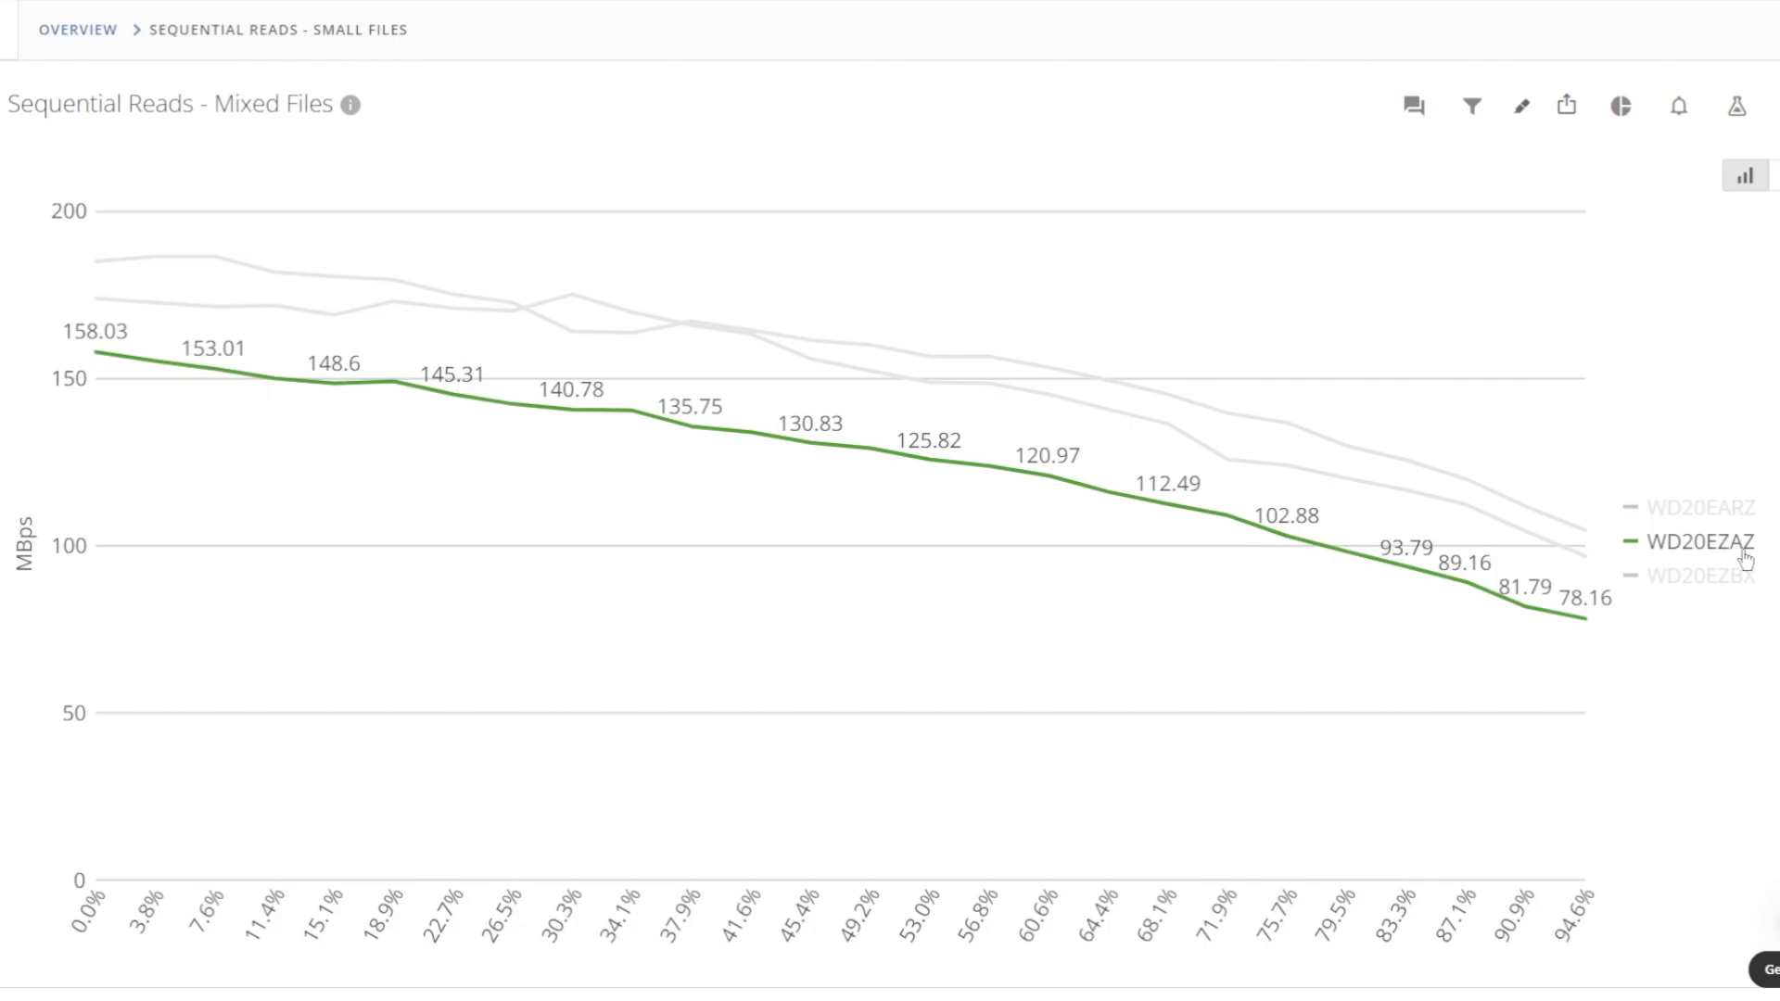
pyautogui.click(1703, 575)
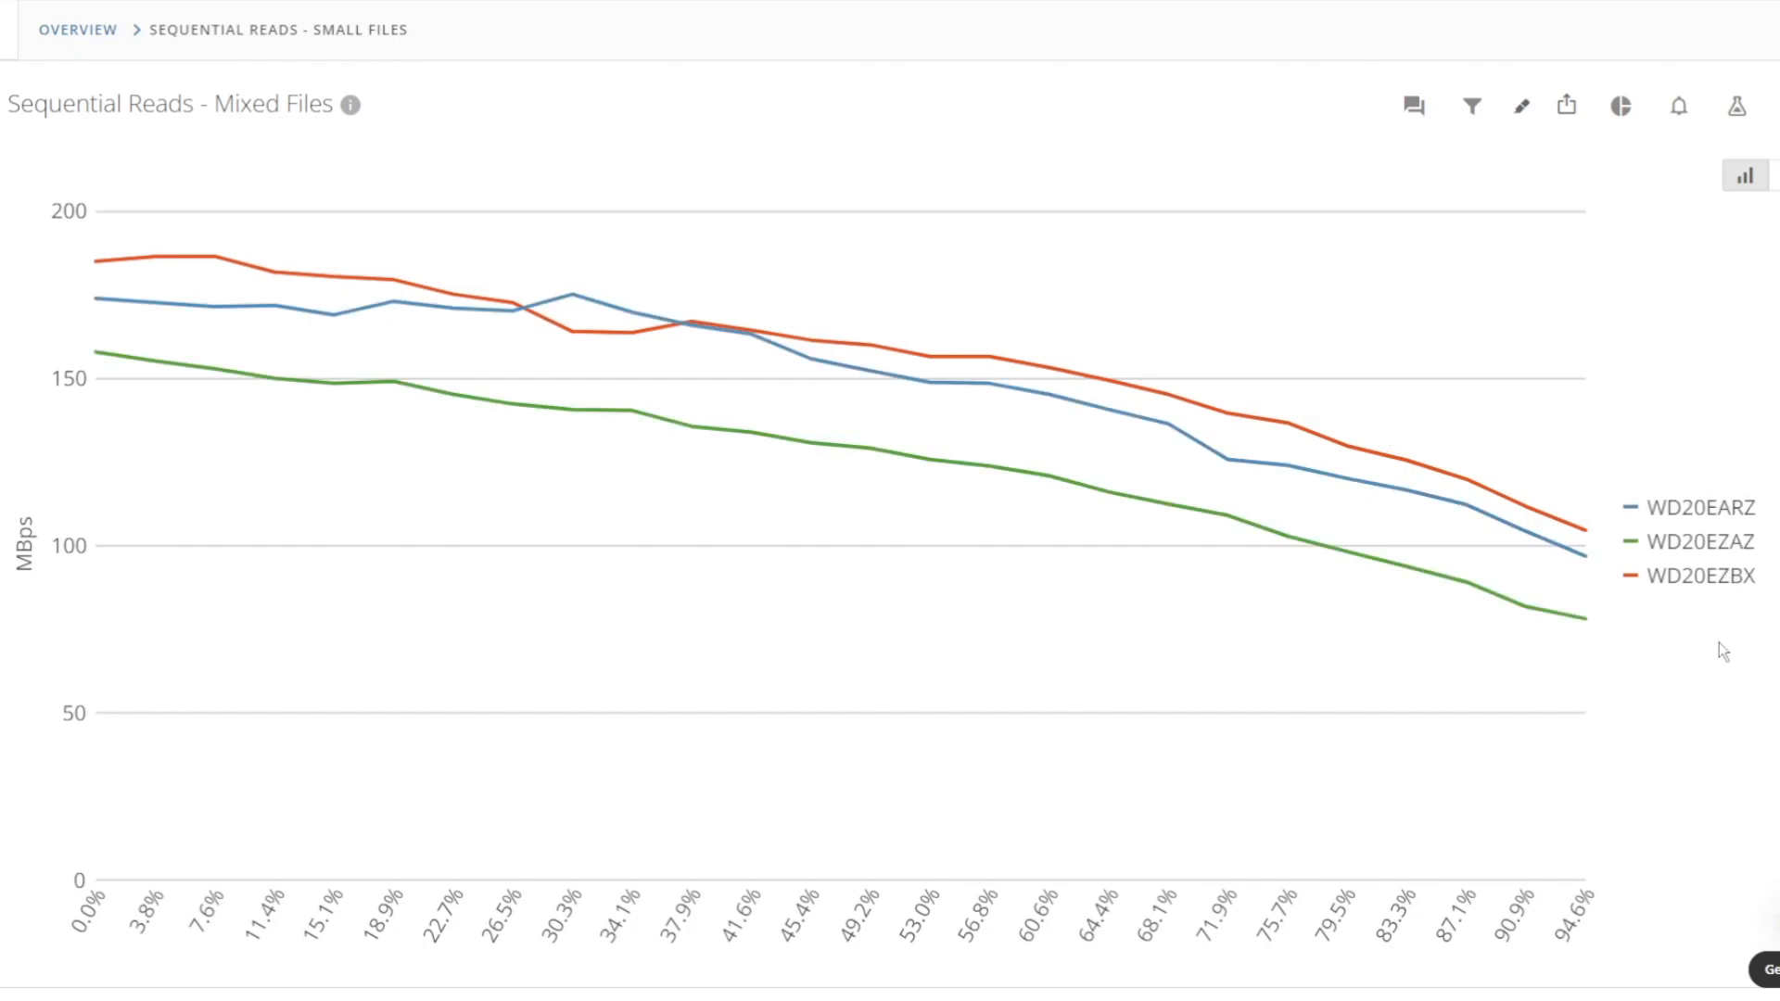
pyautogui.moveTo(1712, 765)
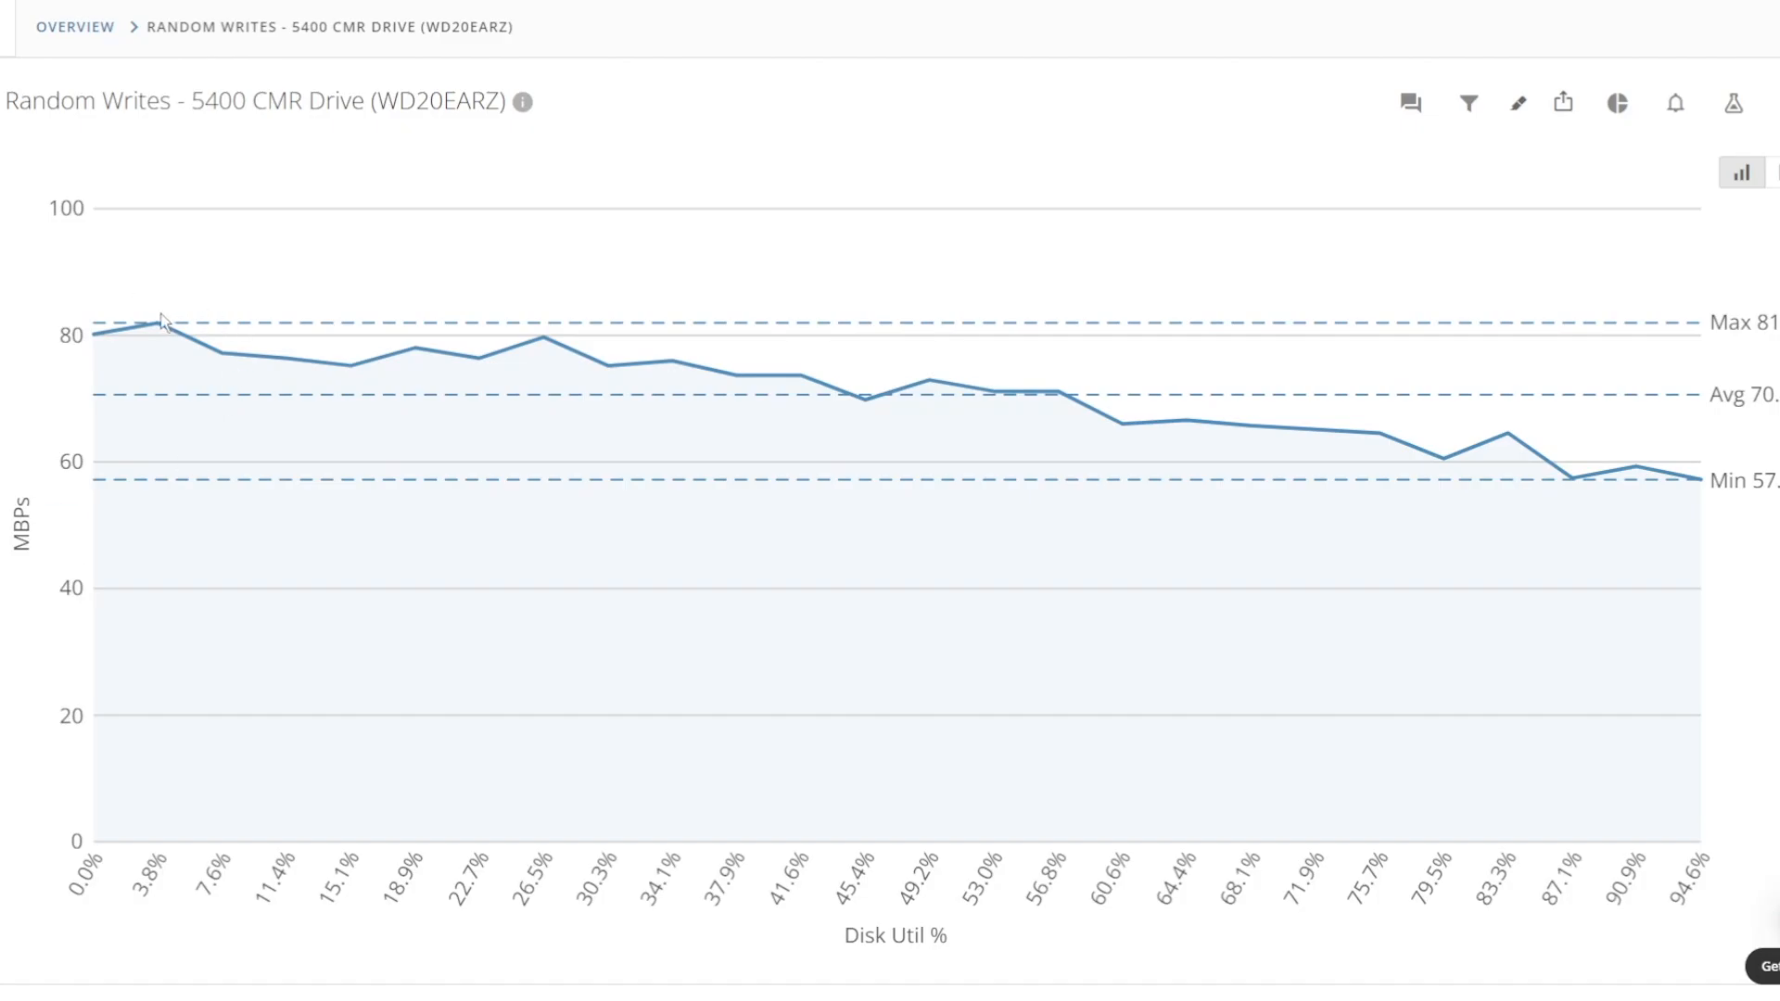
pyautogui.moveTo(806, 376)
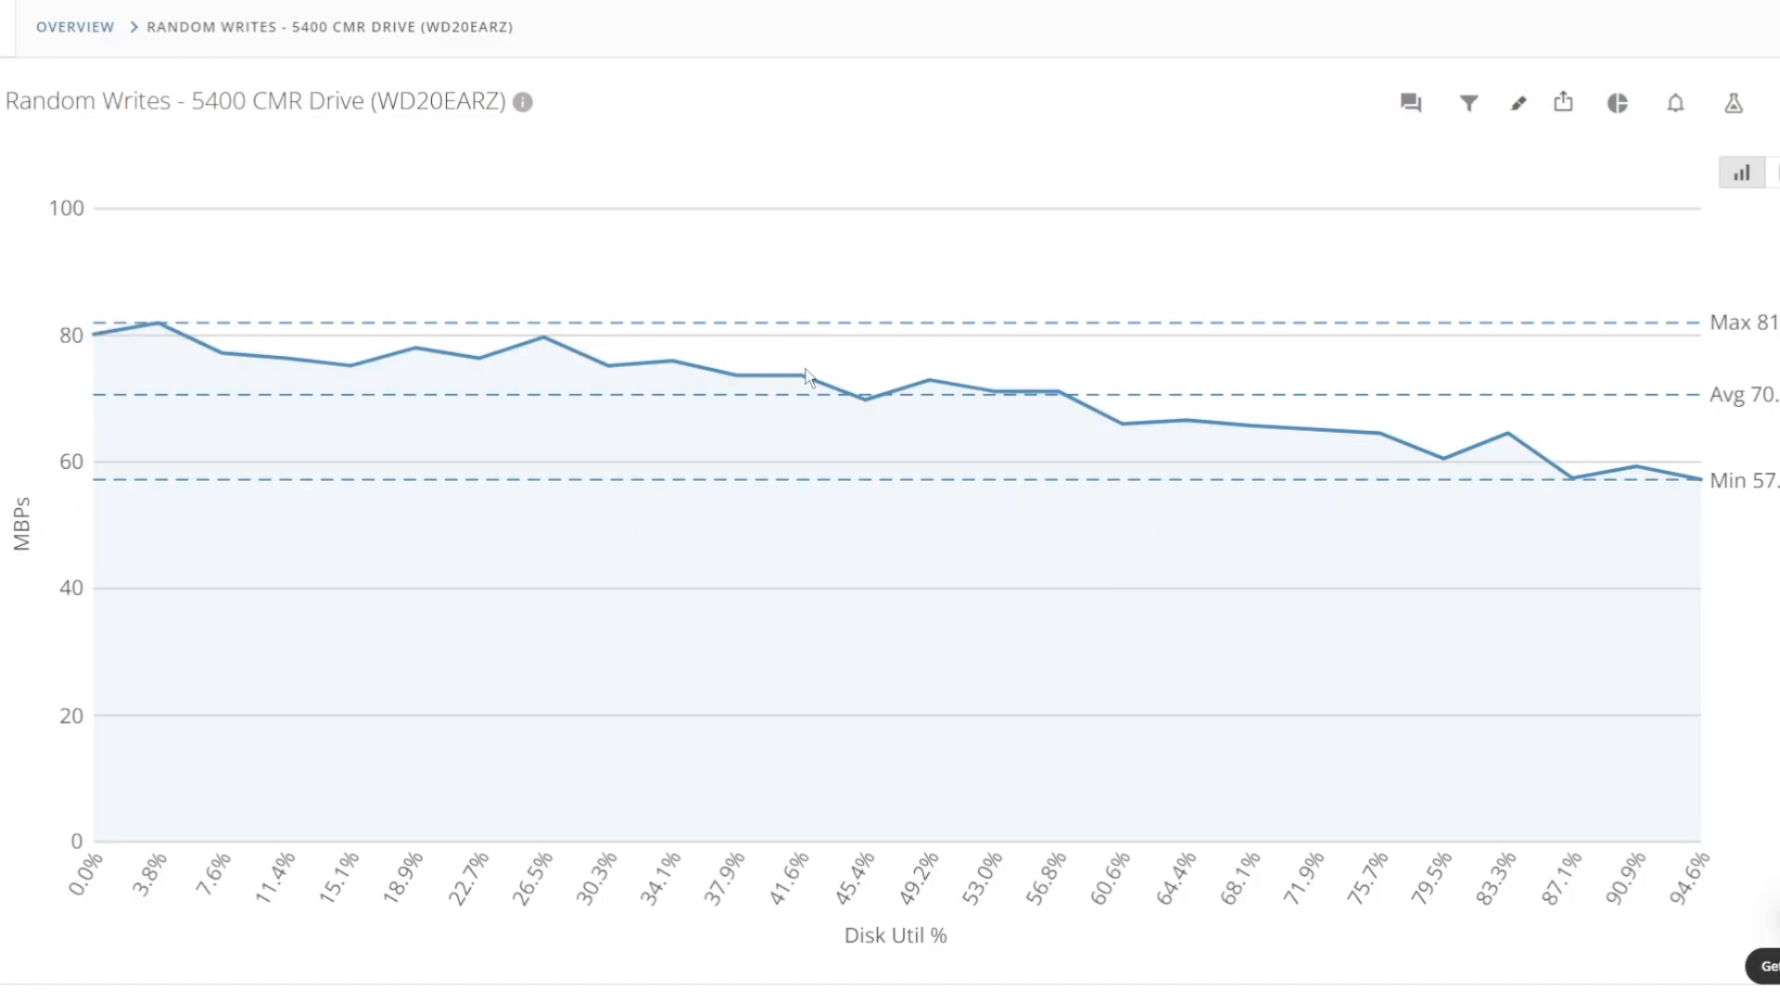
pyautogui.moveTo(1699, 480)
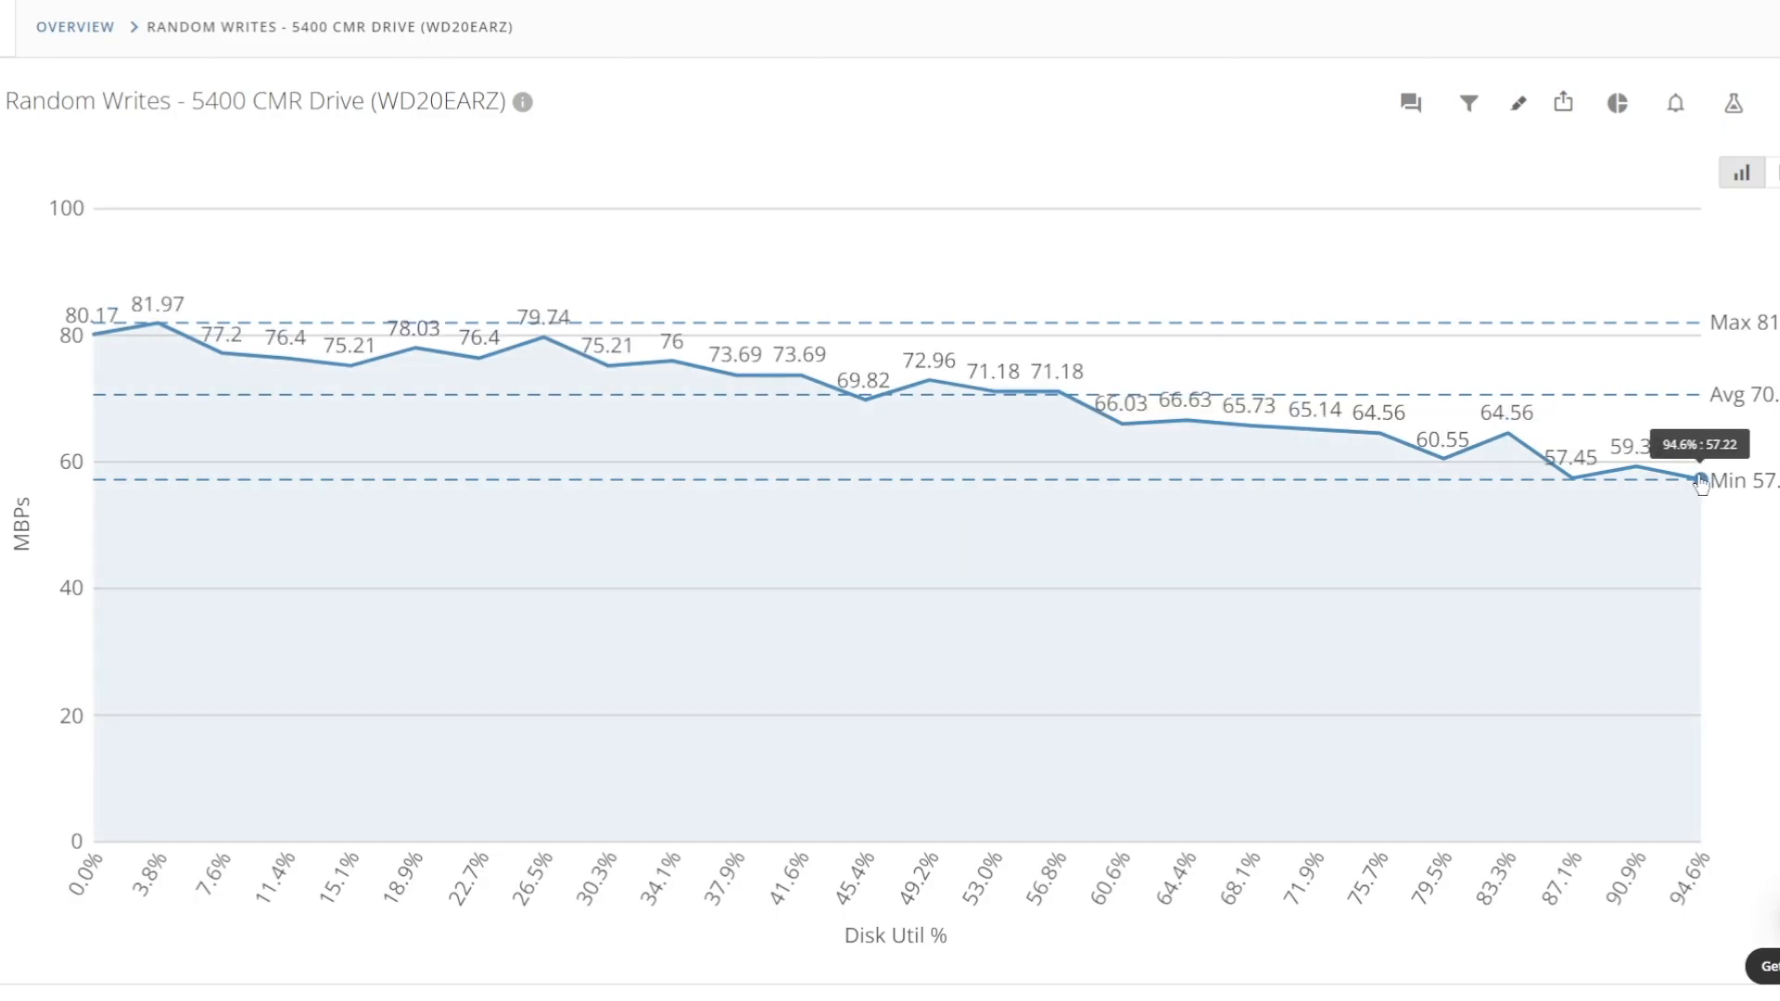
pyautogui.moveTo(659, 789)
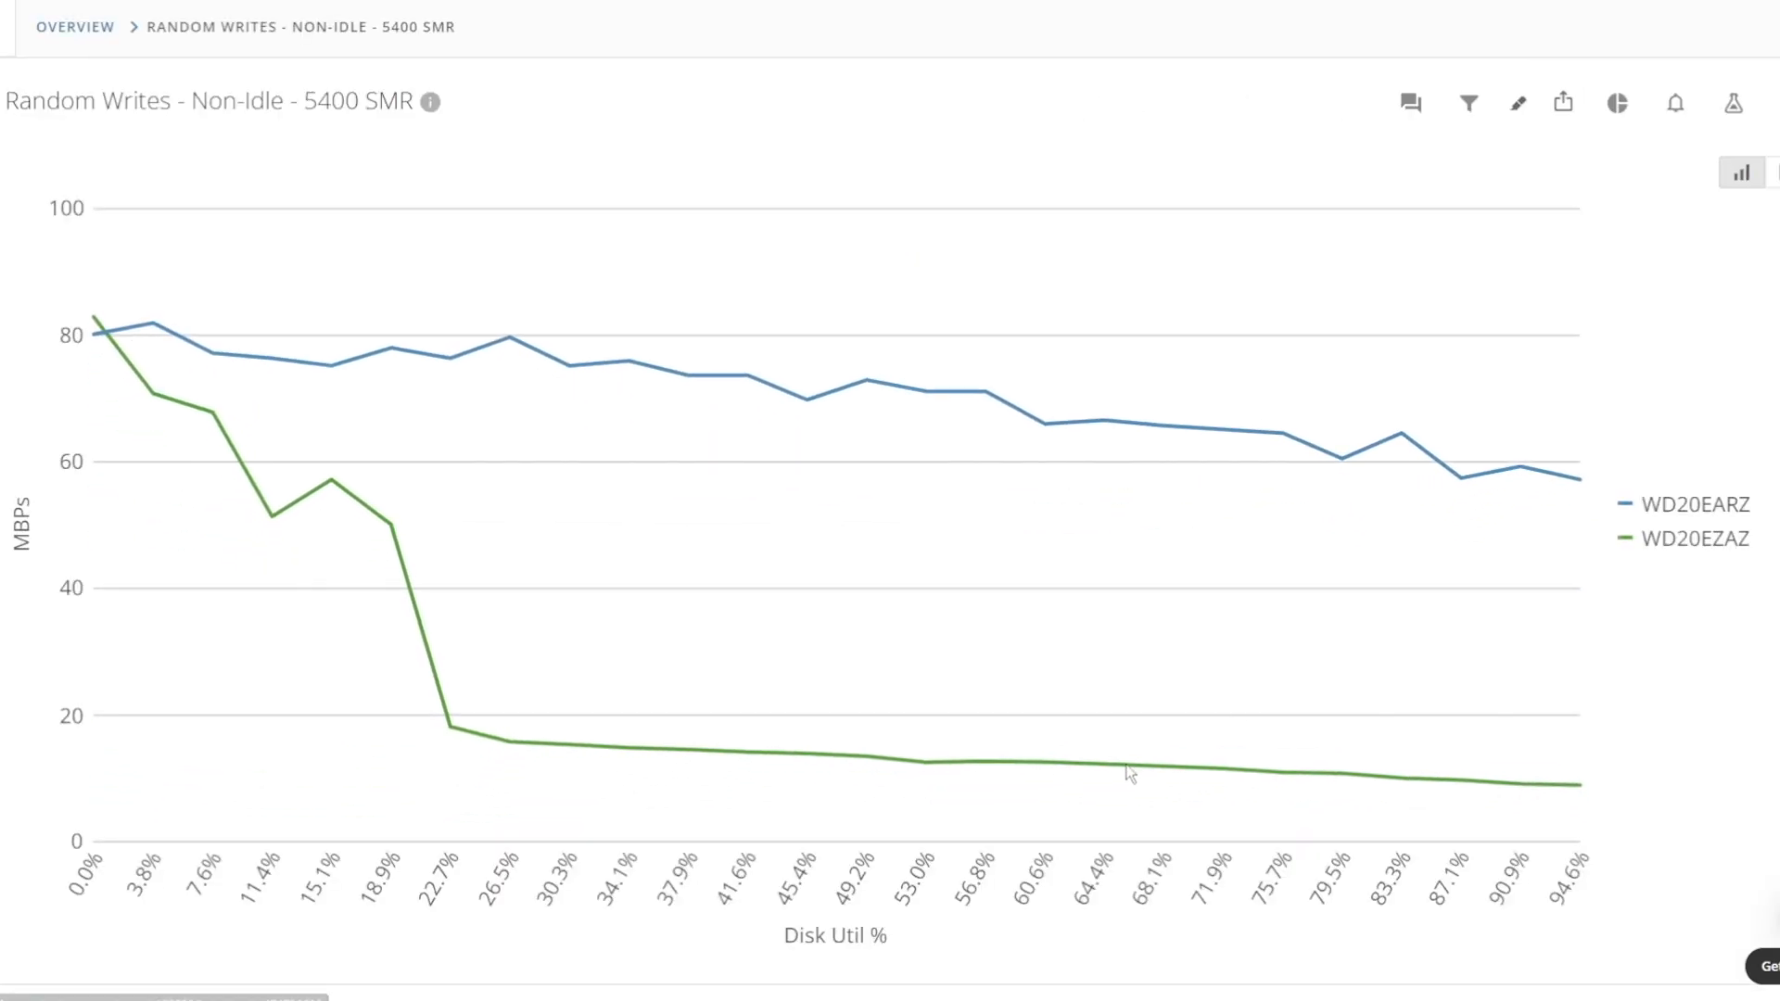
pyautogui.moveTo(1714, 975)
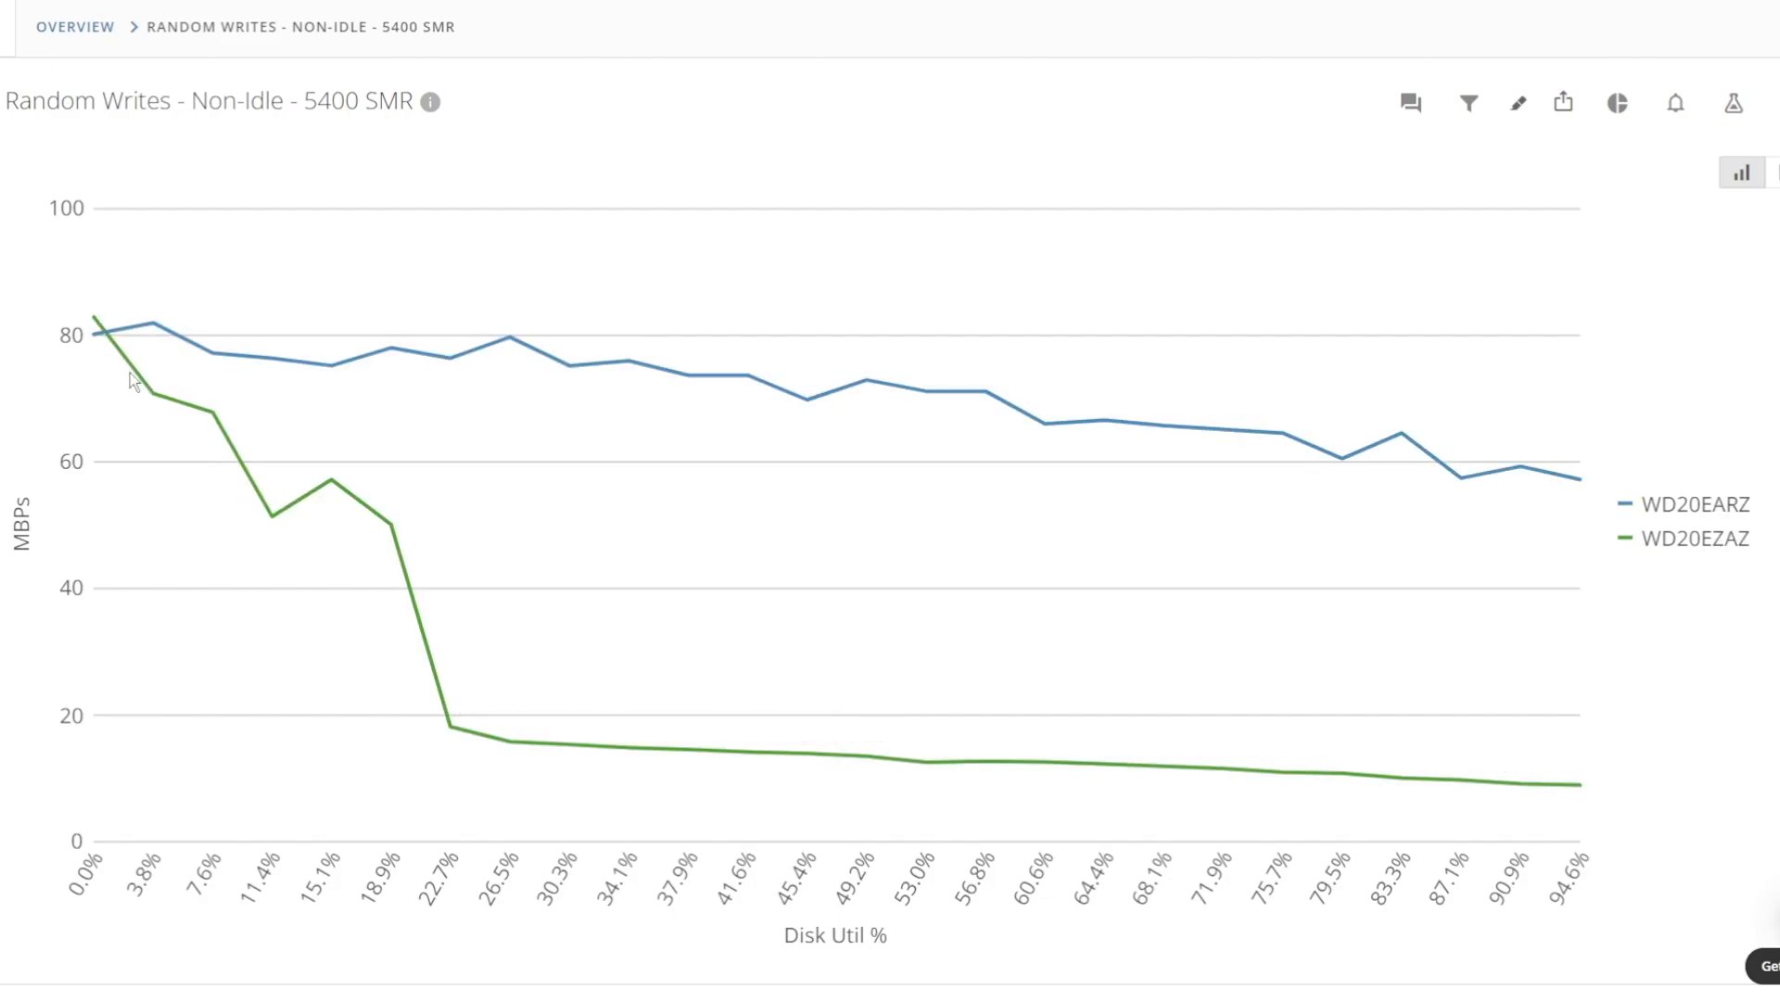
pyautogui.moveTo(145, 394)
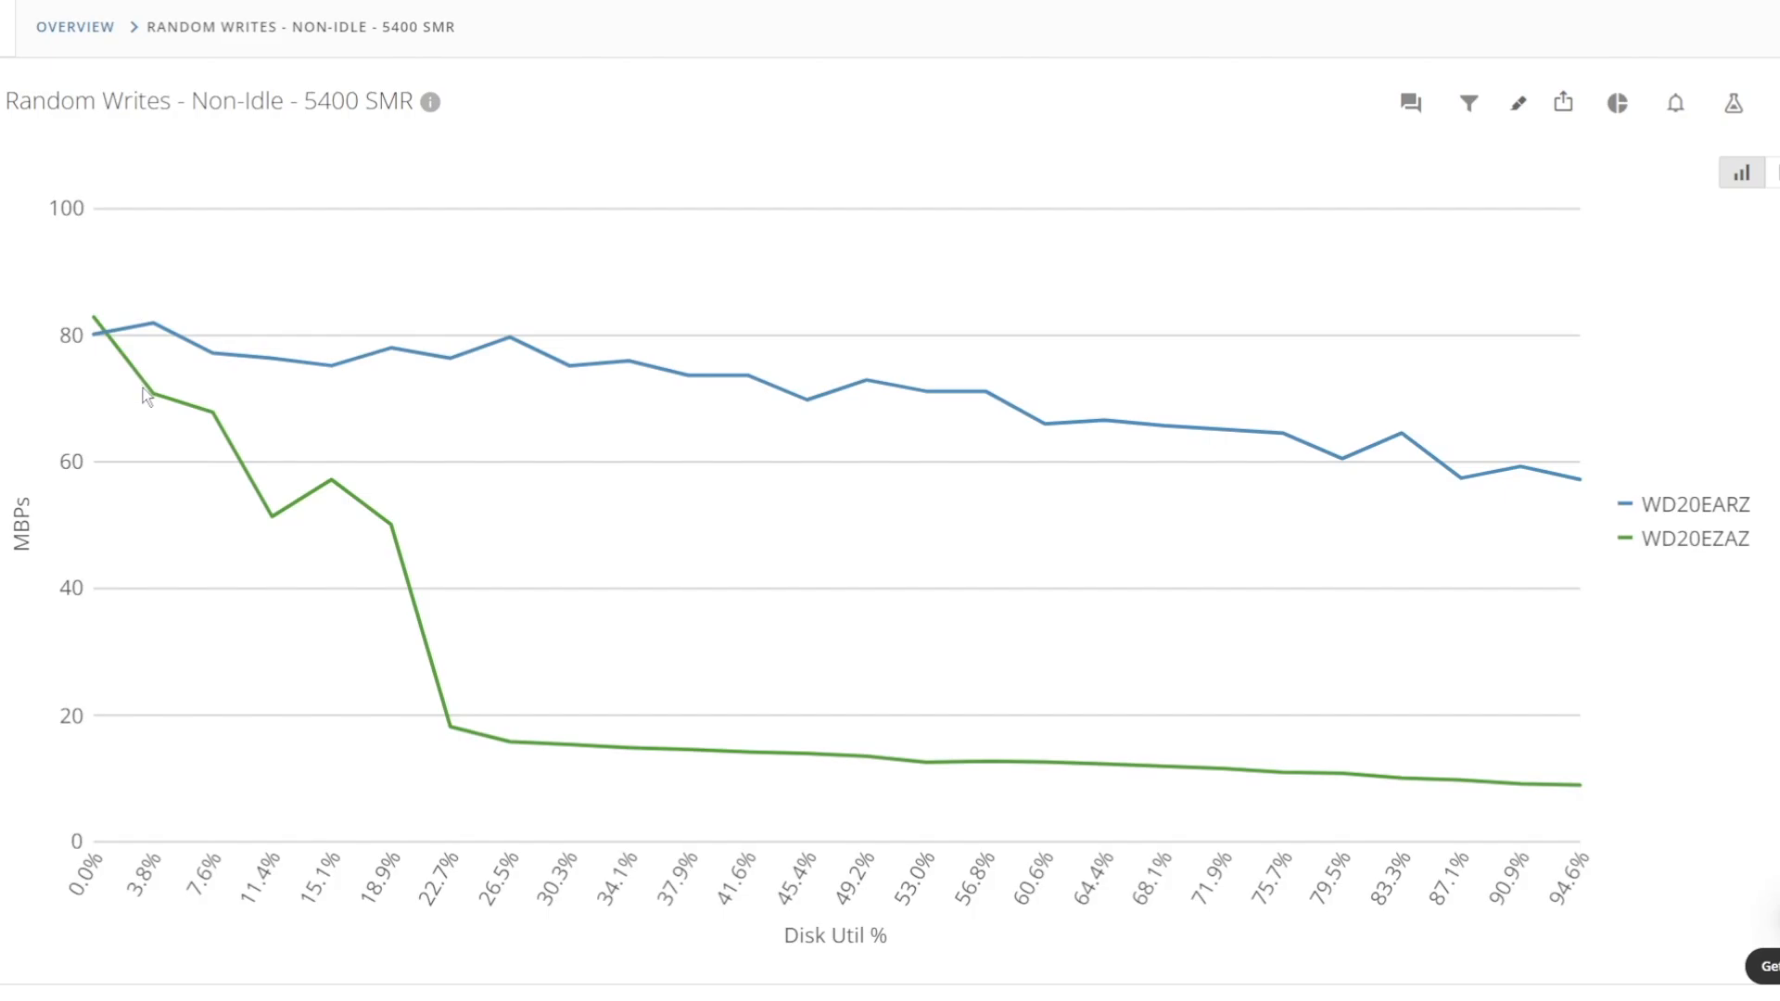
pyautogui.moveTo(153, 399)
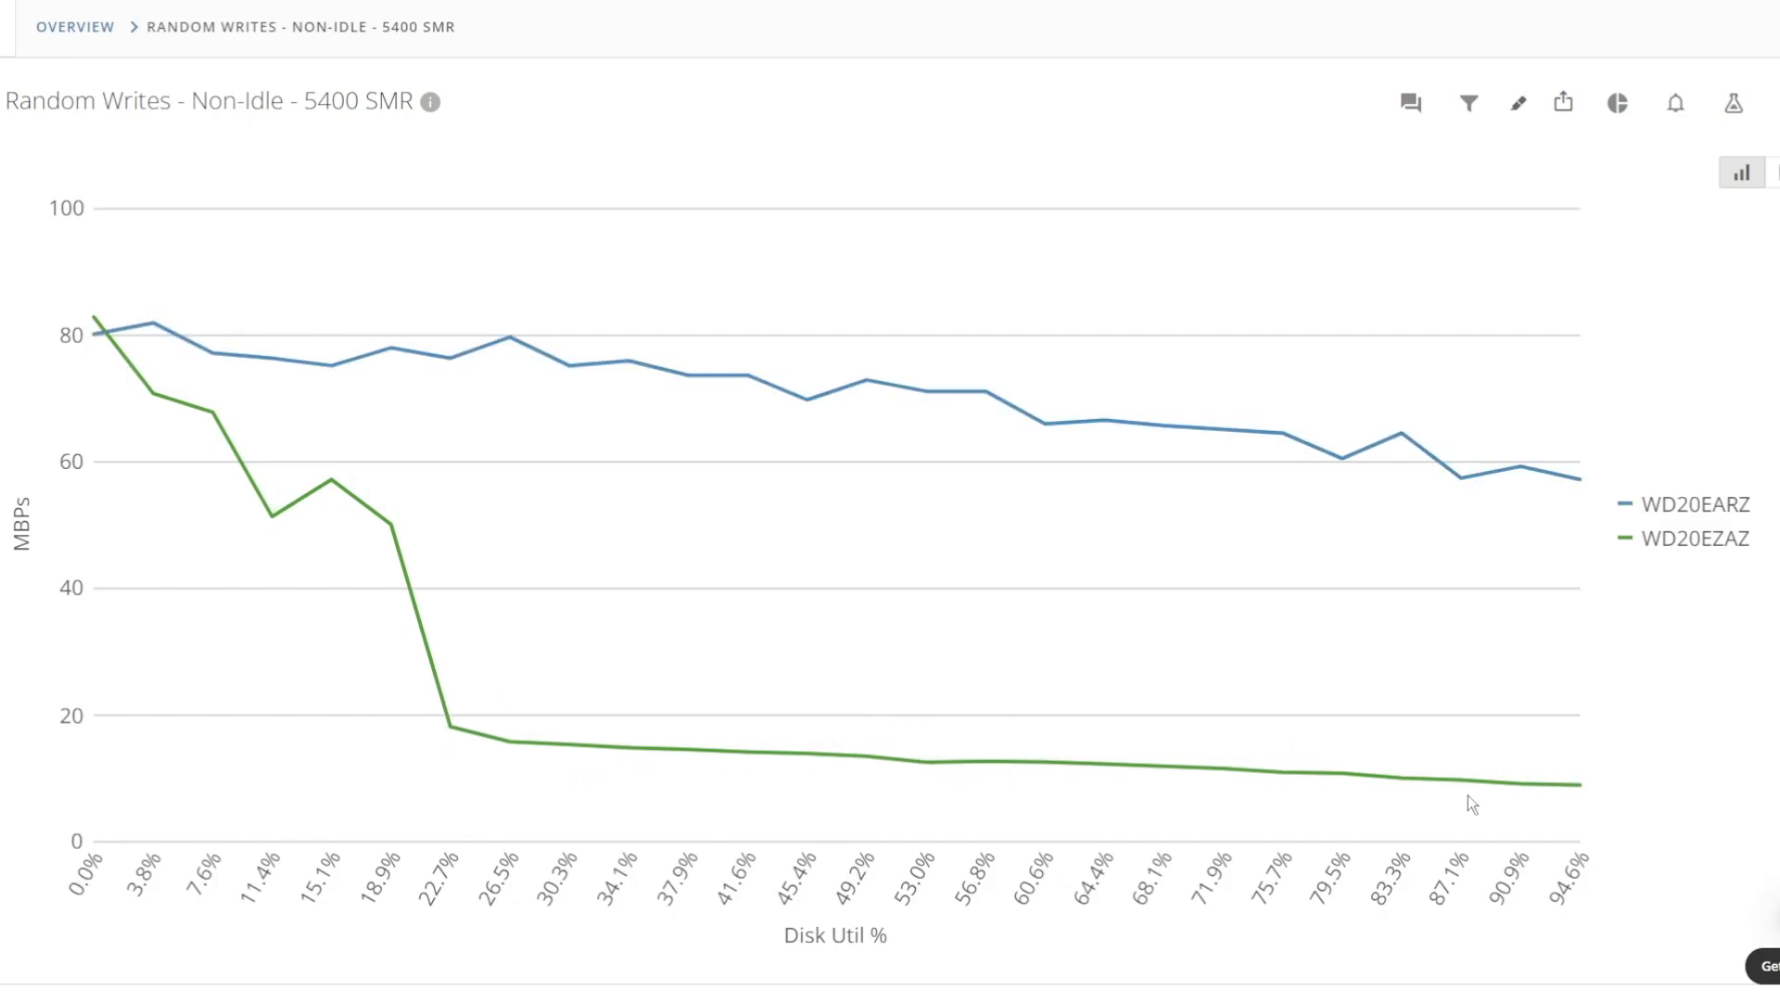
pyautogui.moveTo(1609, 808)
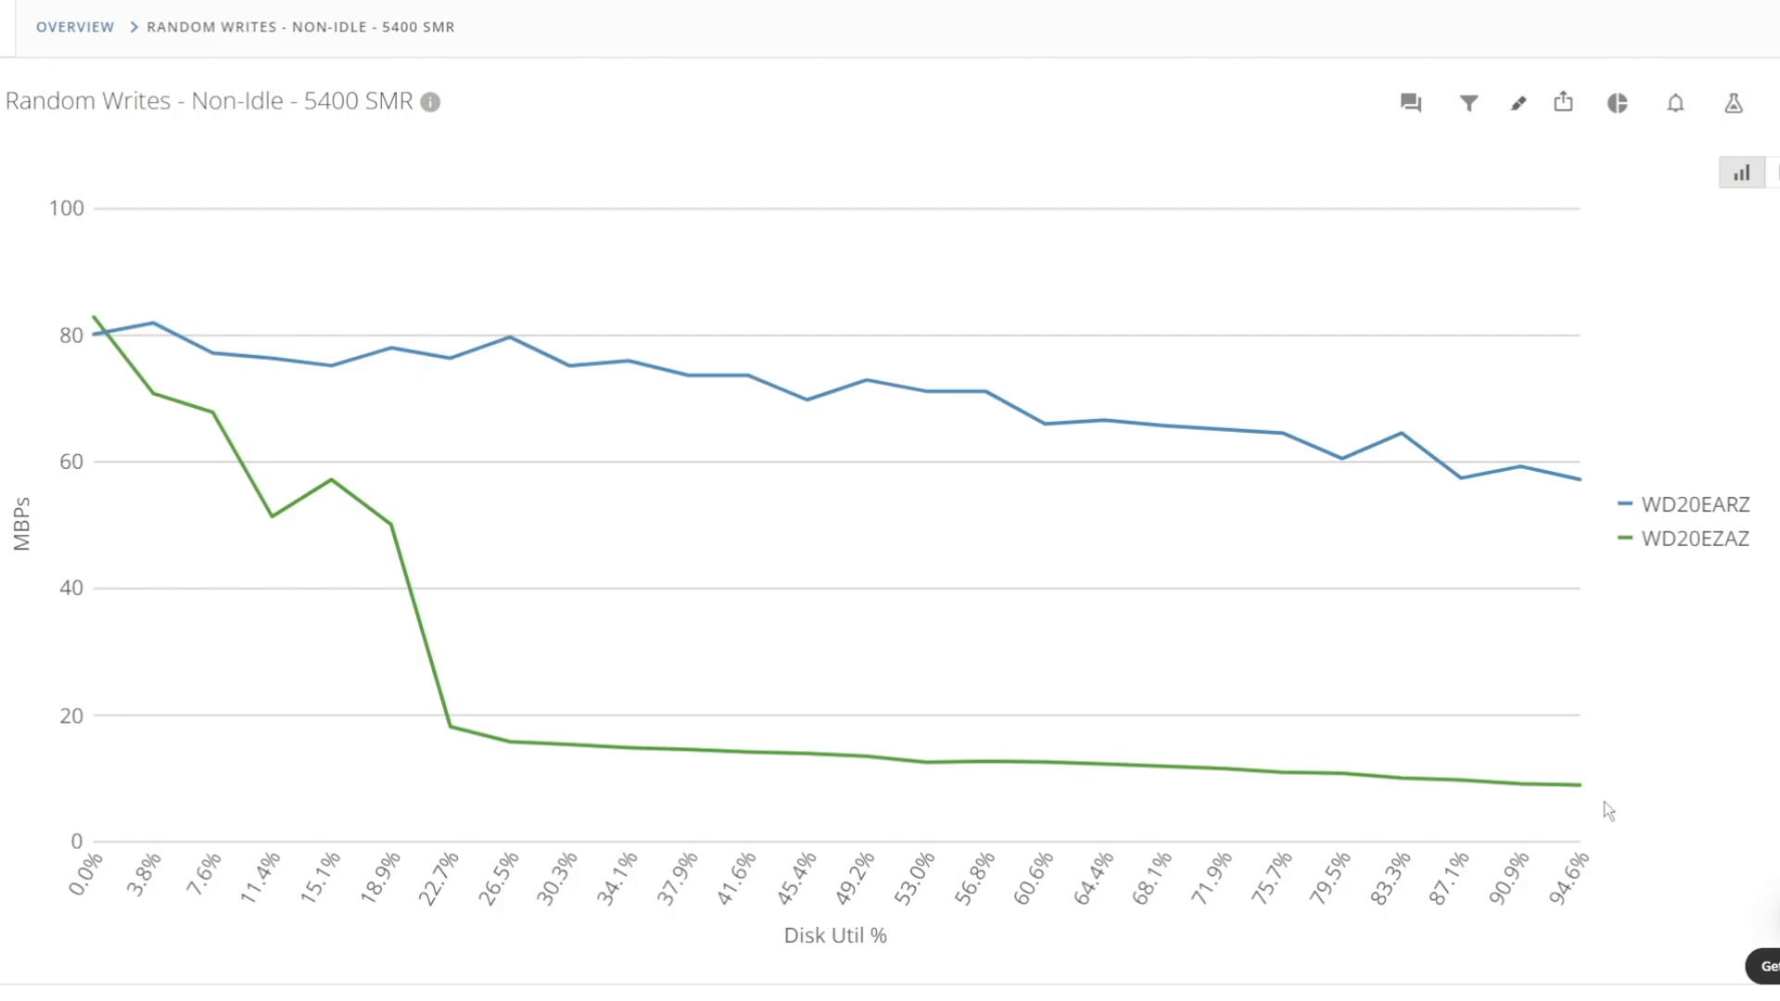
pyautogui.moveTo(1724, 783)
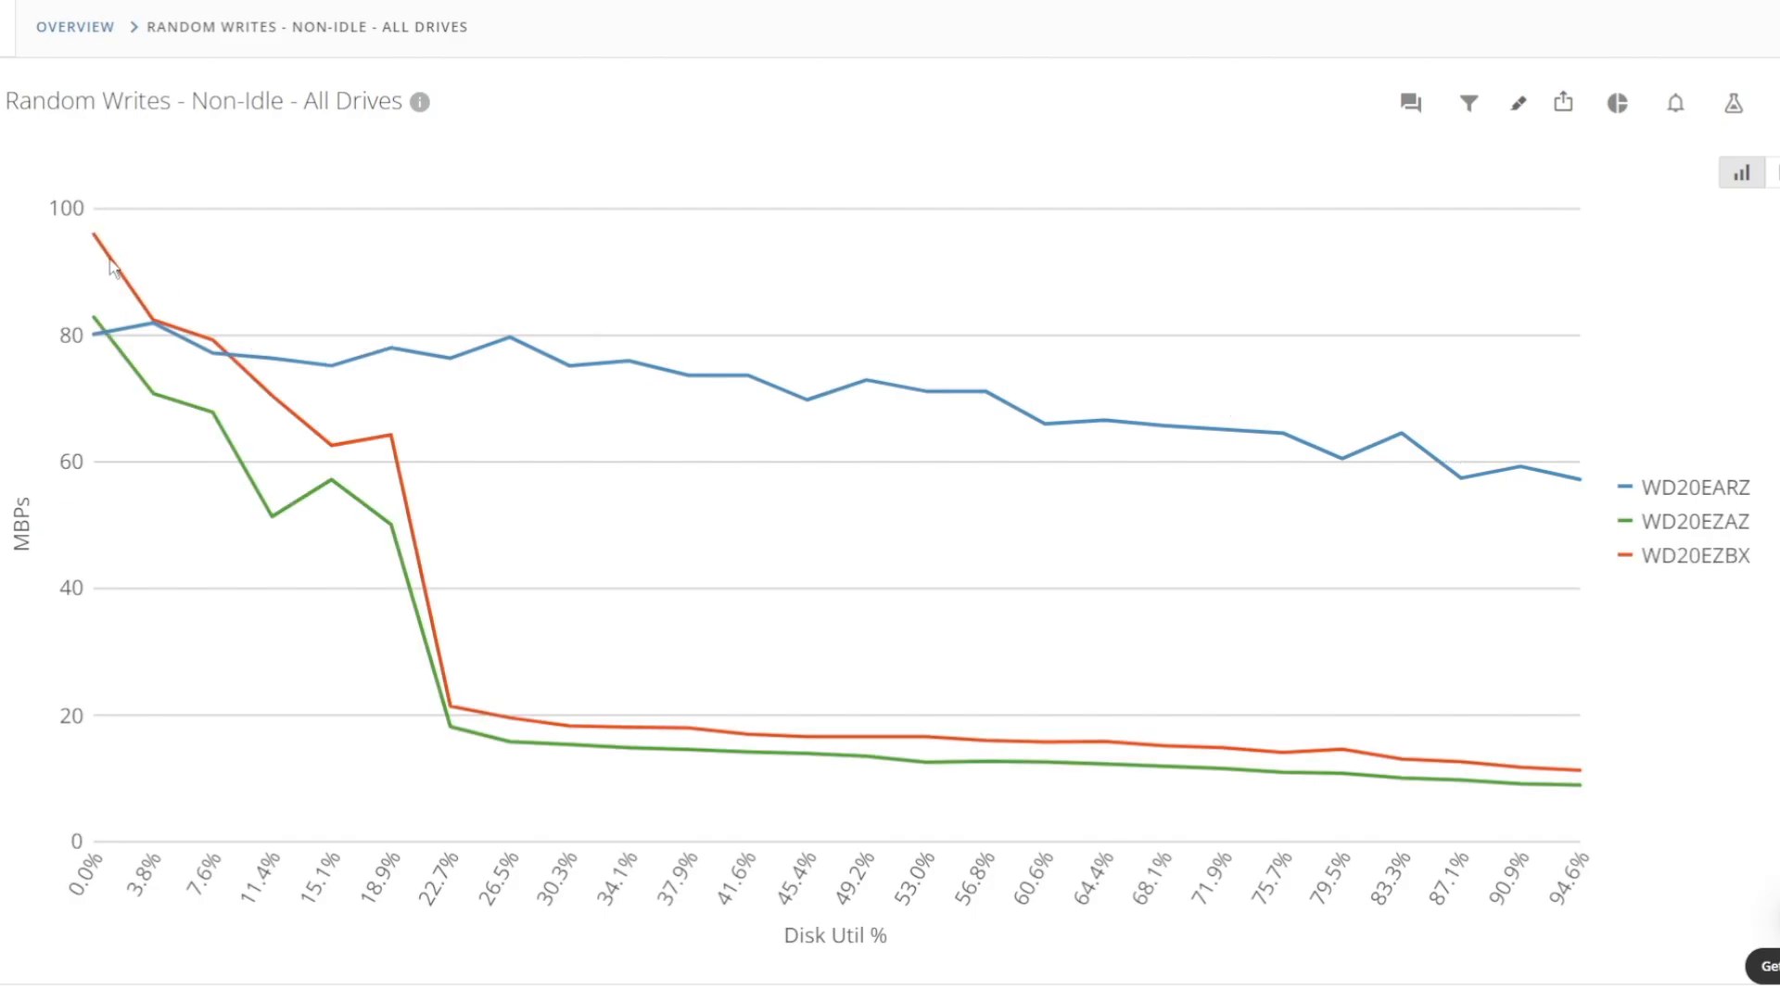
# - Single out WD20EZAZ on the Non-Idle Random Writes chart, labelling values 82.91 down to 8.97
pyautogui.click(1699, 556)
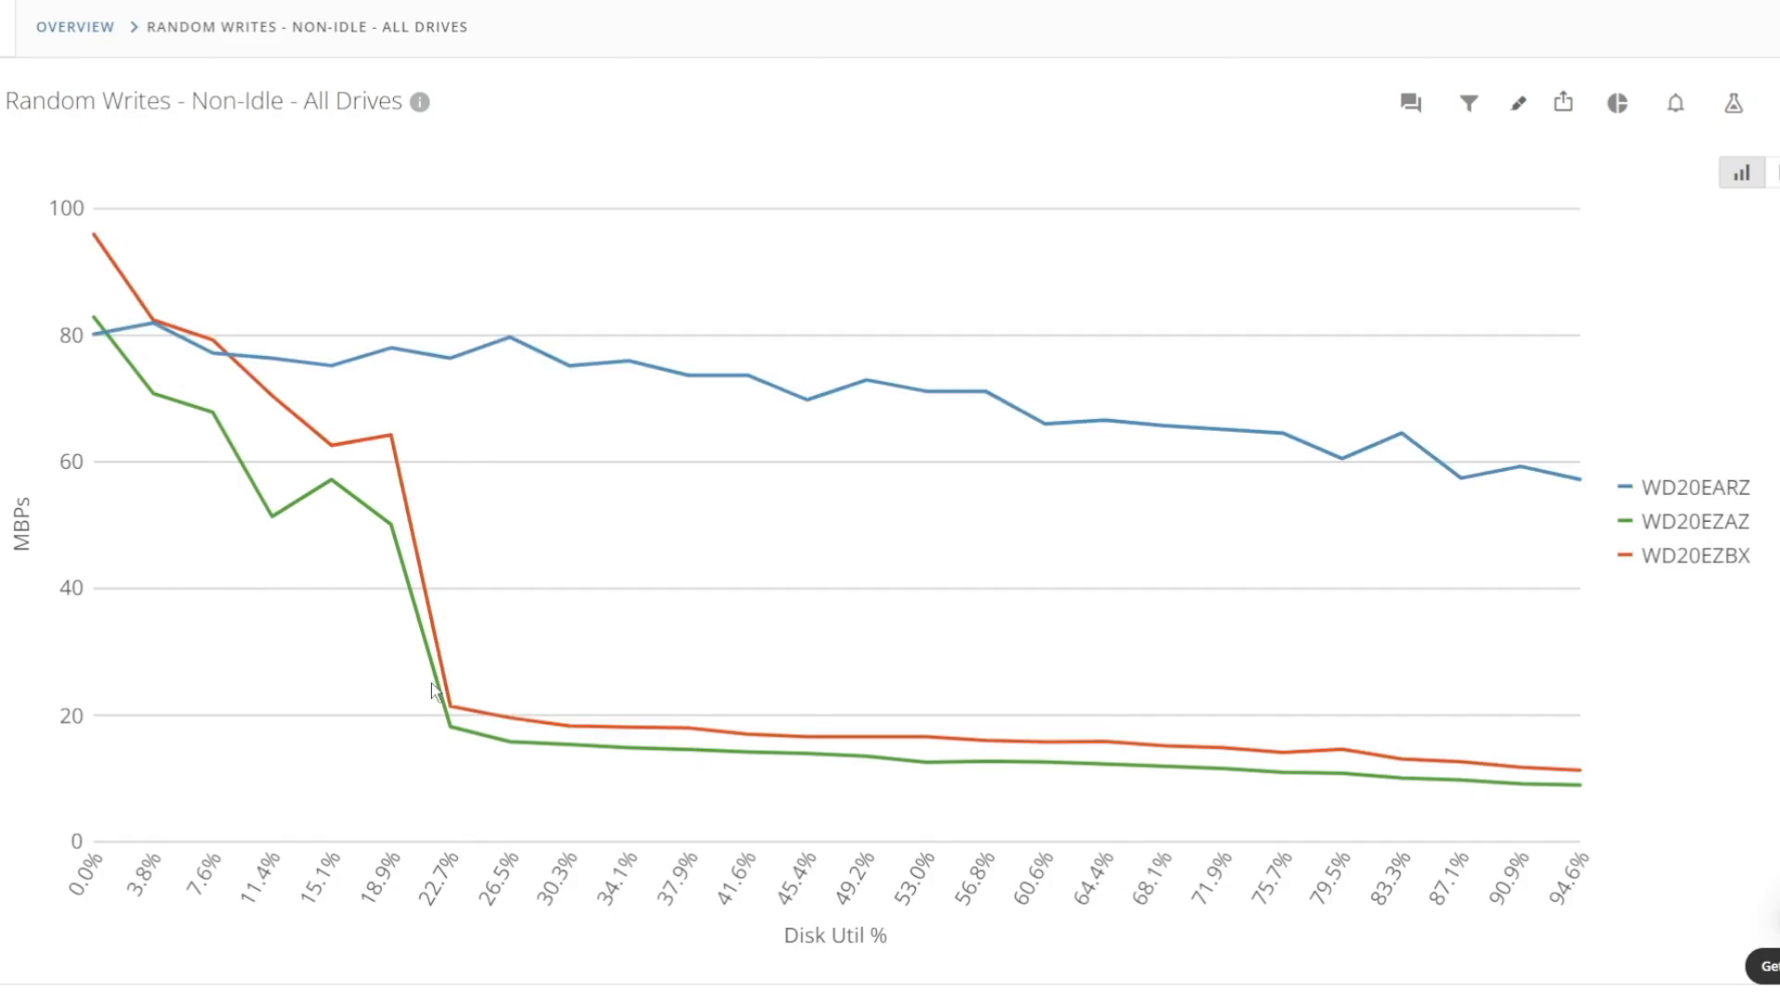
pyautogui.click(1693, 486)
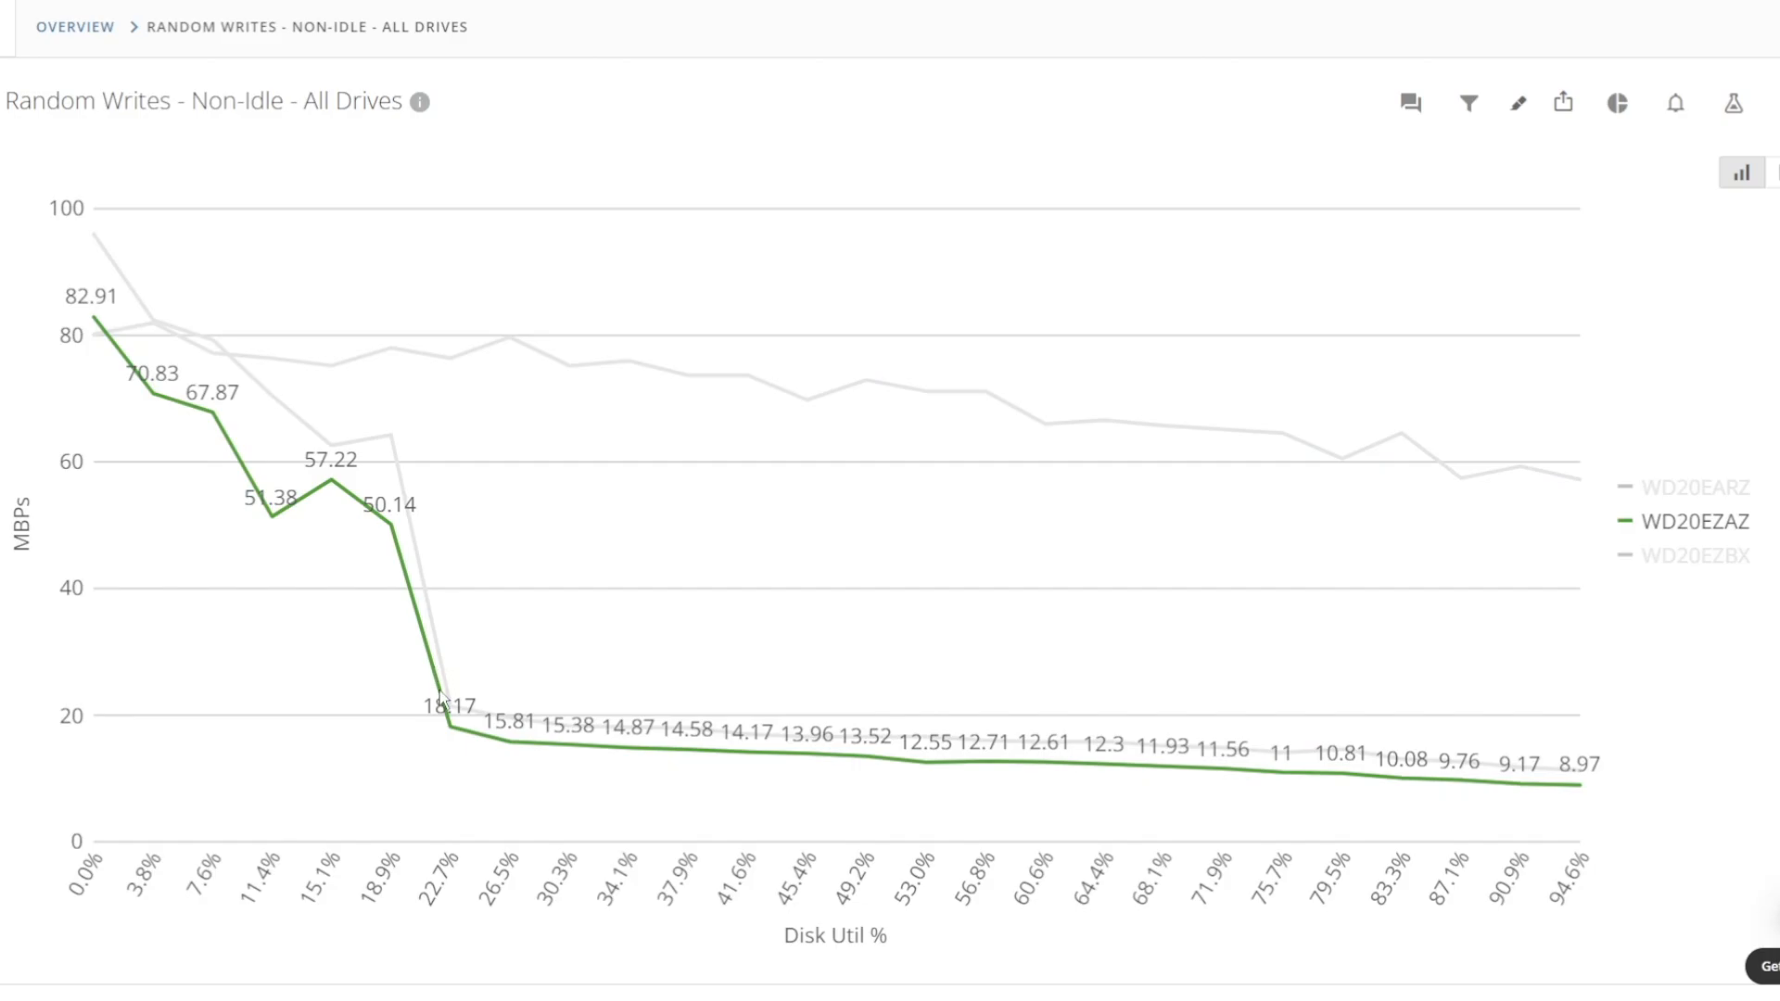
pyautogui.moveTo(1084, 770)
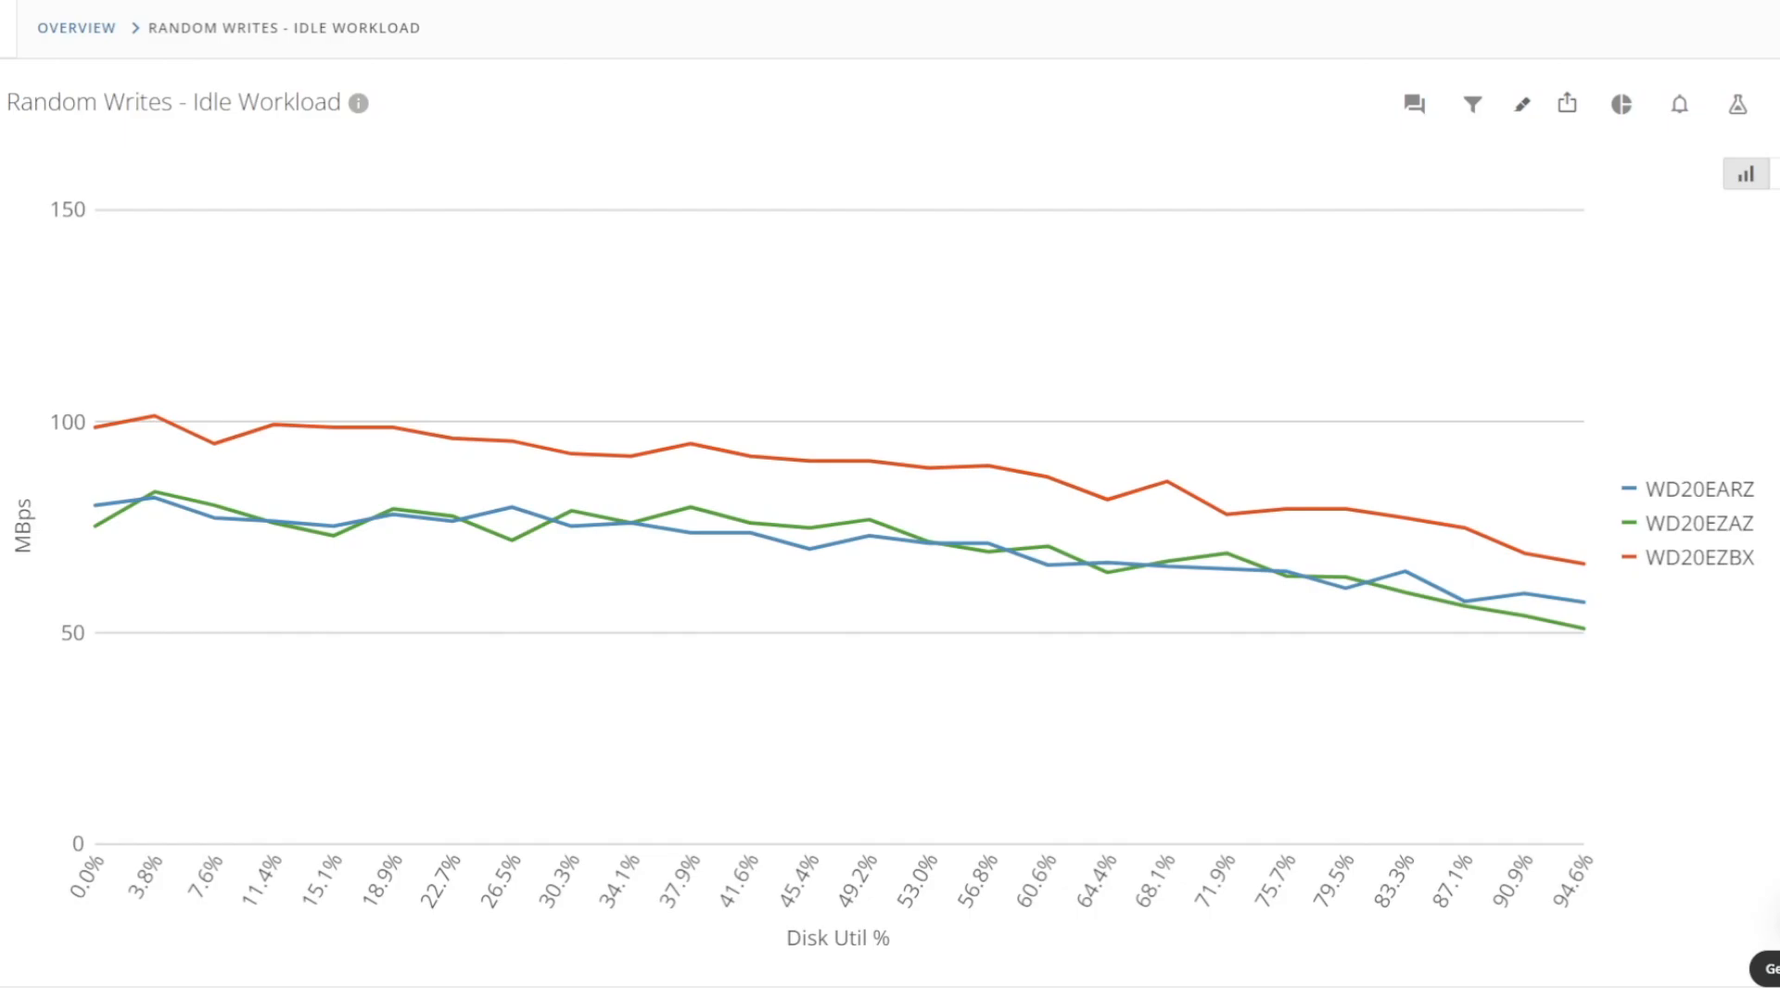
pyautogui.moveTo(110, 557)
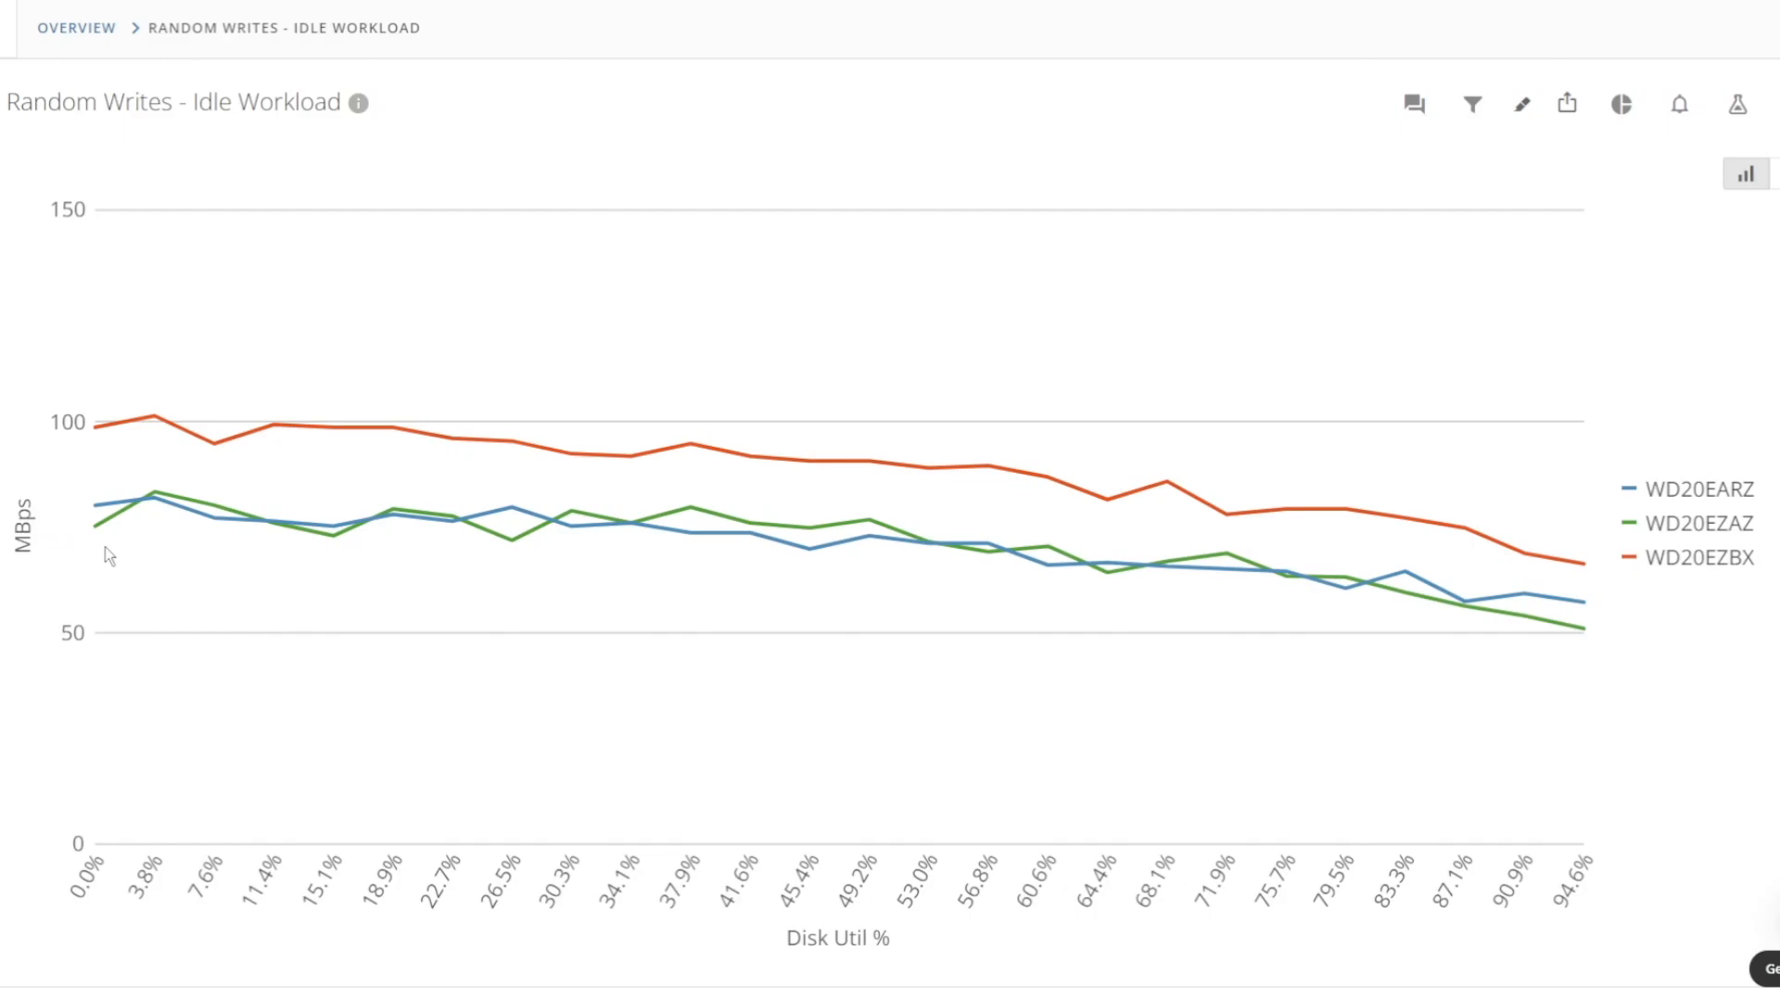
# - Isolate WD20EARZ, restore all lines, then single out WD20EZAZ (75.21 down to 51.02)
pyautogui.click(1699, 489)
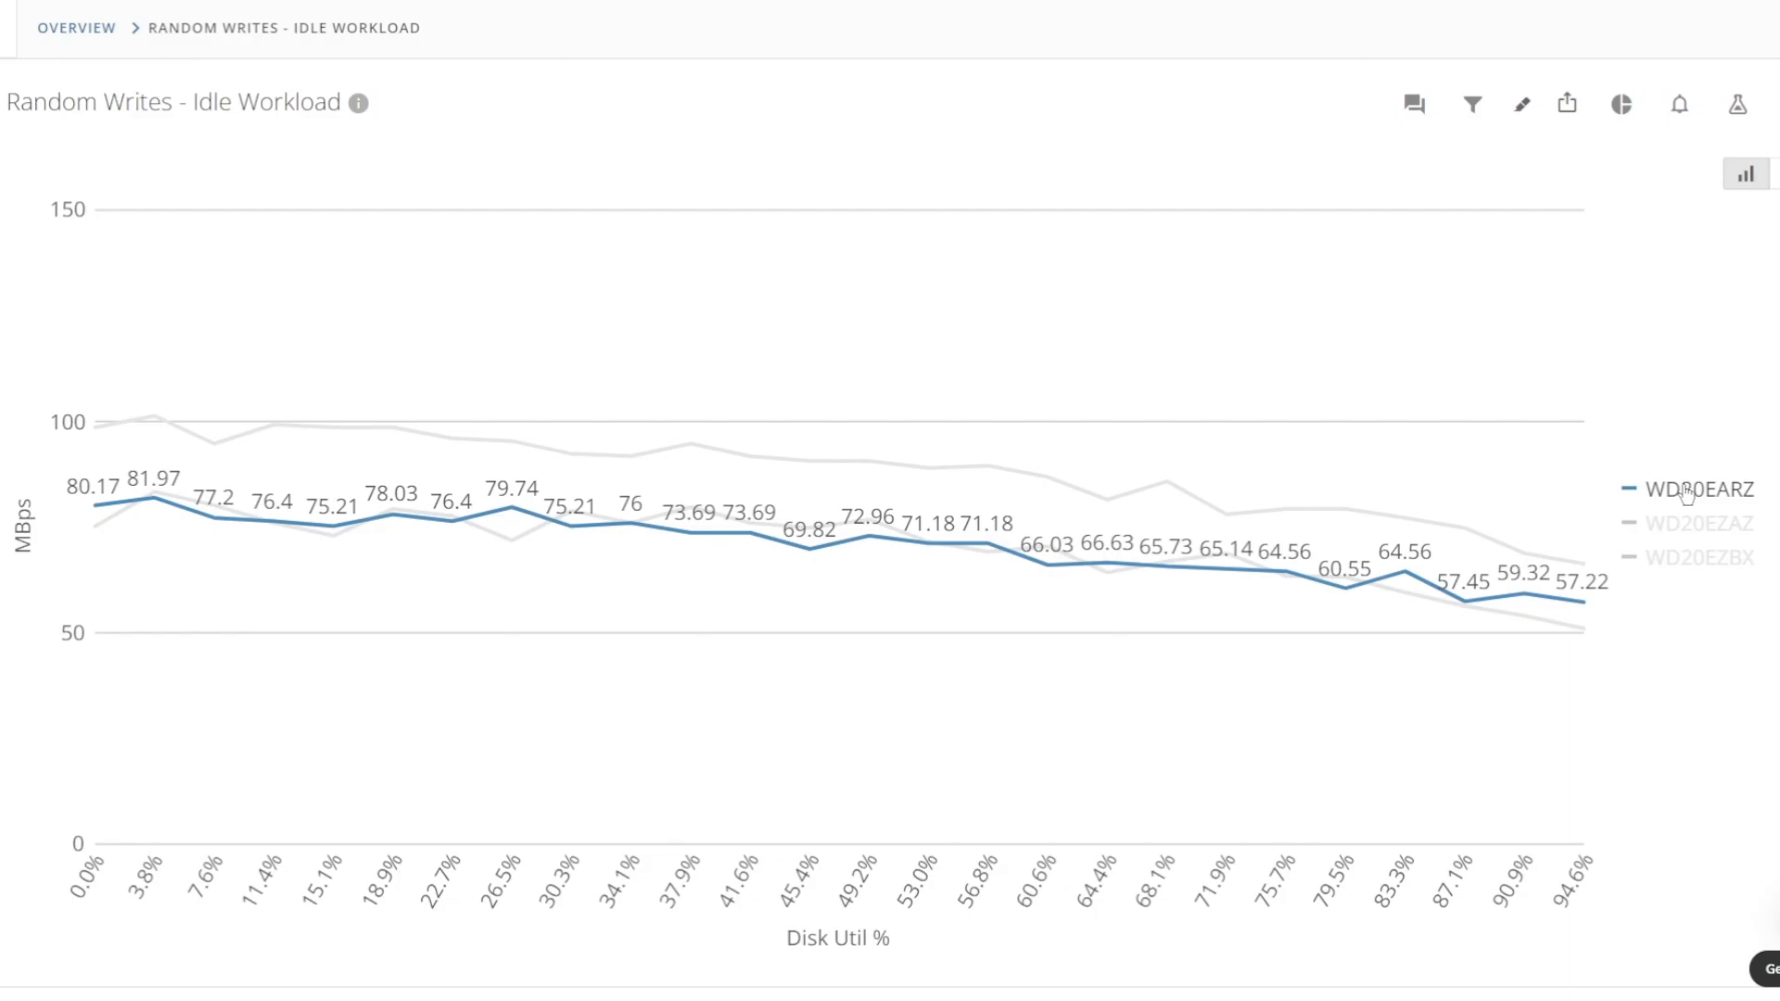
pyautogui.click(1702, 523)
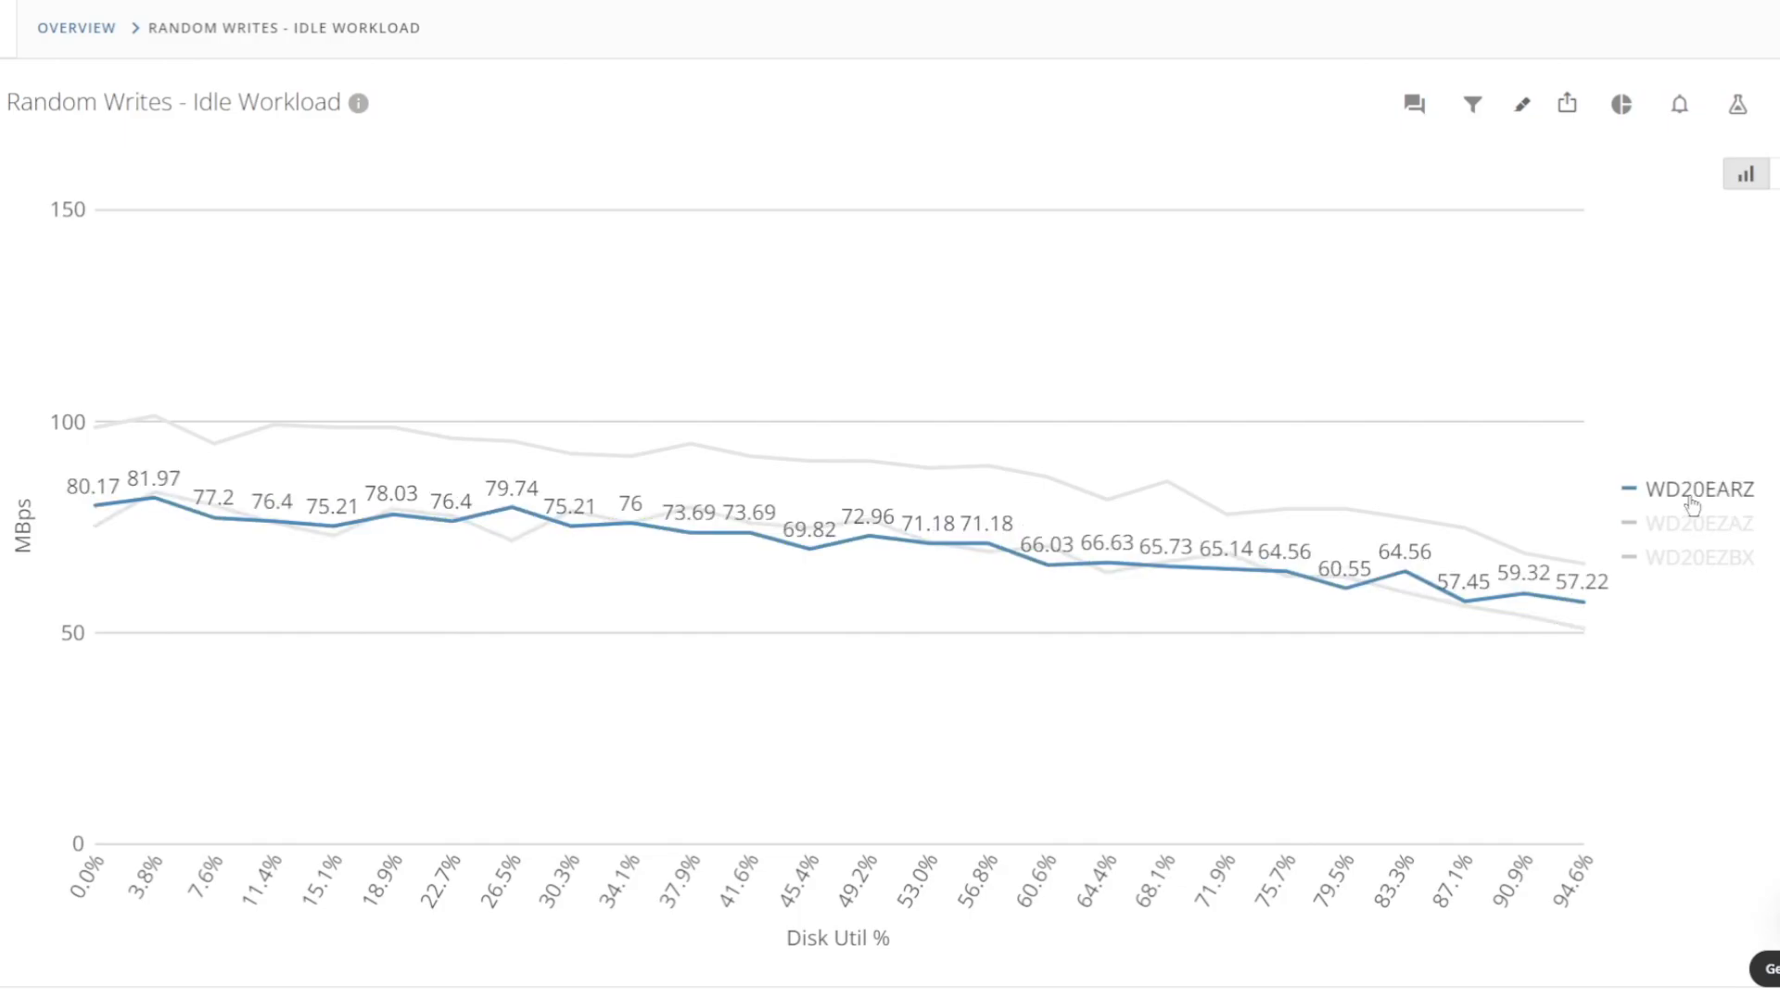
pyautogui.click(1697, 523)
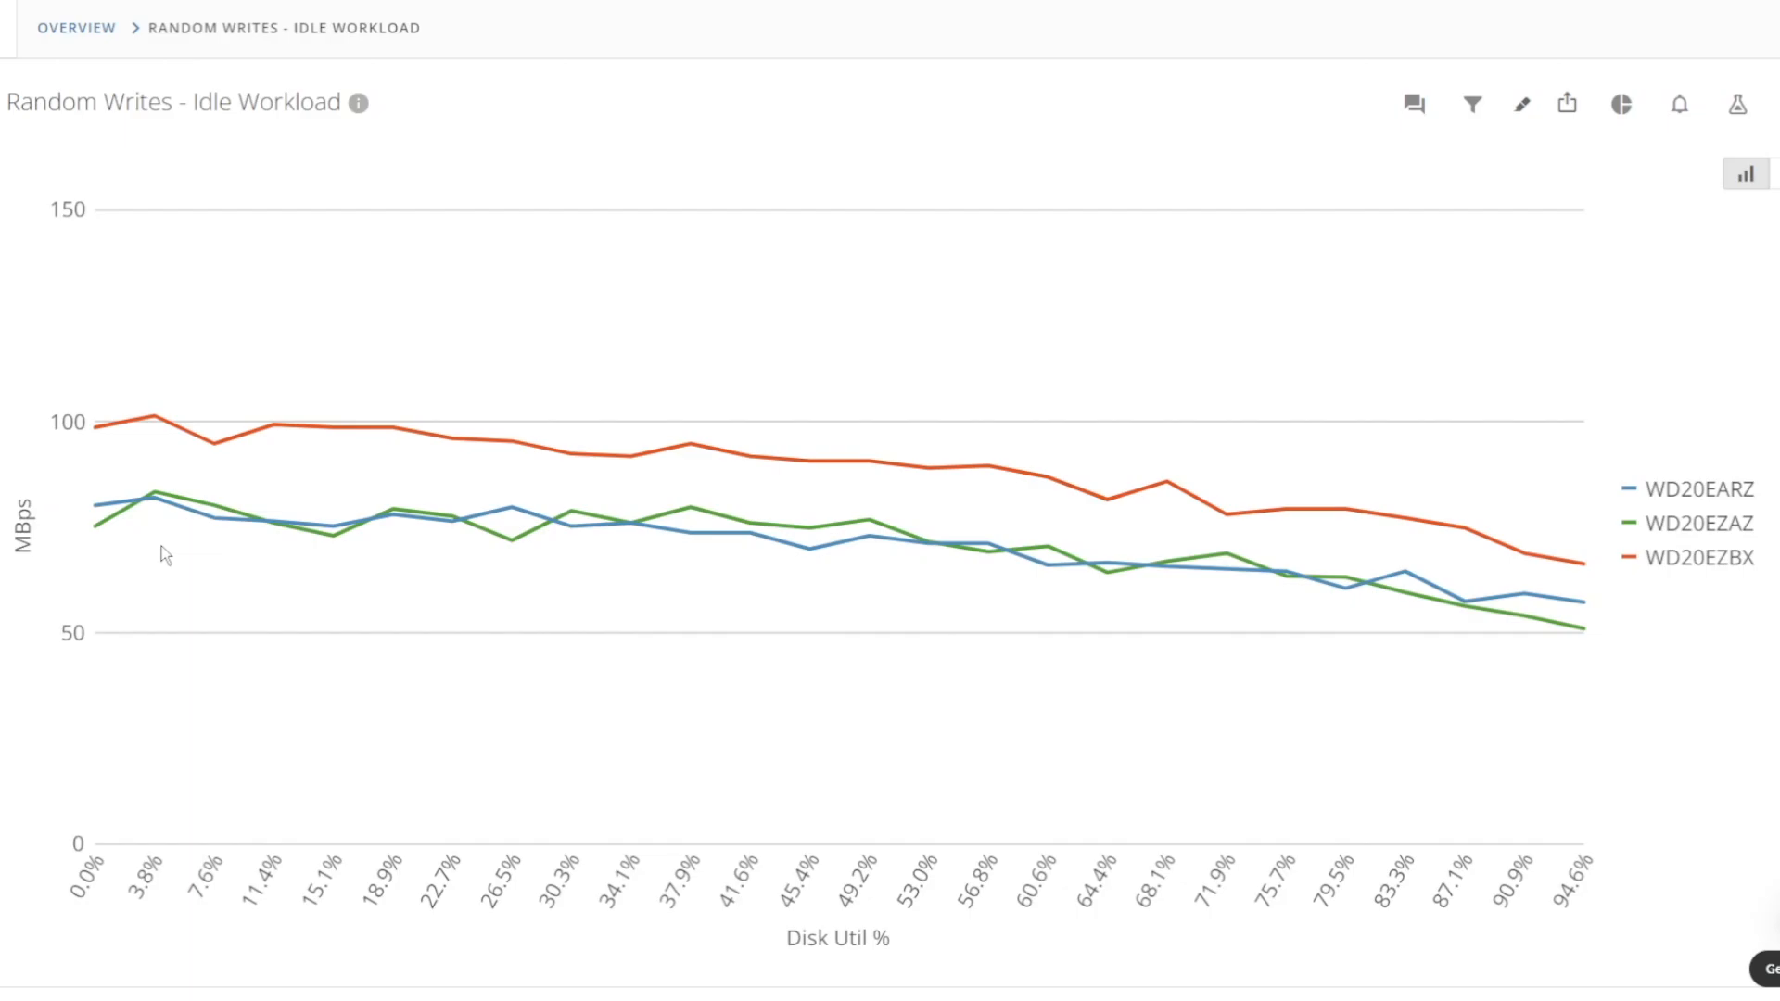
pyautogui.moveTo(1564, 545)
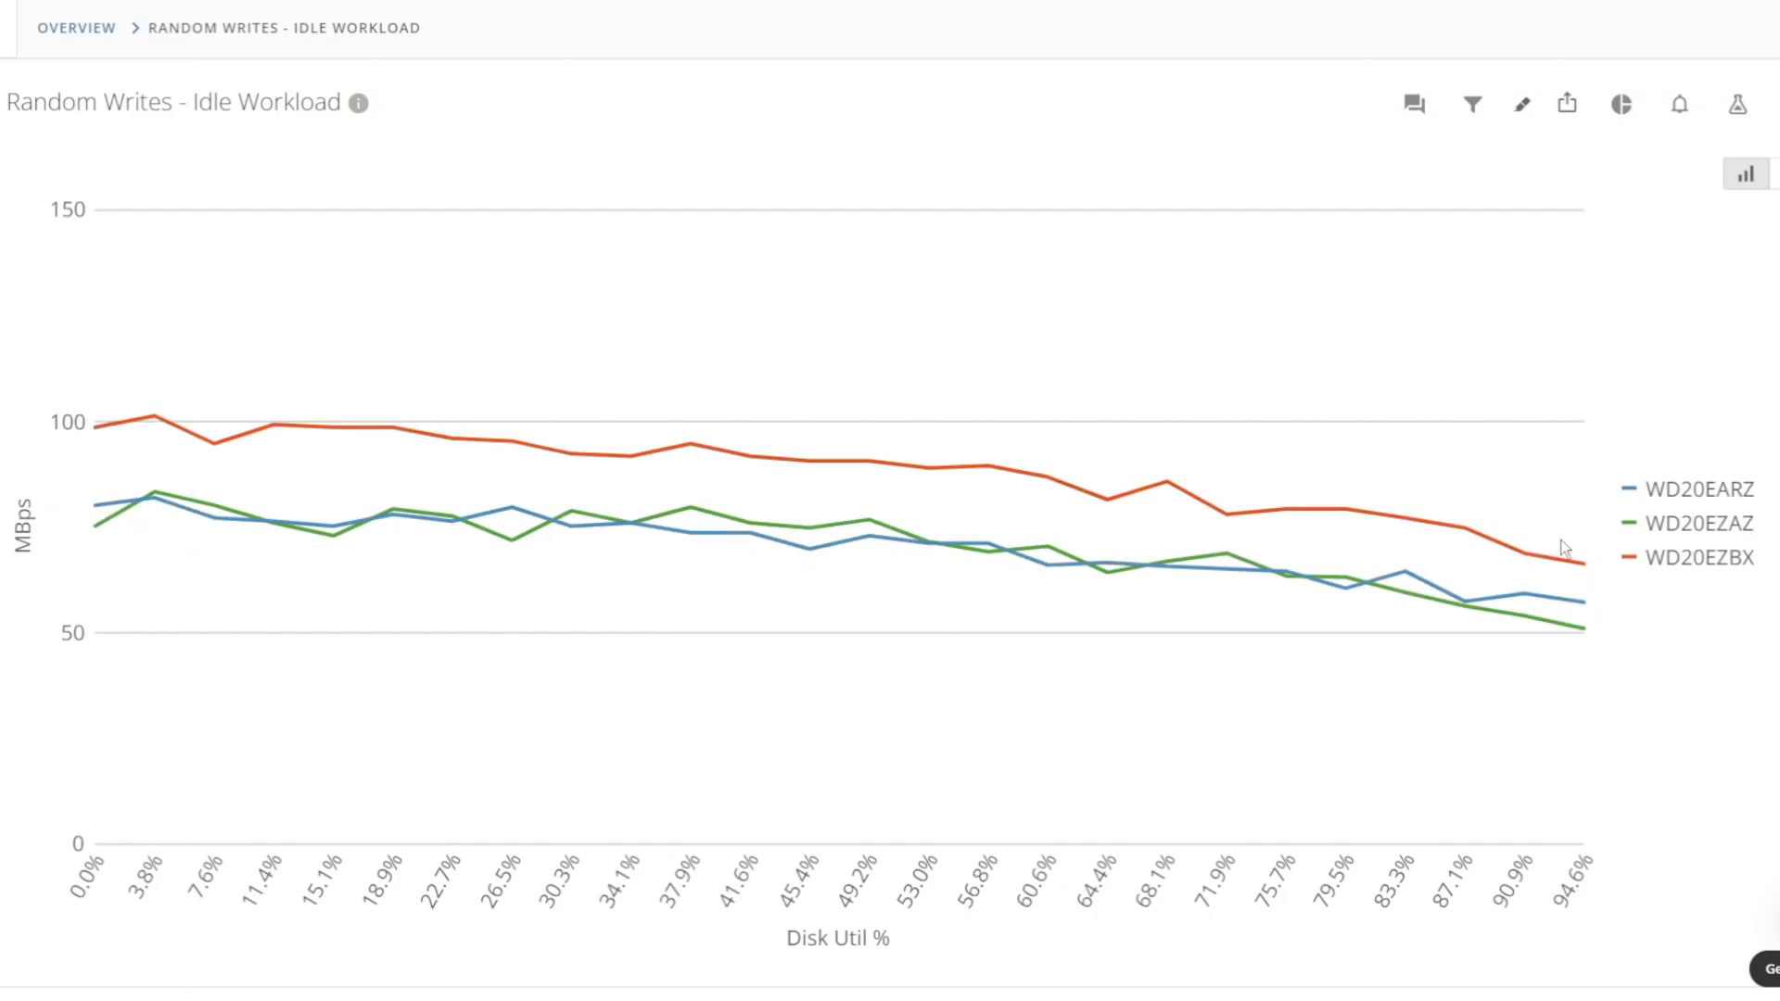
pyautogui.click(1700, 523)
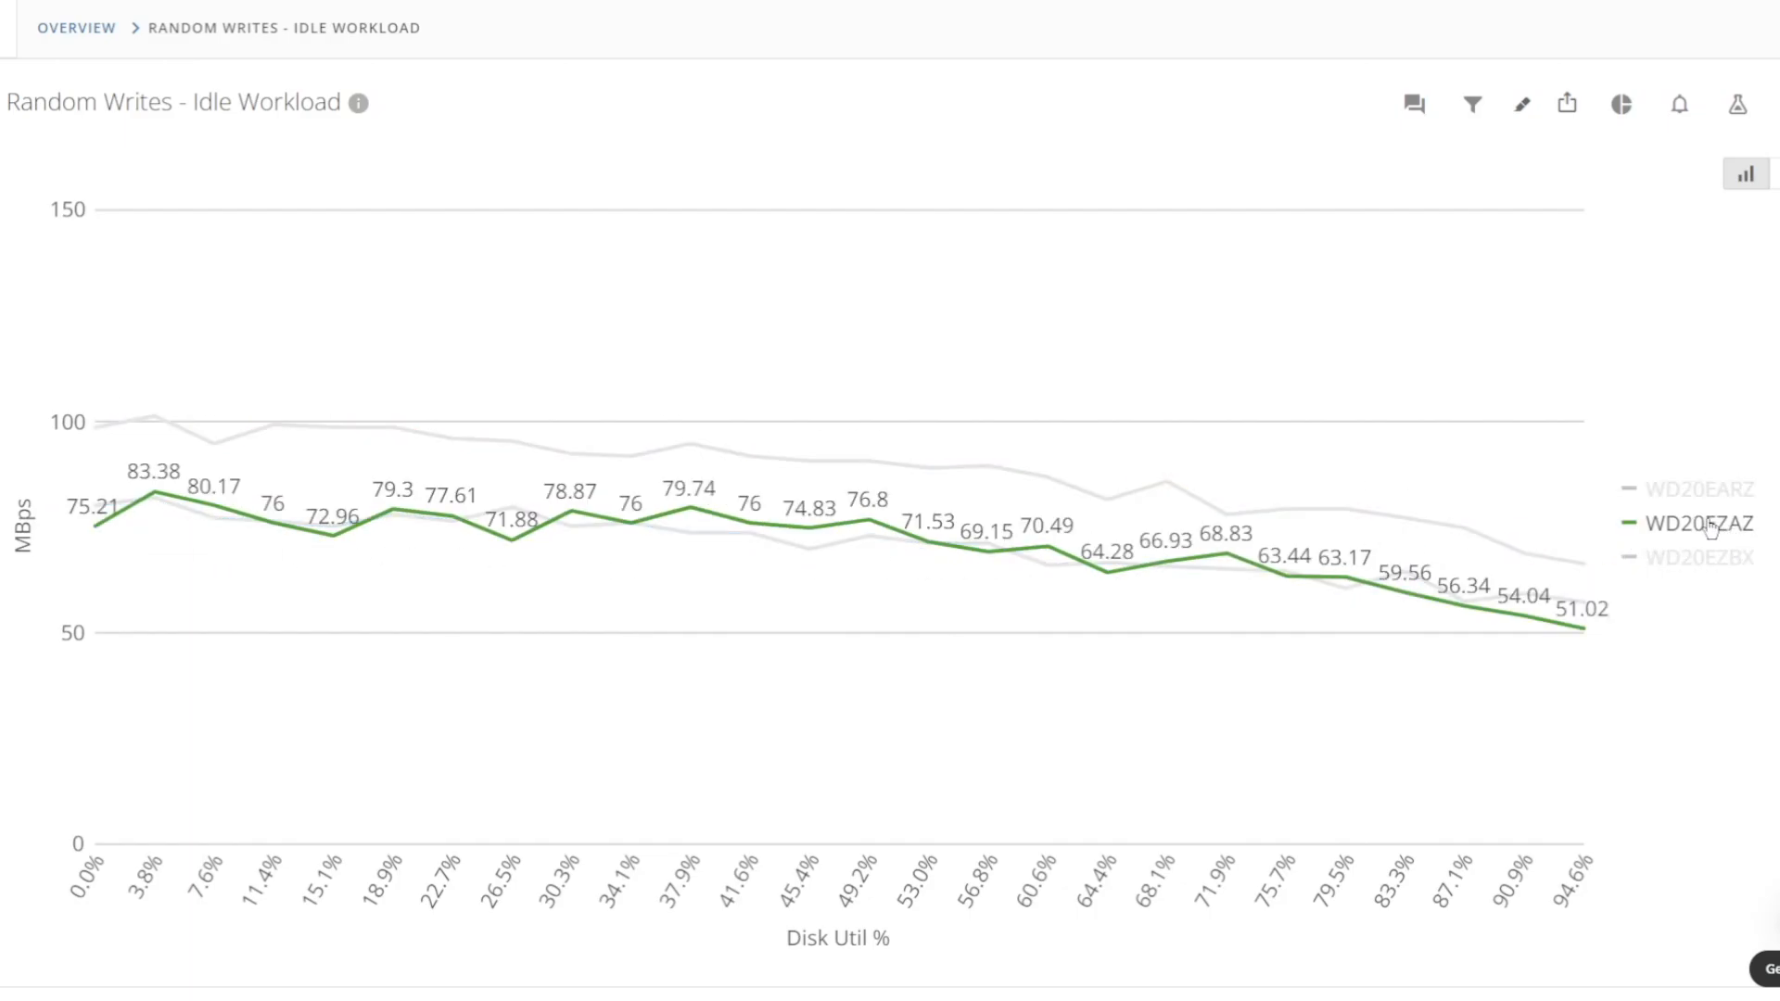